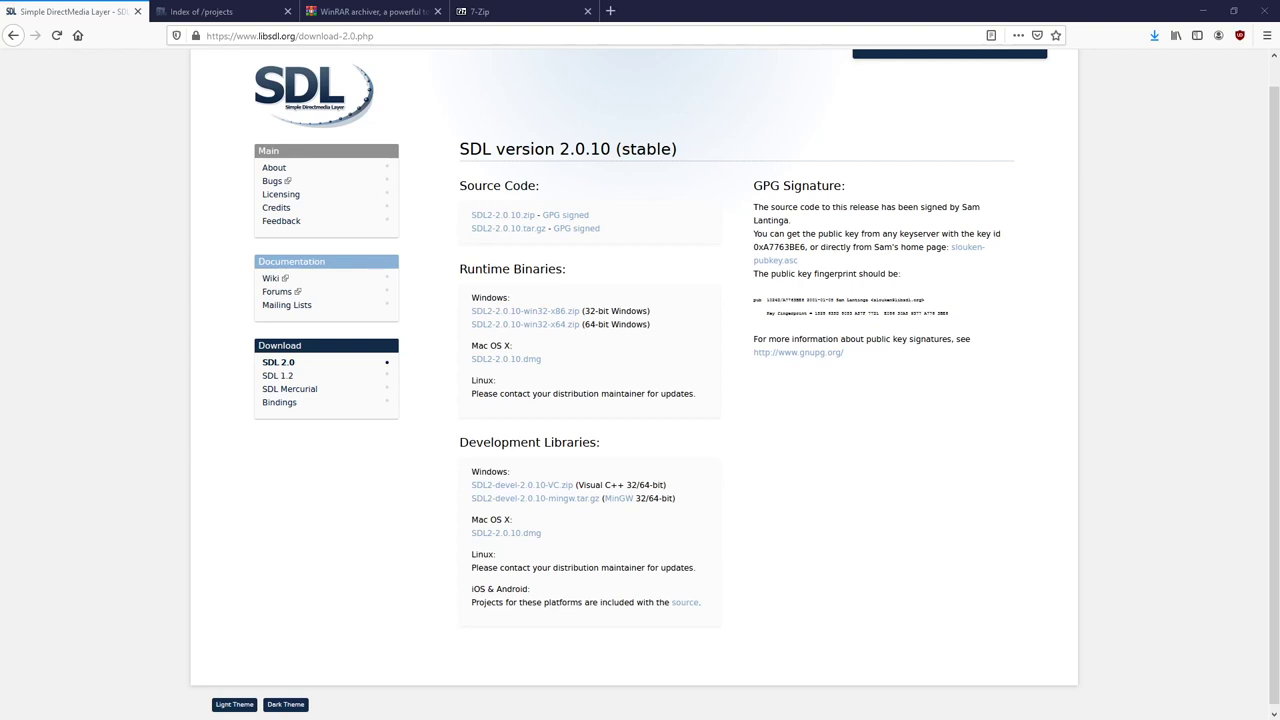
mouse_move(660, 312)
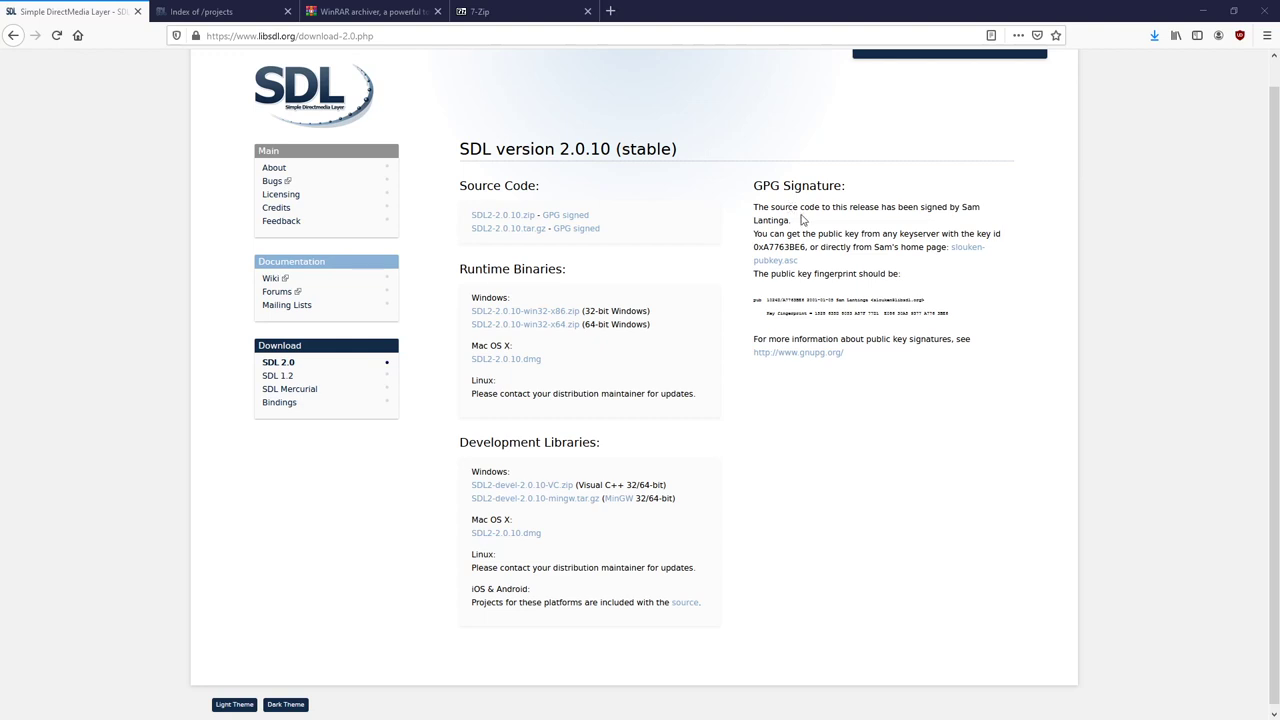
mouse_move(940, 532)
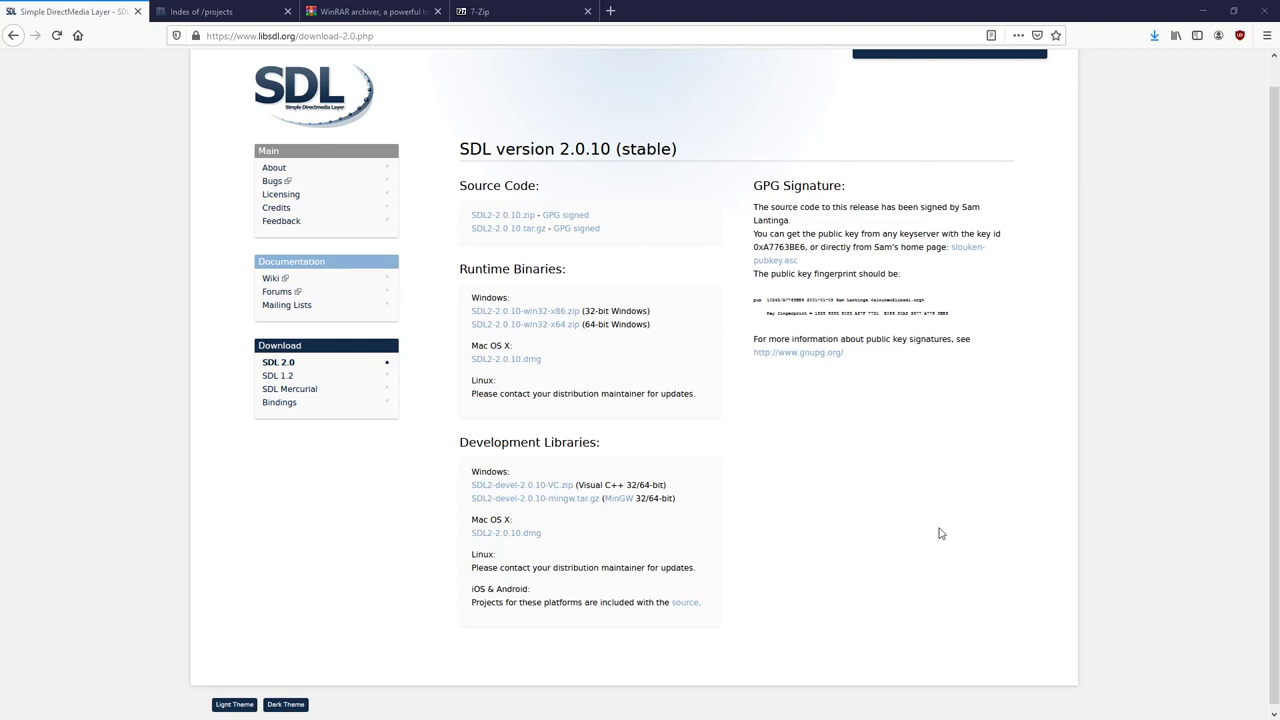
mouse_move(916, 540)
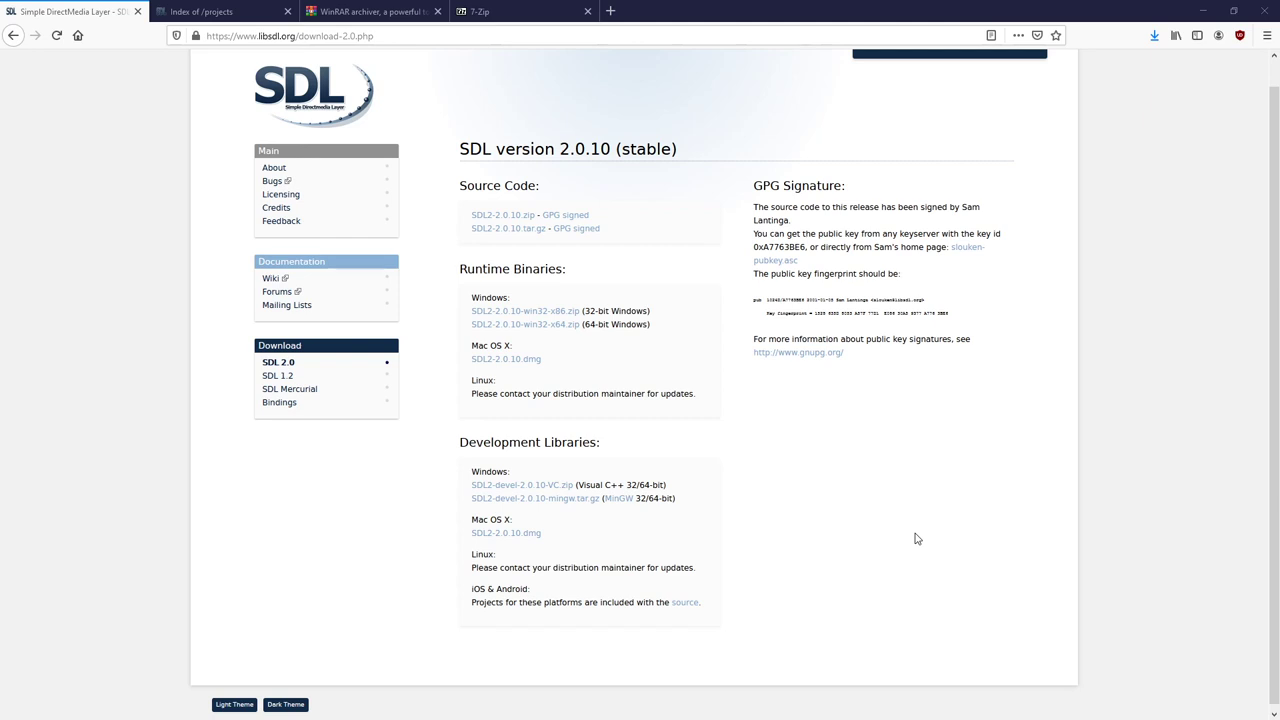
mouse_move(750, 472)
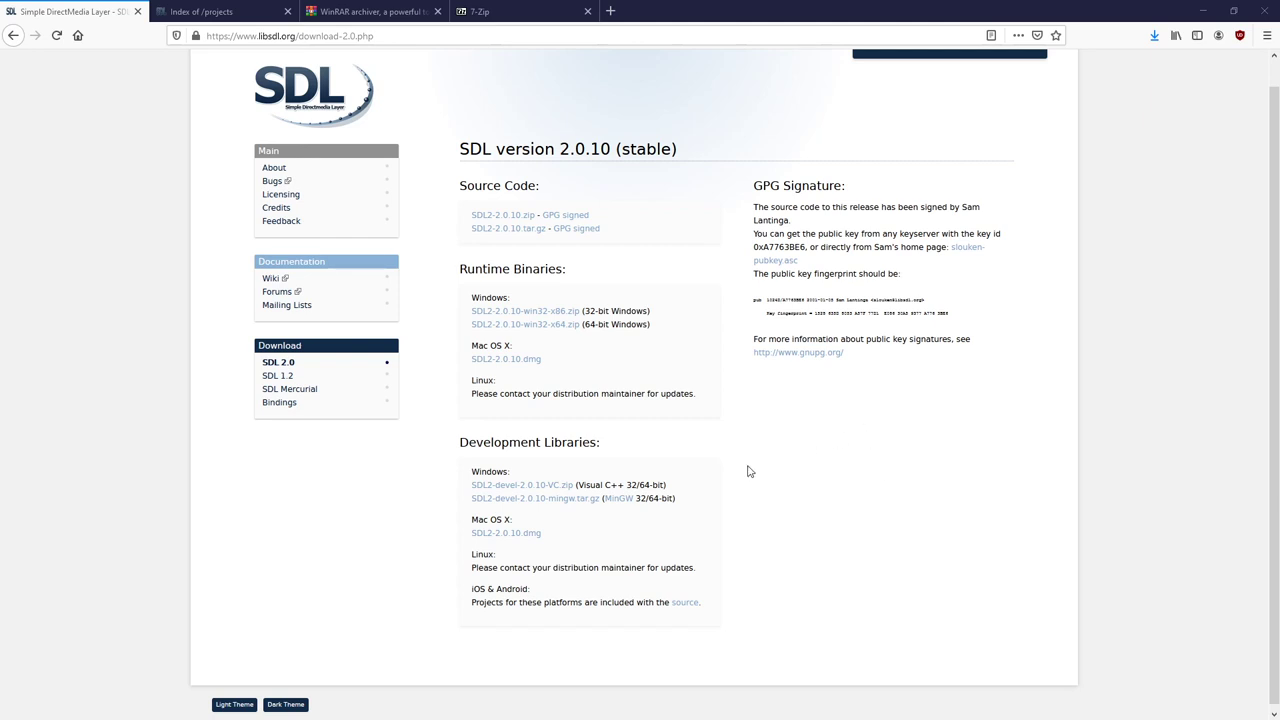
mouse_move(696, 540)
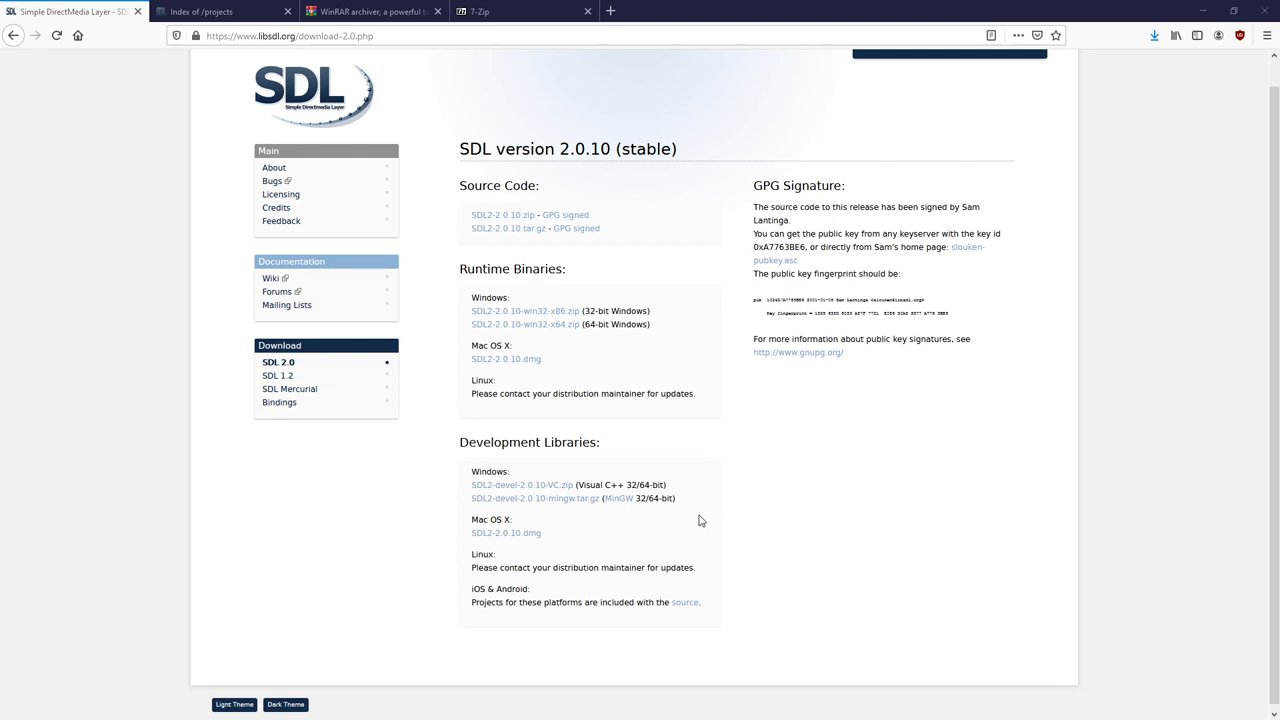
mouse_move(700, 504)
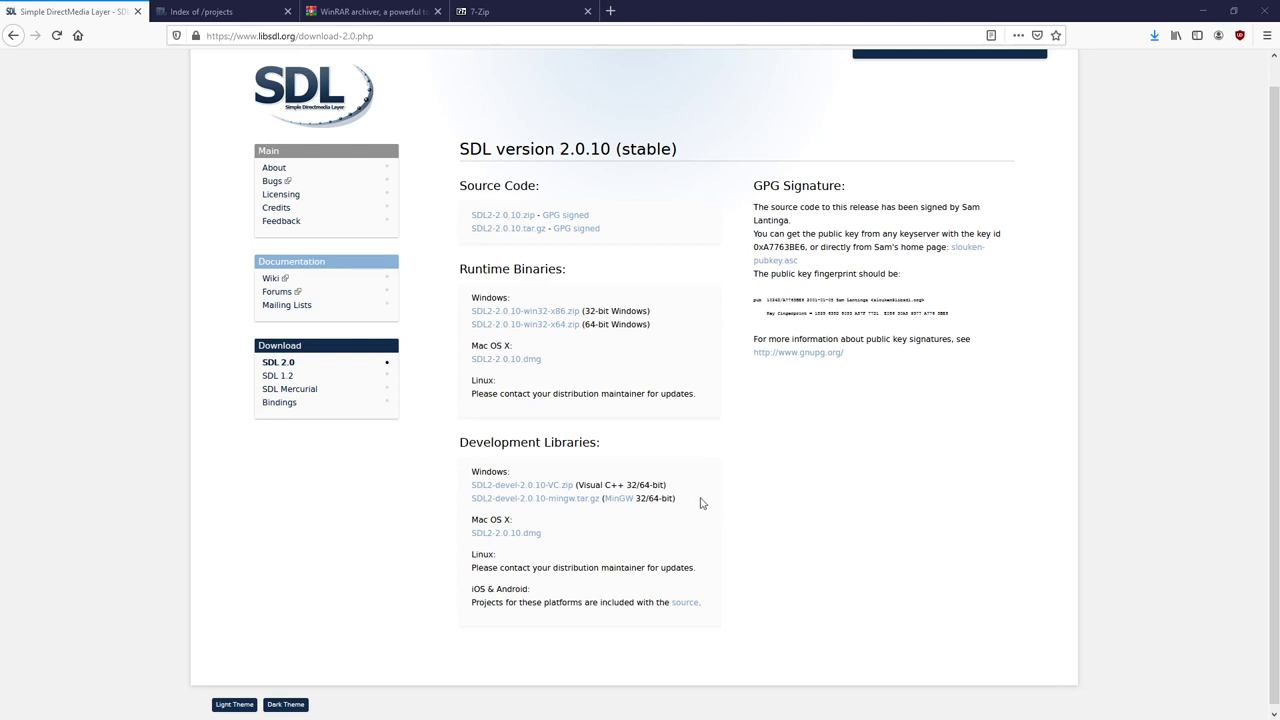
mouse_move(628, 504)
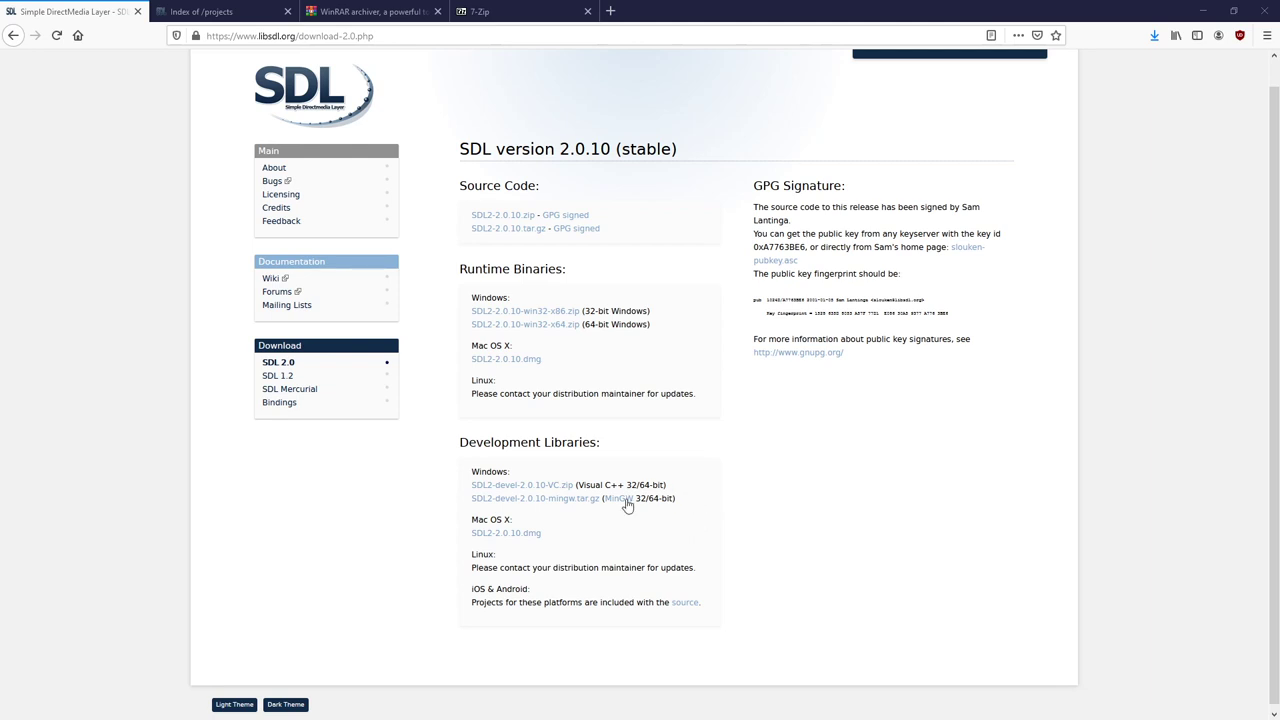
- From the SDL 2.0 download page, save the SDL2-devel-2.0.10-mingw.tar.gz development package
left_click(288, 36)
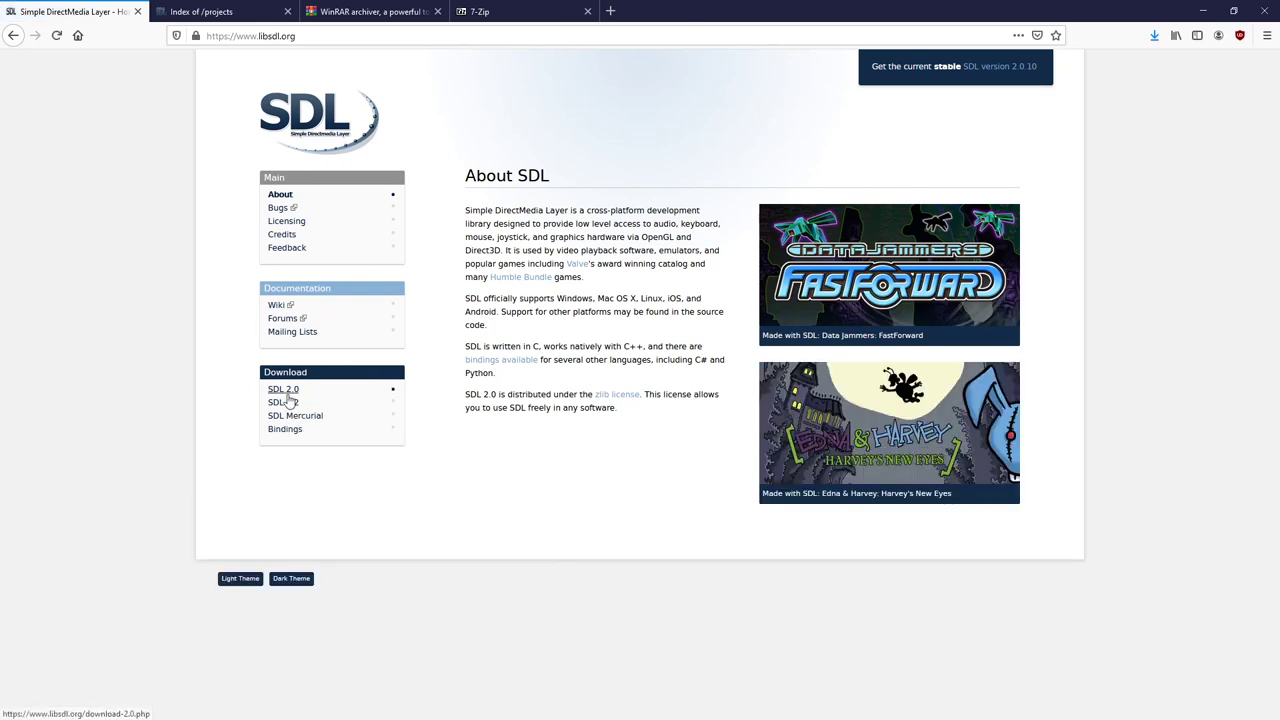
mouse_move(288, 398)
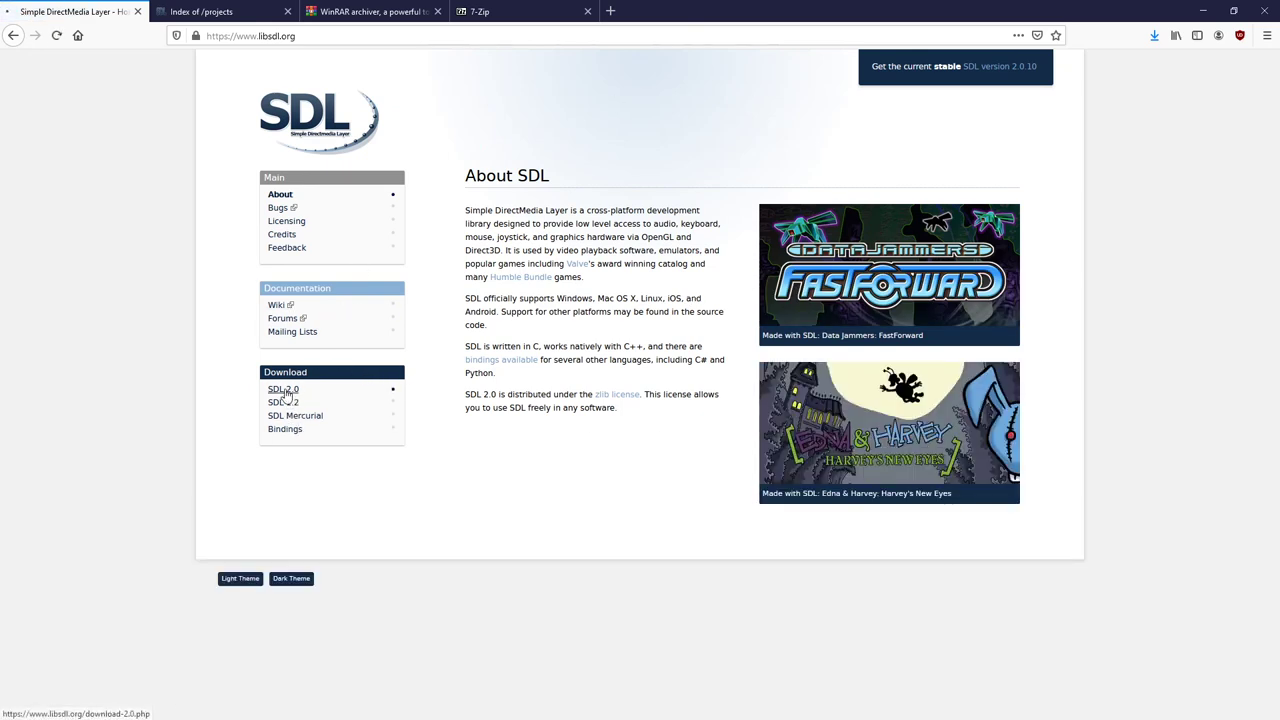
left_click(284, 388)
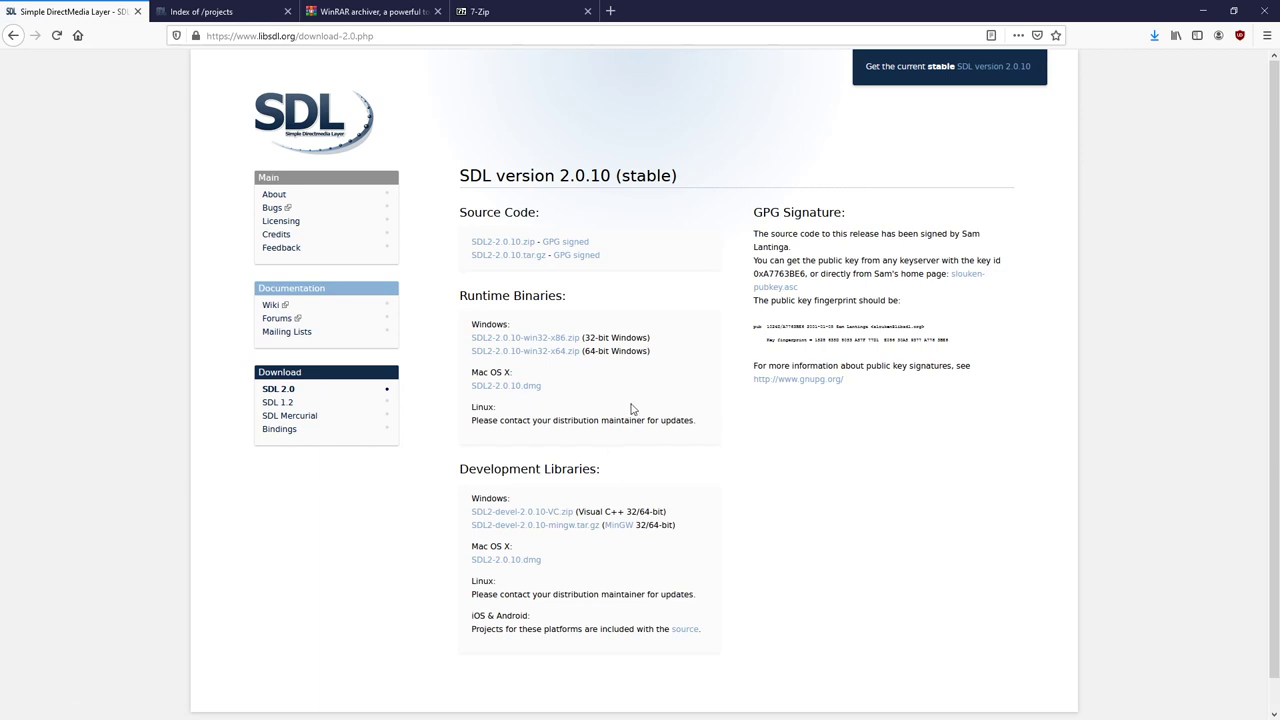
mouse_move(698, 532)
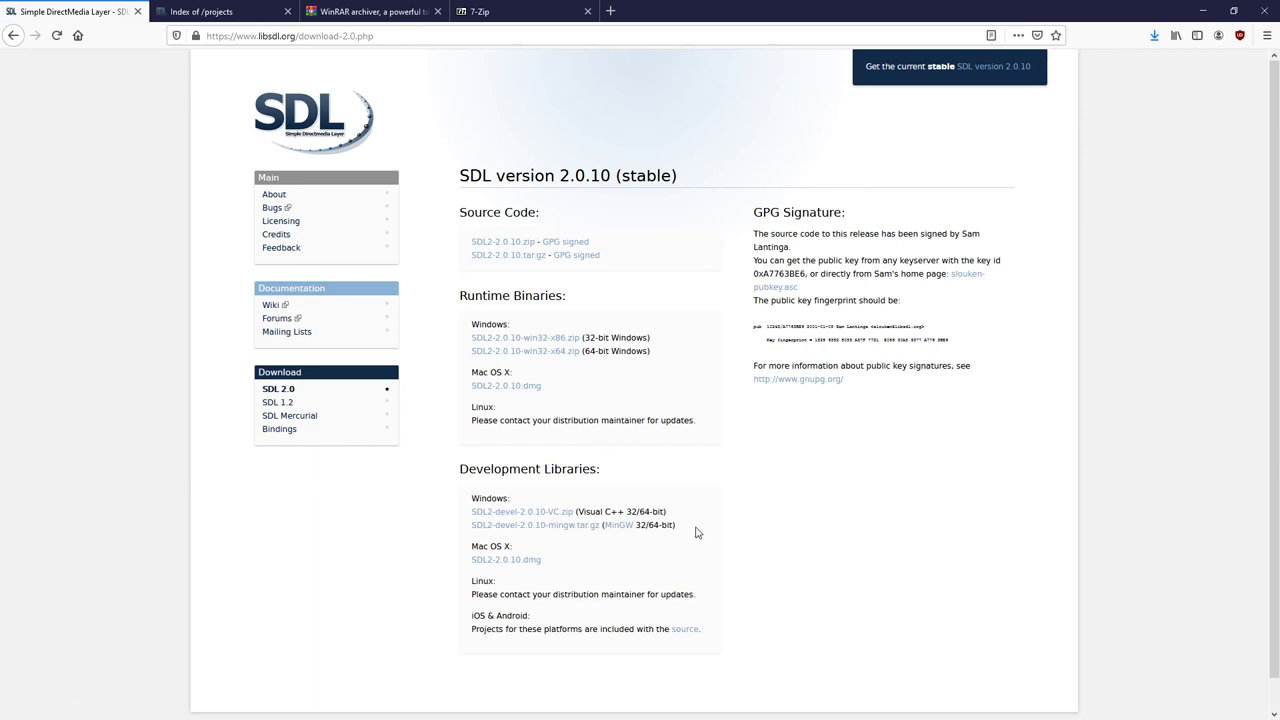
double_click(536, 524)
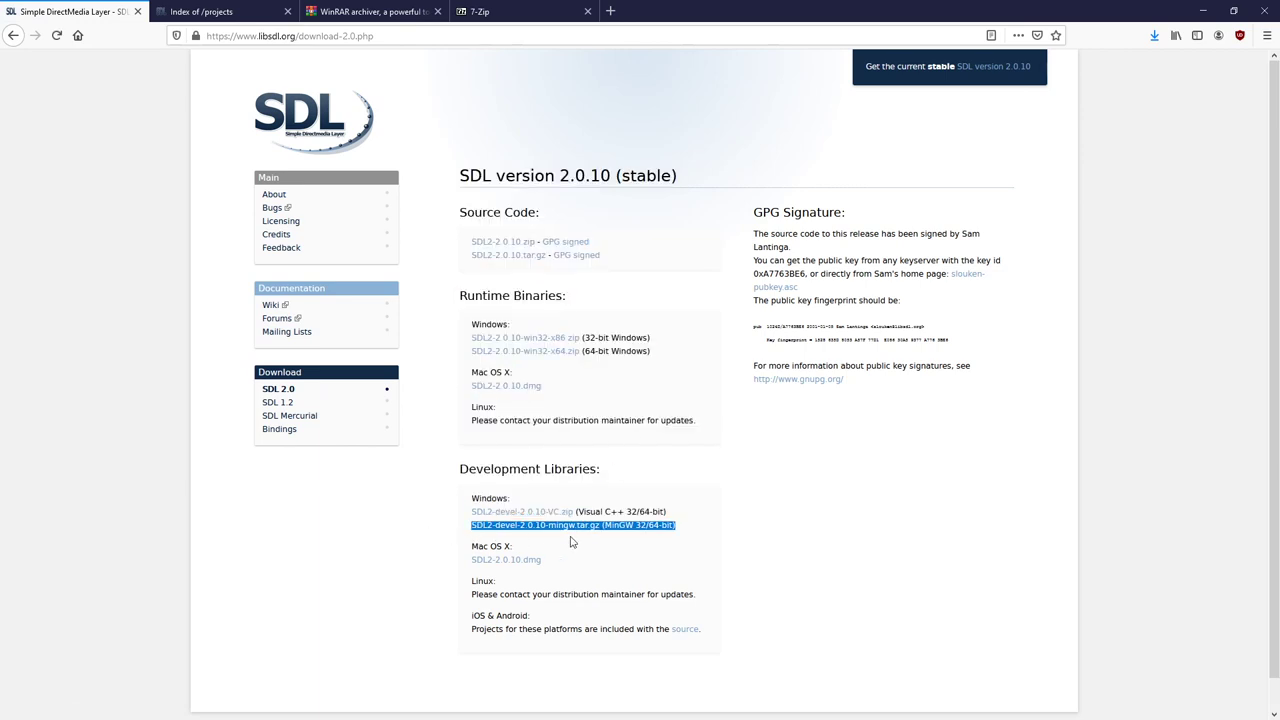
mouse_move(700, 540)
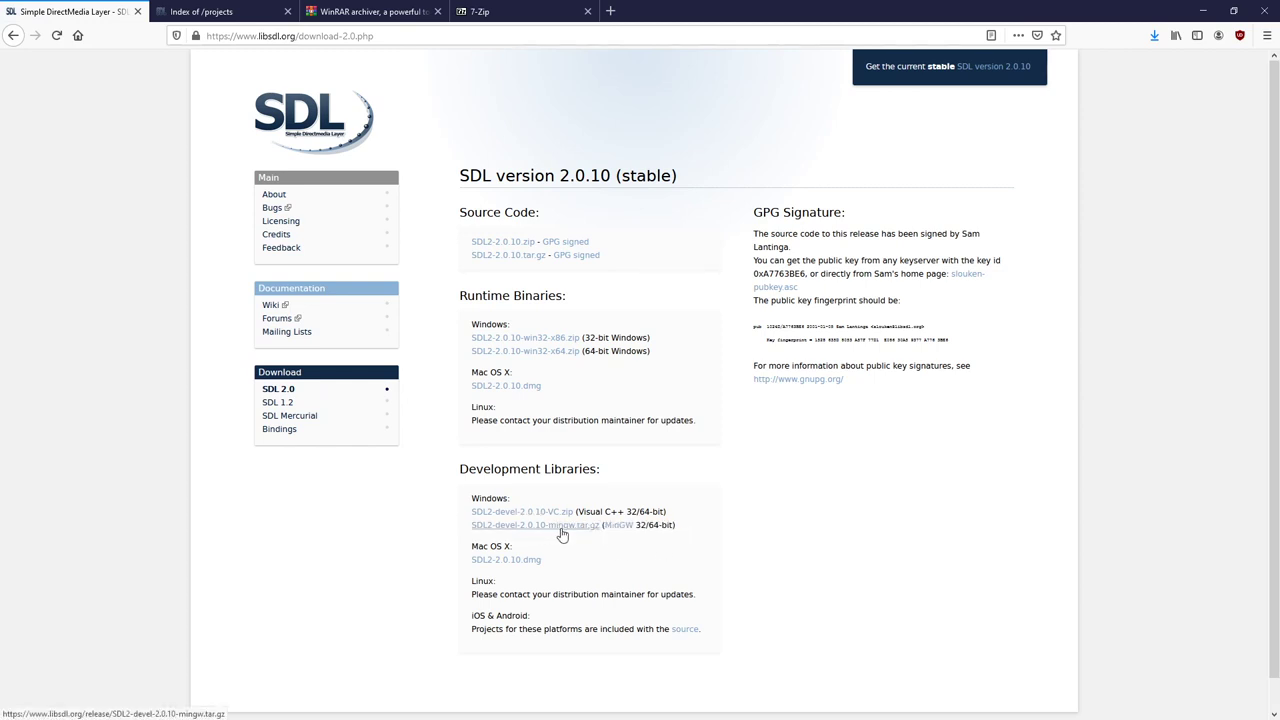
mouse_move(570, 532)
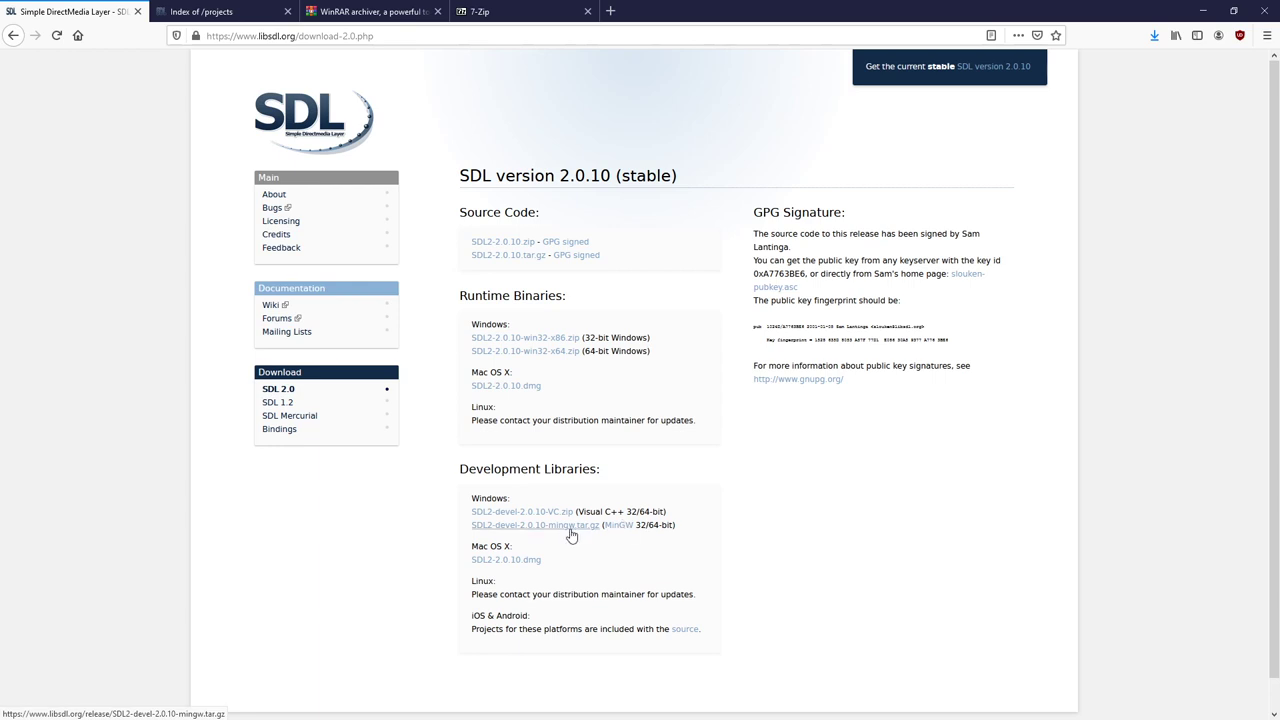
left_click(536, 524)
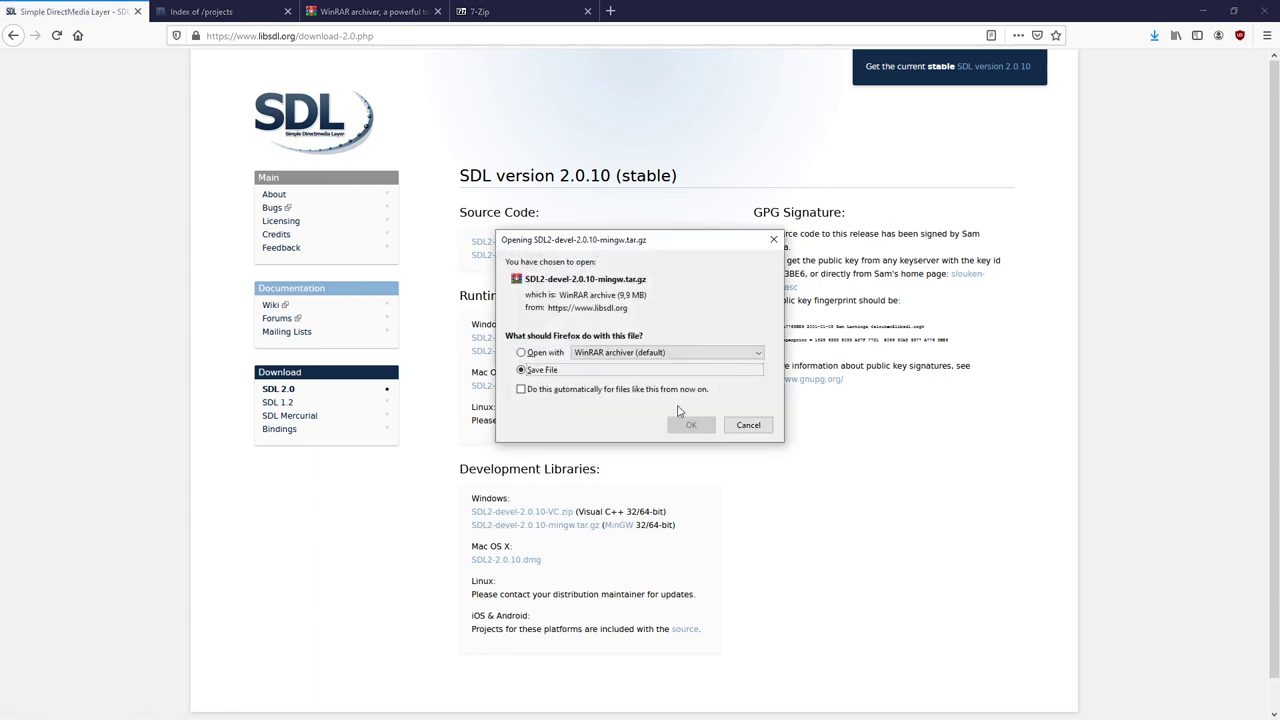
left_click(692, 424)
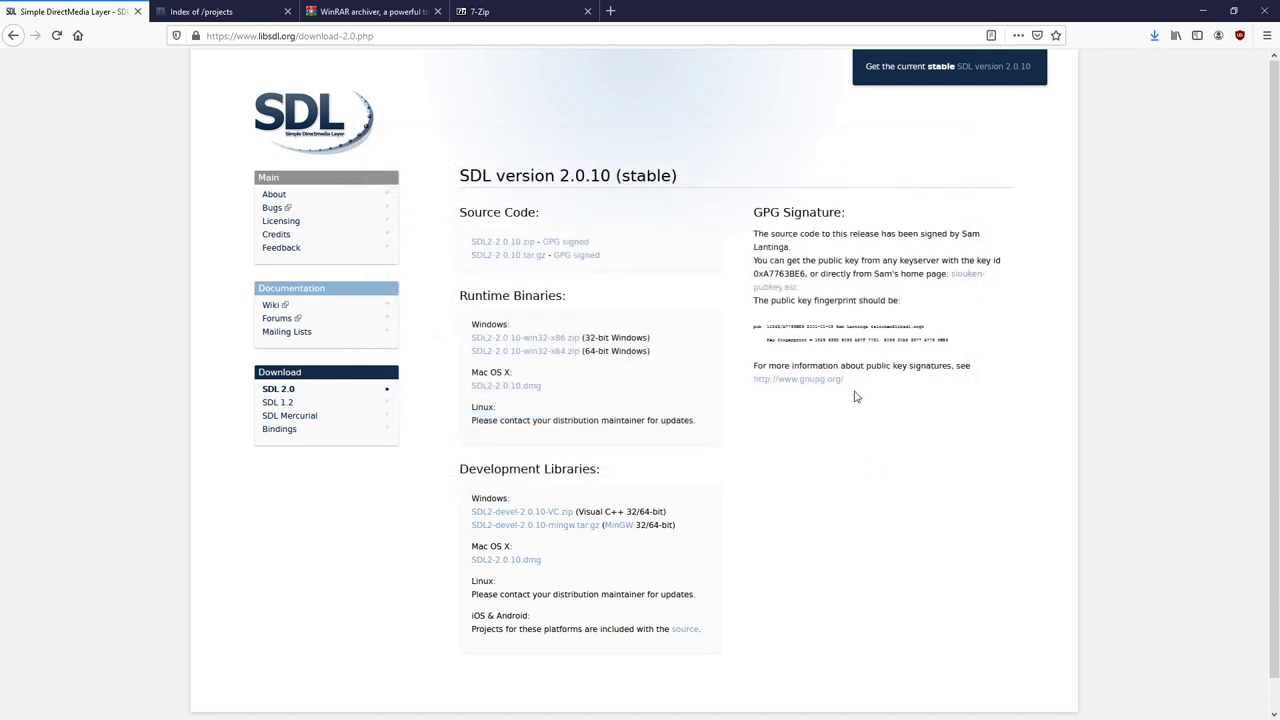
mouse_move(812, 420)
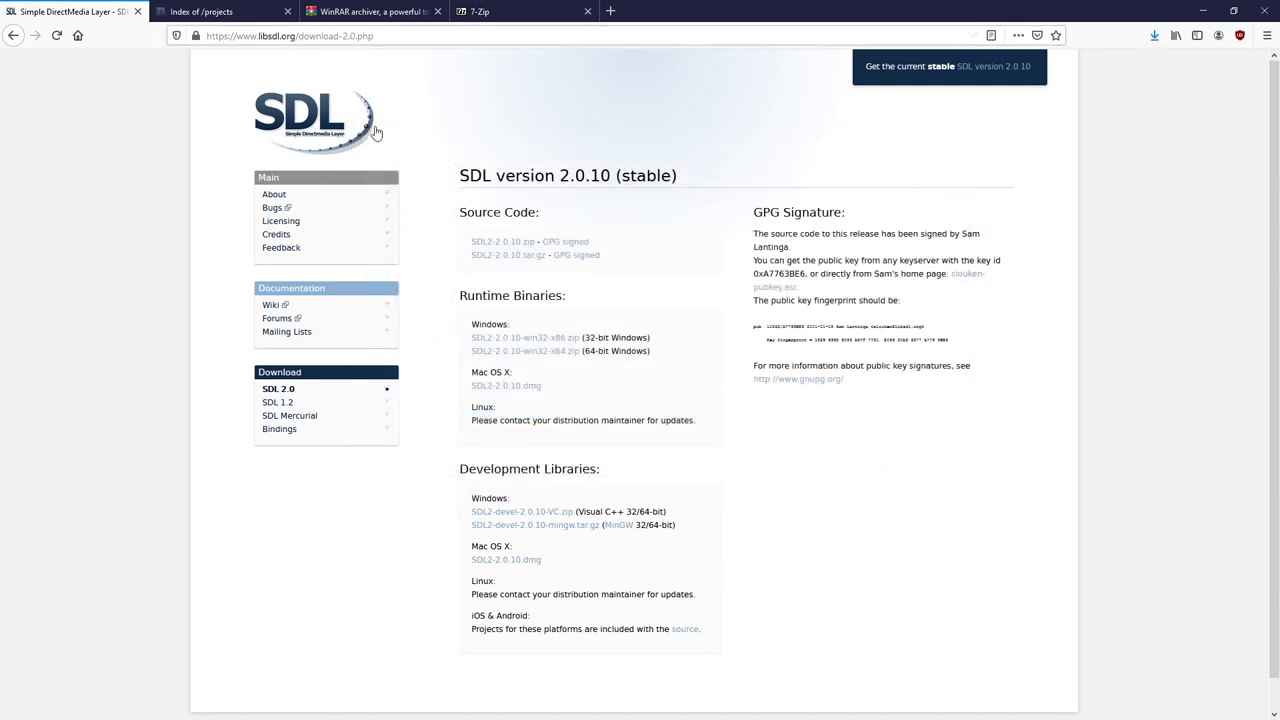
- From the projects index, fetch SDL2_image-devel-2.0.5-mingw.tar.gz from the SDL_image page
left_click(216, 12)
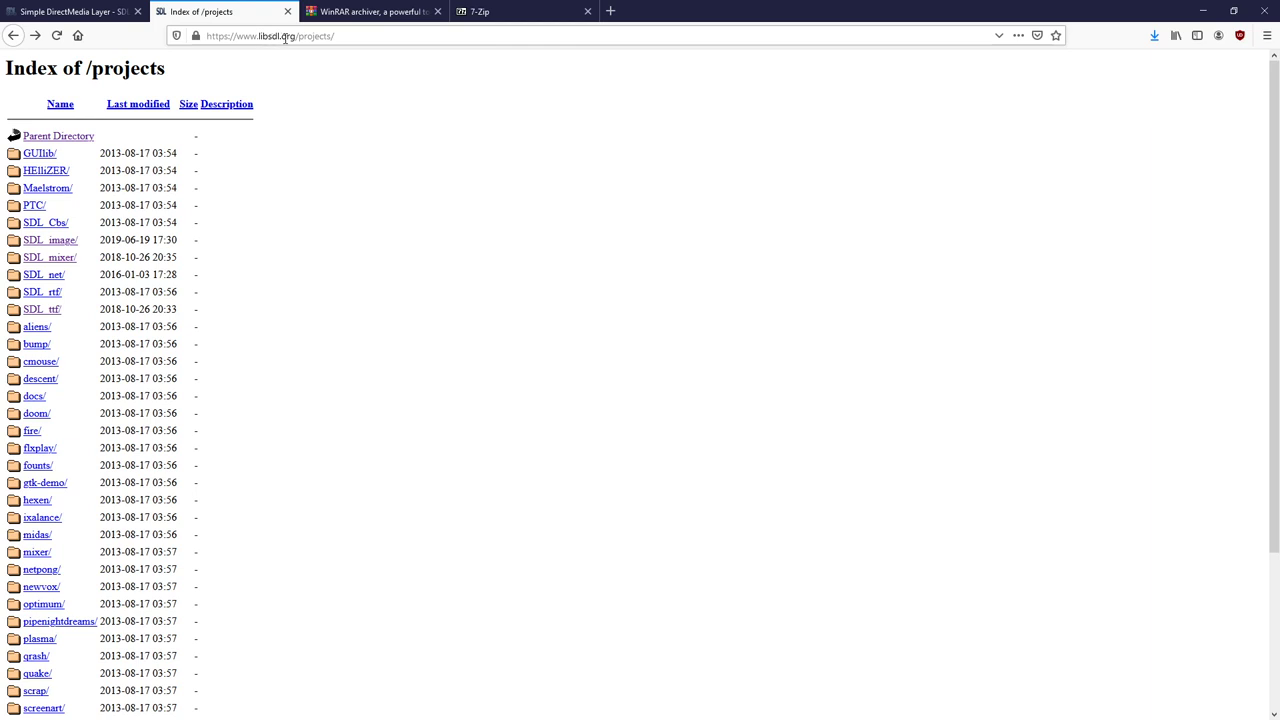
double_click(316, 36)
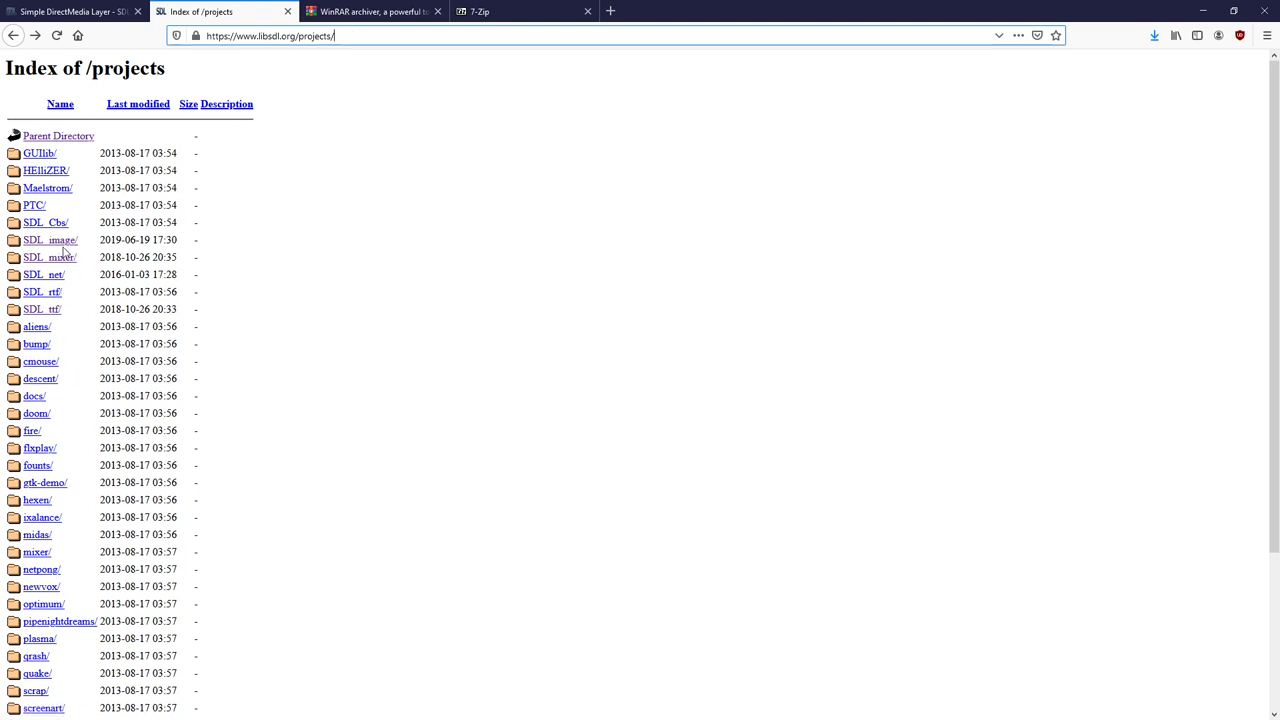
left_click(48, 240)
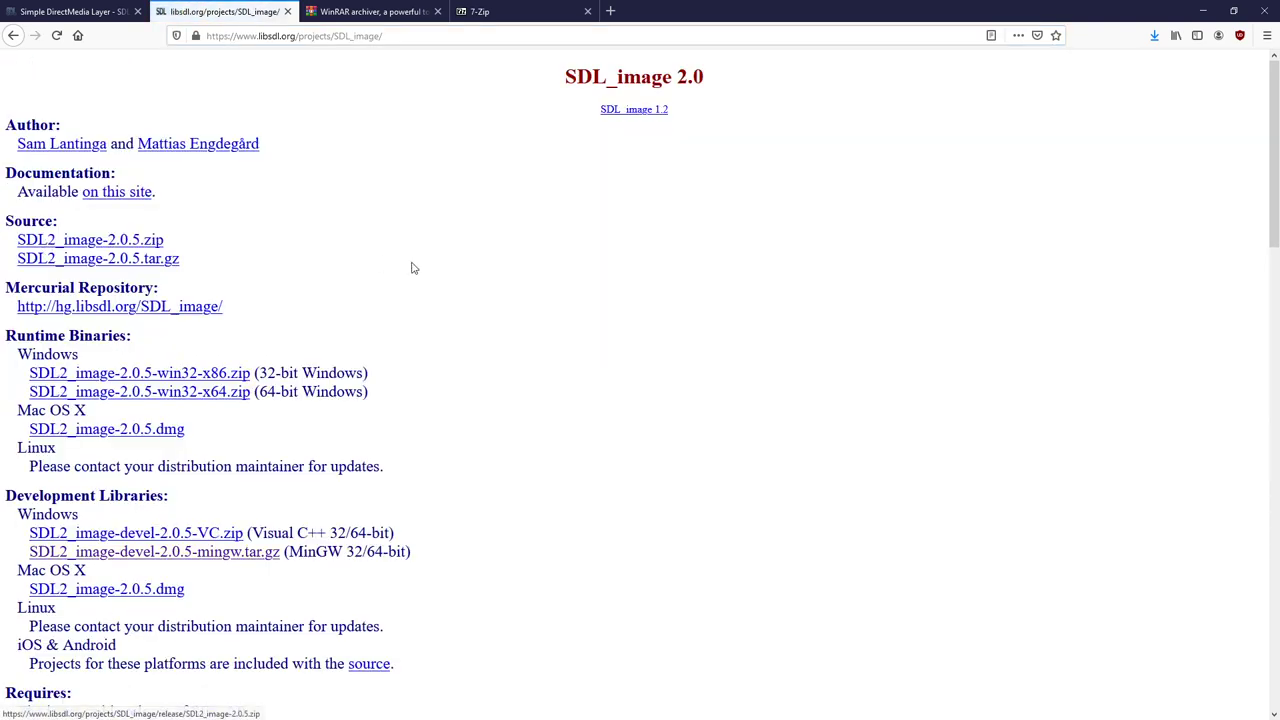
scroll("down", 3)
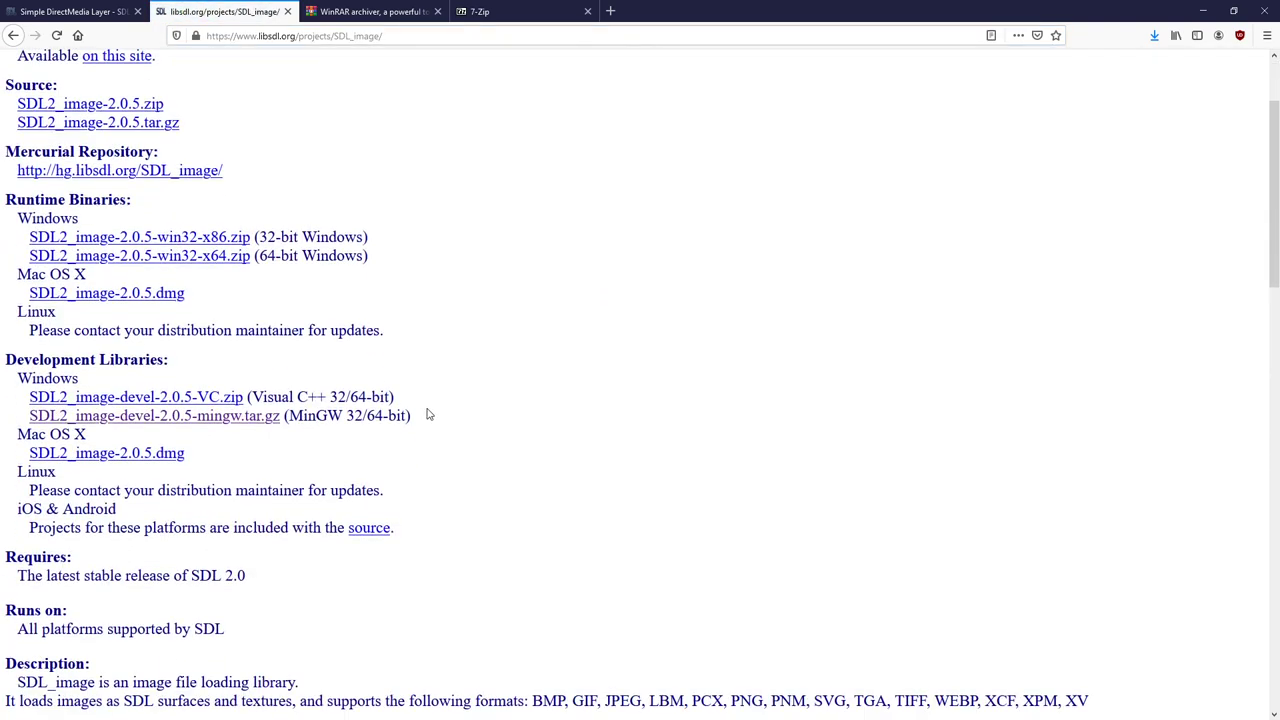
double_click(152, 414)
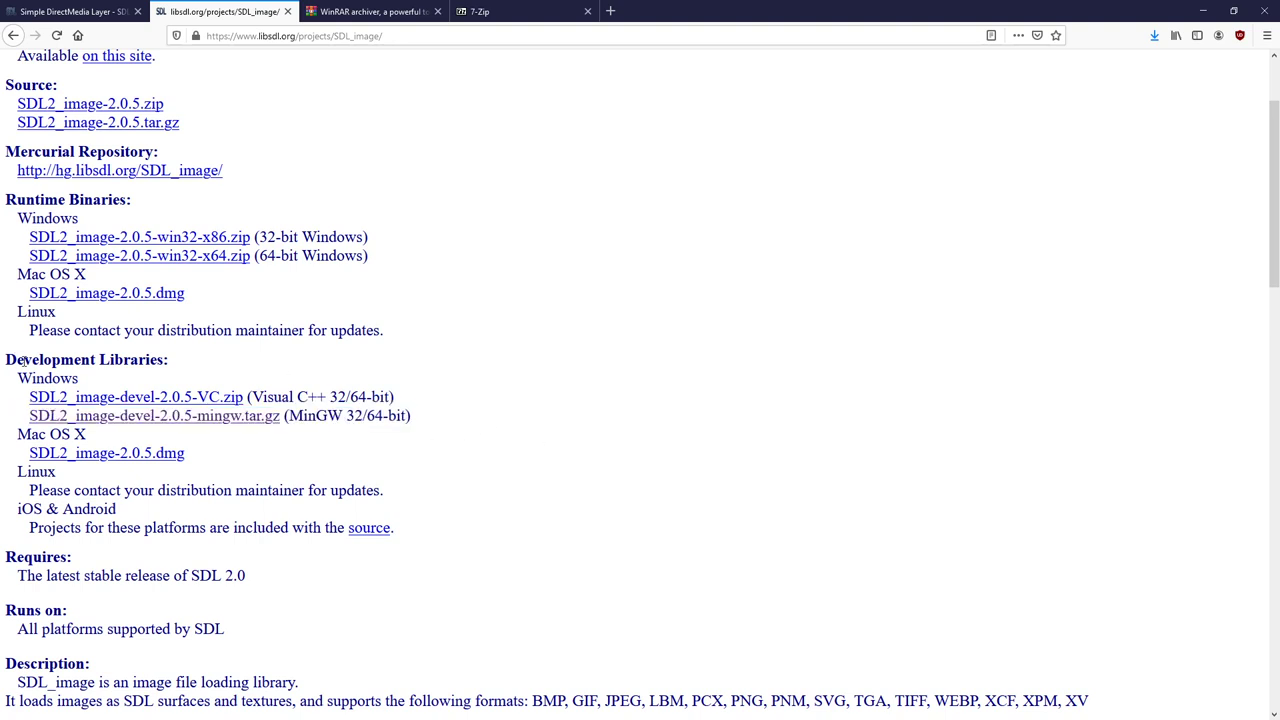
mouse_move(220, 428)
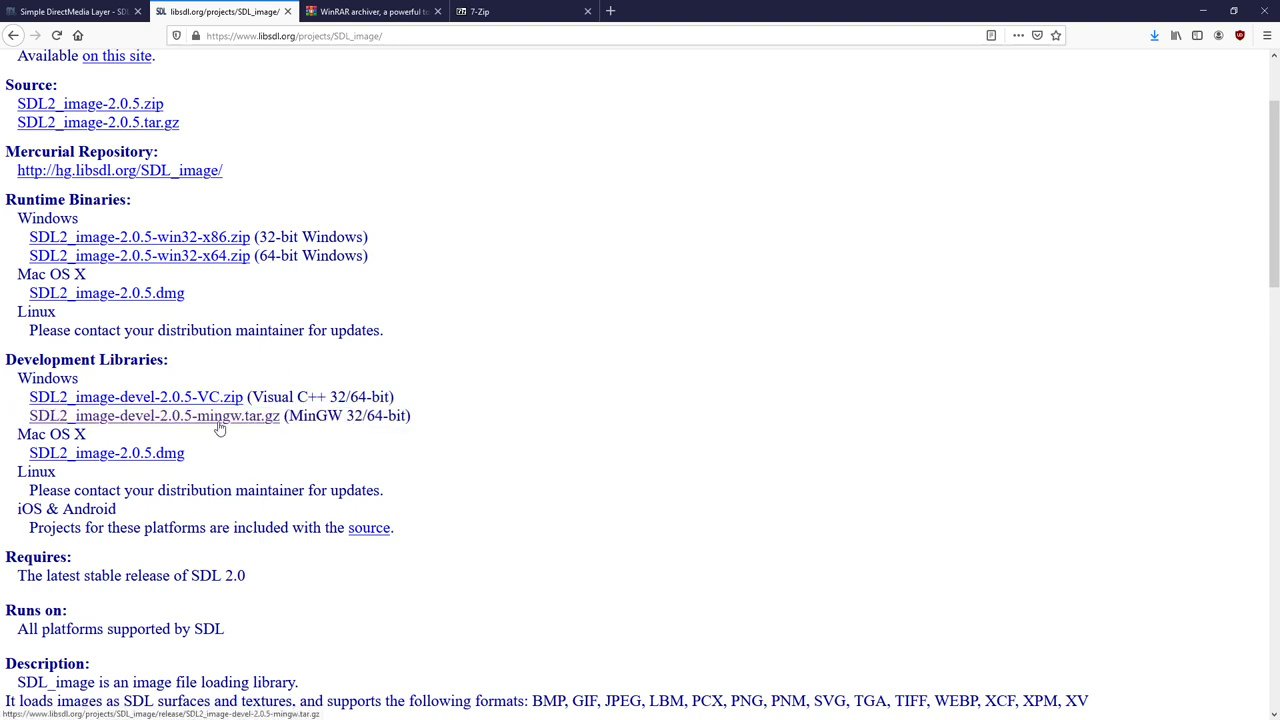
mouse_move(616, 424)
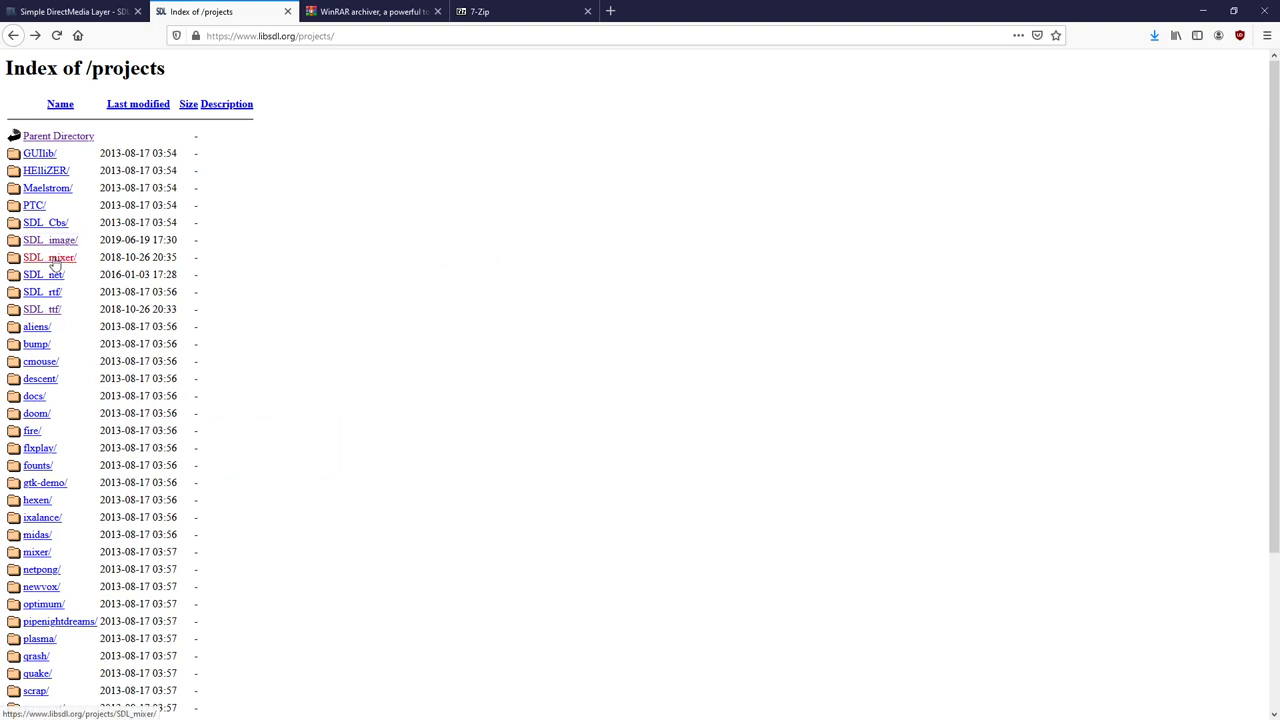
- Save SDL2_mixer-devel-2.0.4-mingw.tar.gz from the SDL_mixer page and return to the projects index
left_click(48, 256)
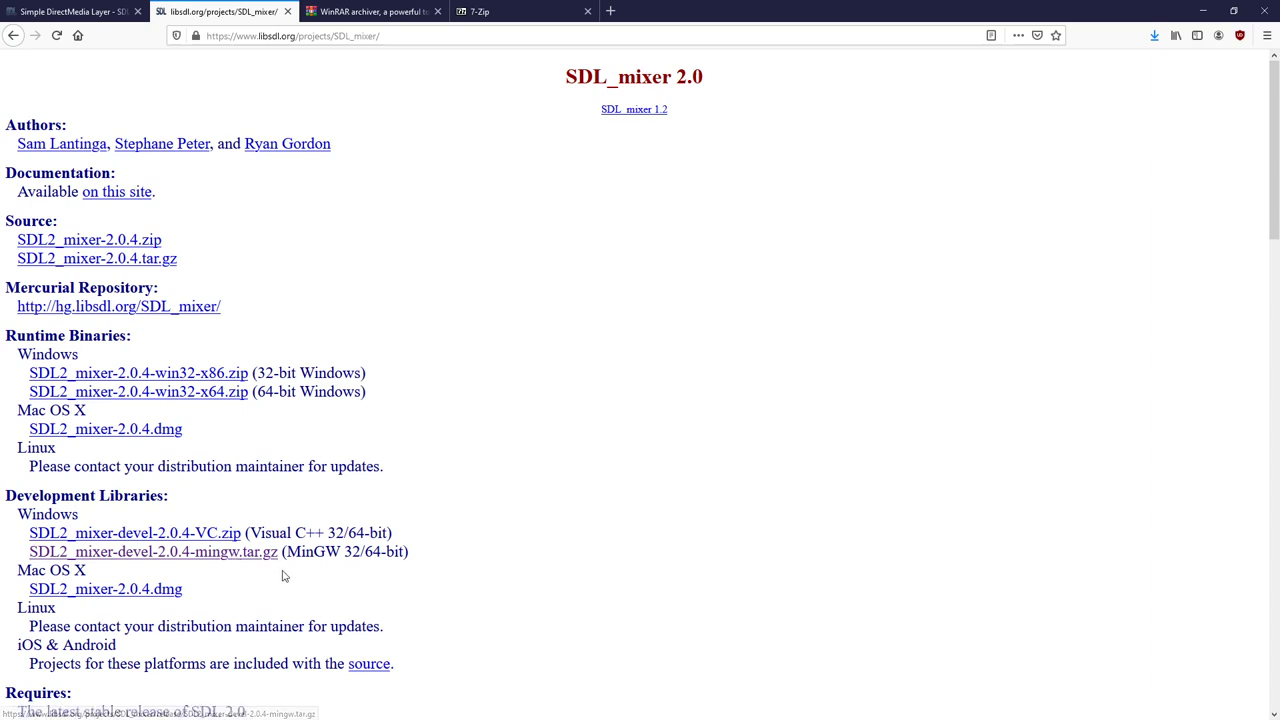
left_click(152, 552)
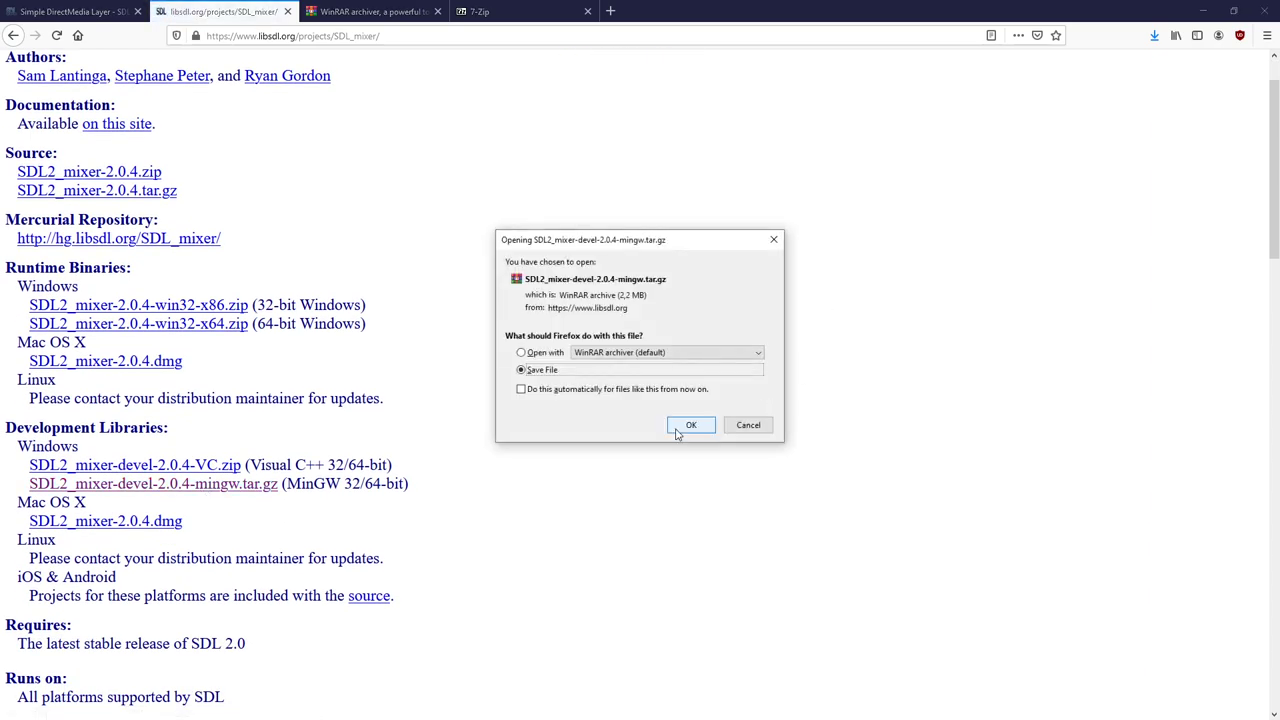
left_click(692, 424)
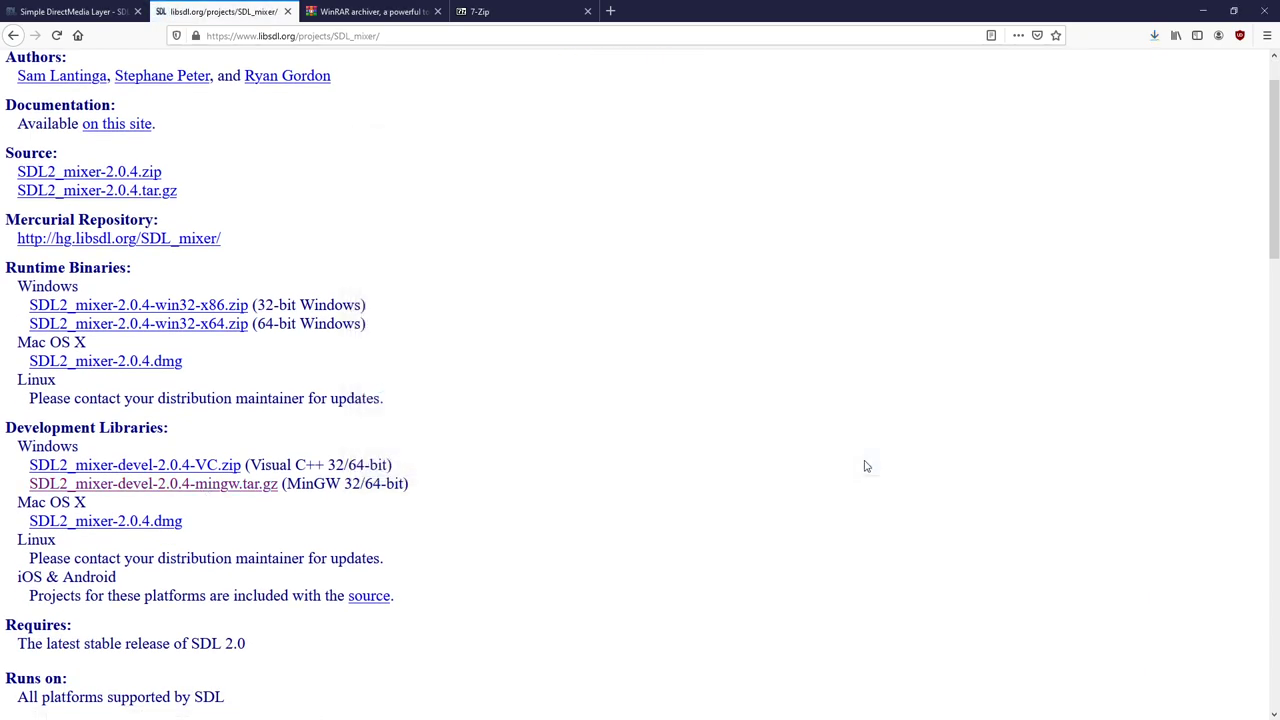
left_click(12, 36)
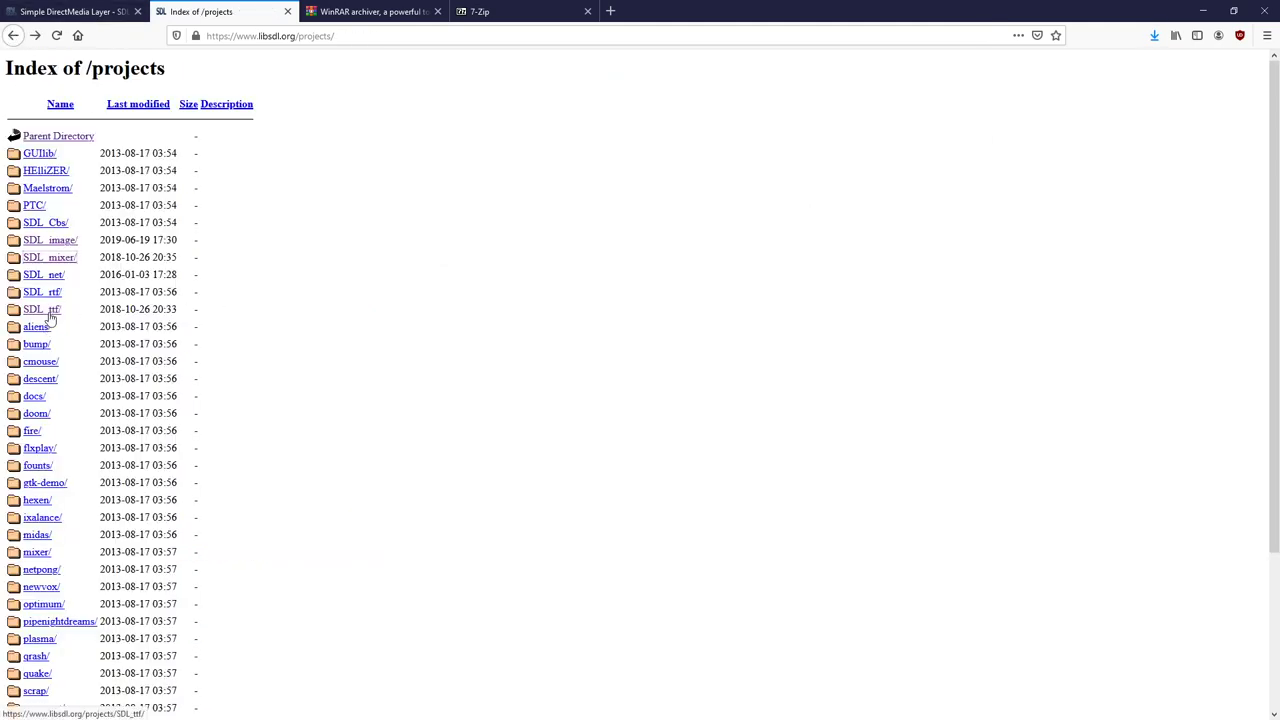
- Download SDL2_ttf-devel-2.0.15-mingw.tar.gz from the SDL_ttf page and return to the projects index
left_click(42, 308)
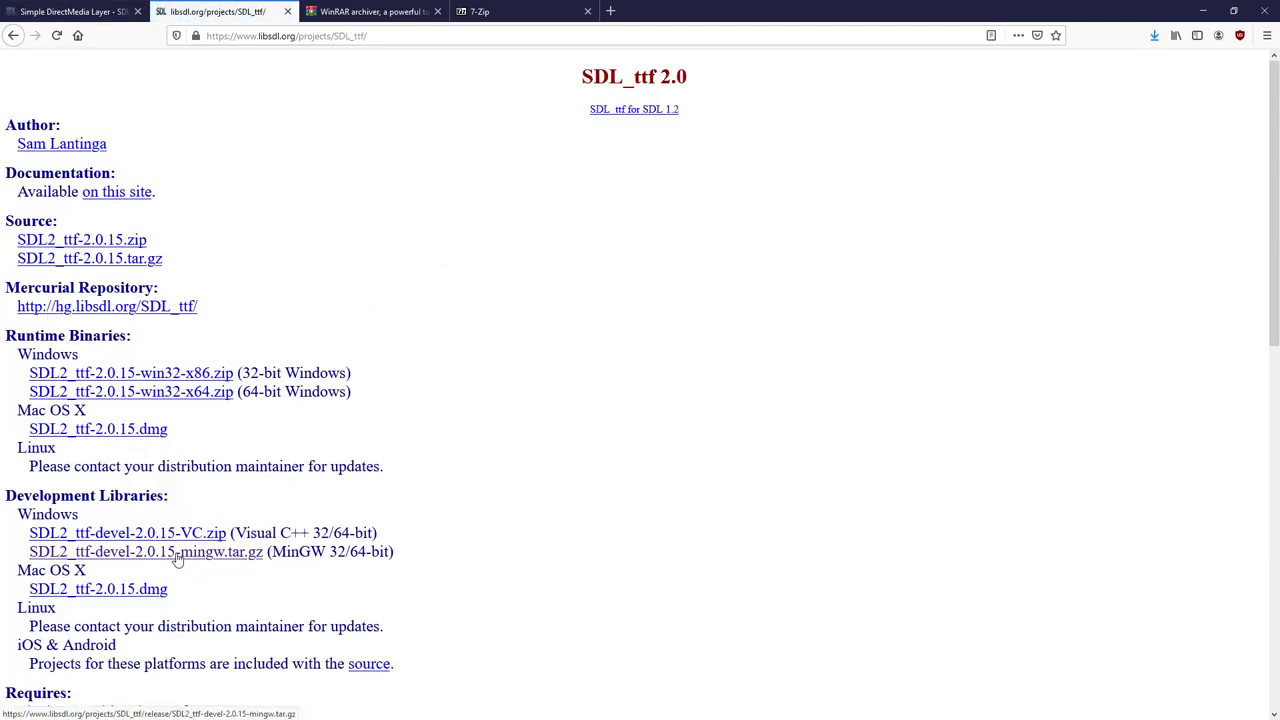
left_click(144, 552)
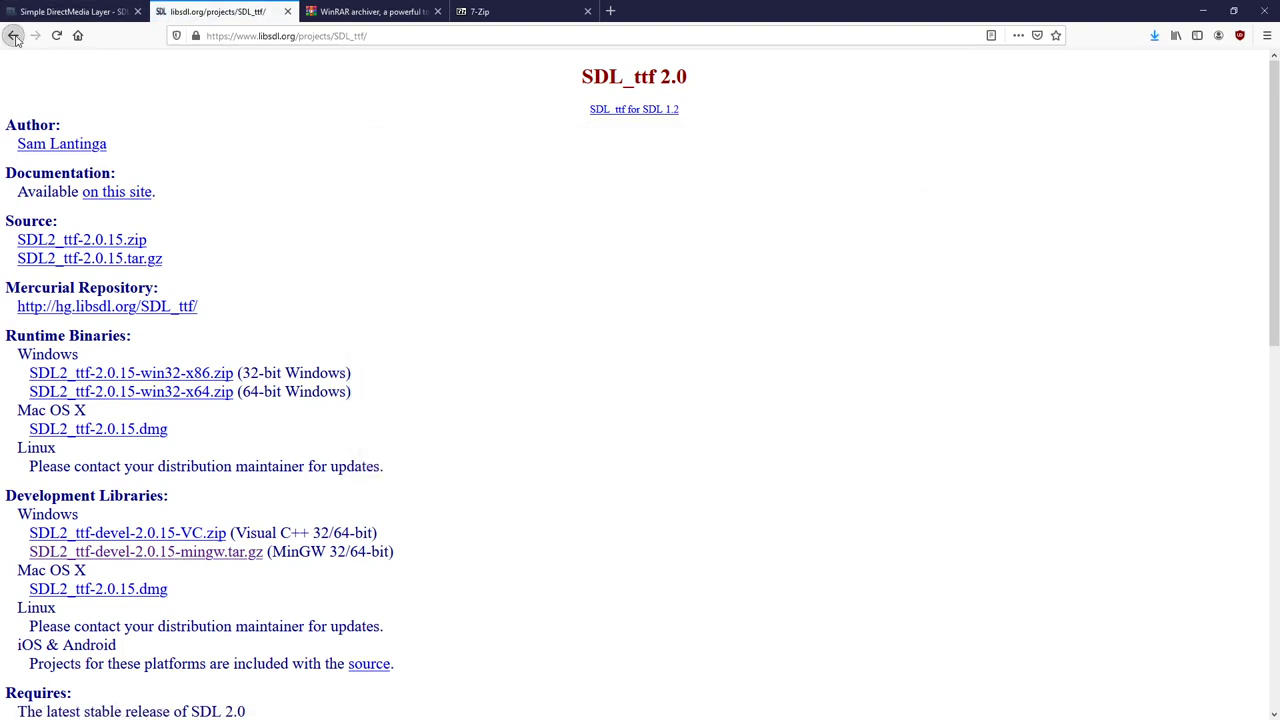
left_click(12, 36)
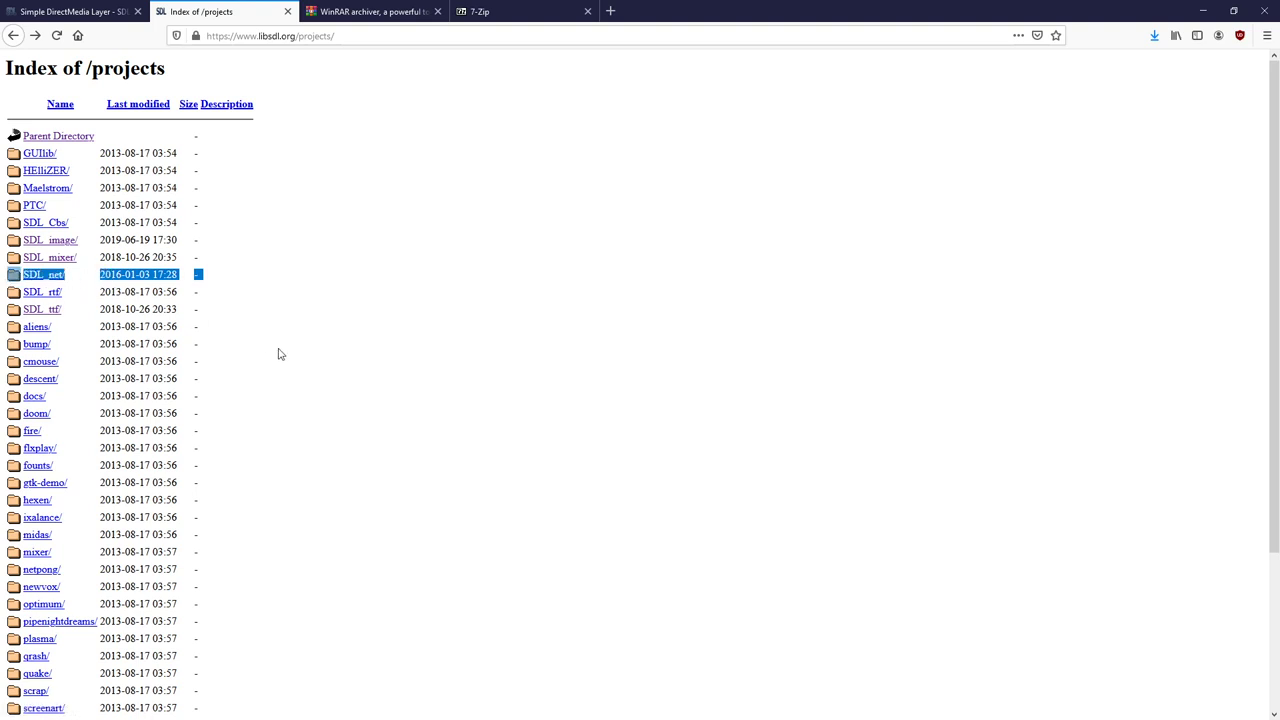
mouse_move(296, 352)
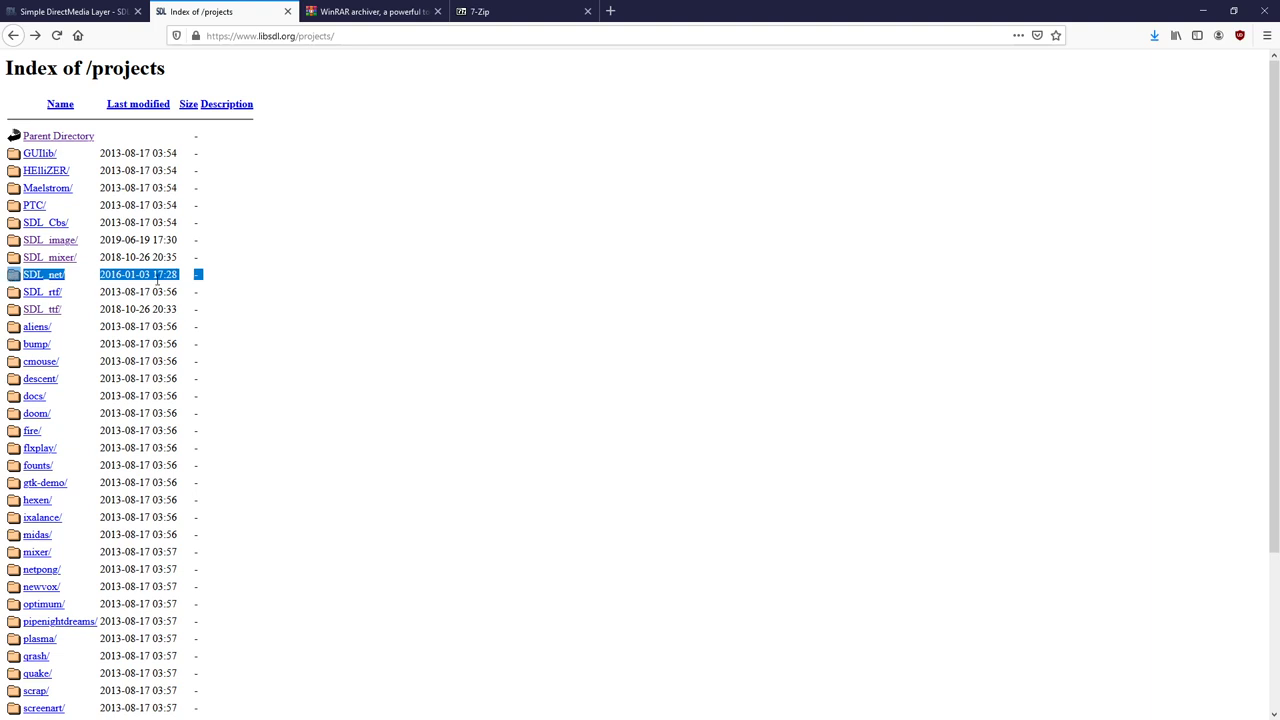
- Clear the accidental text selection on the projects index page
left_click(224, 282)
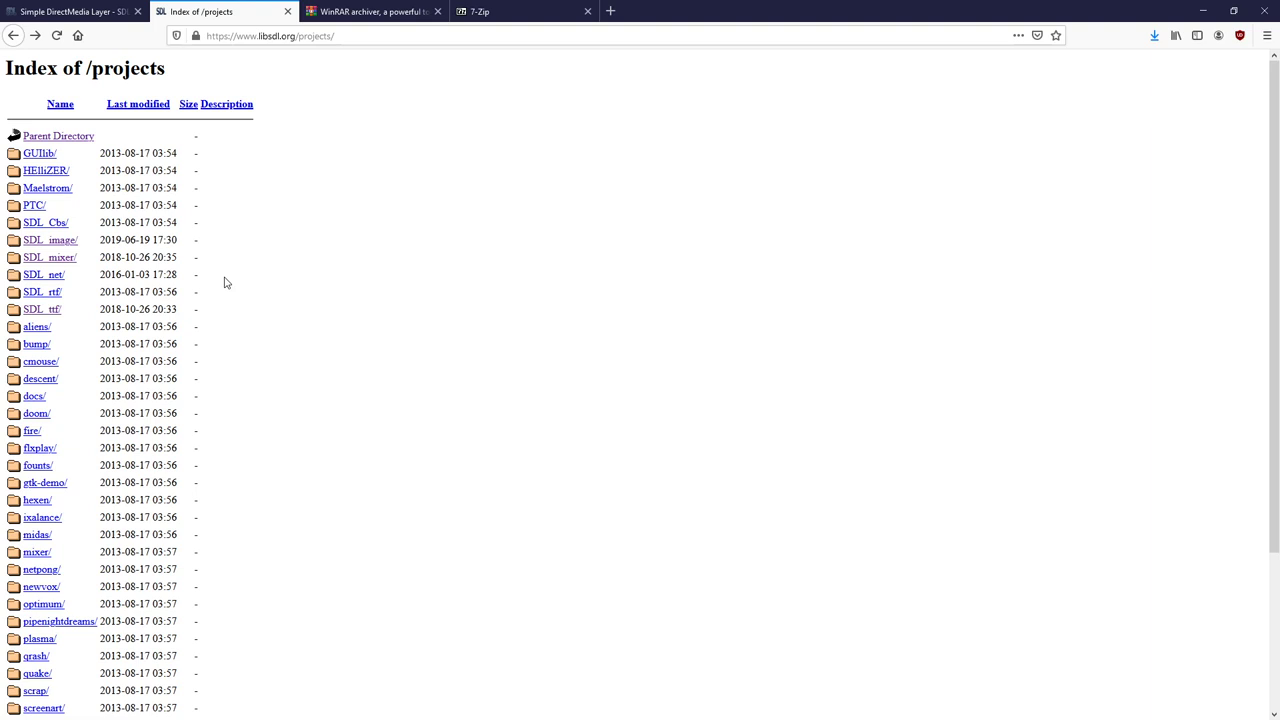
mouse_move(340, 320)
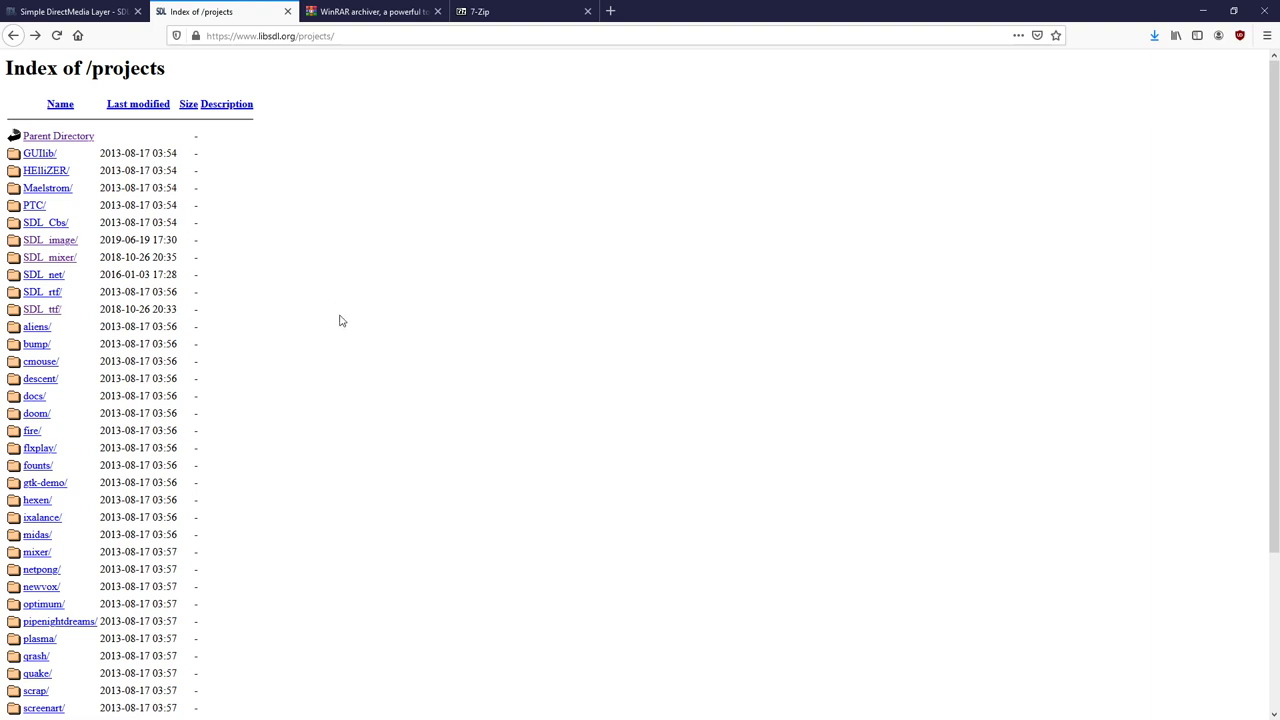
mouse_move(196, 254)
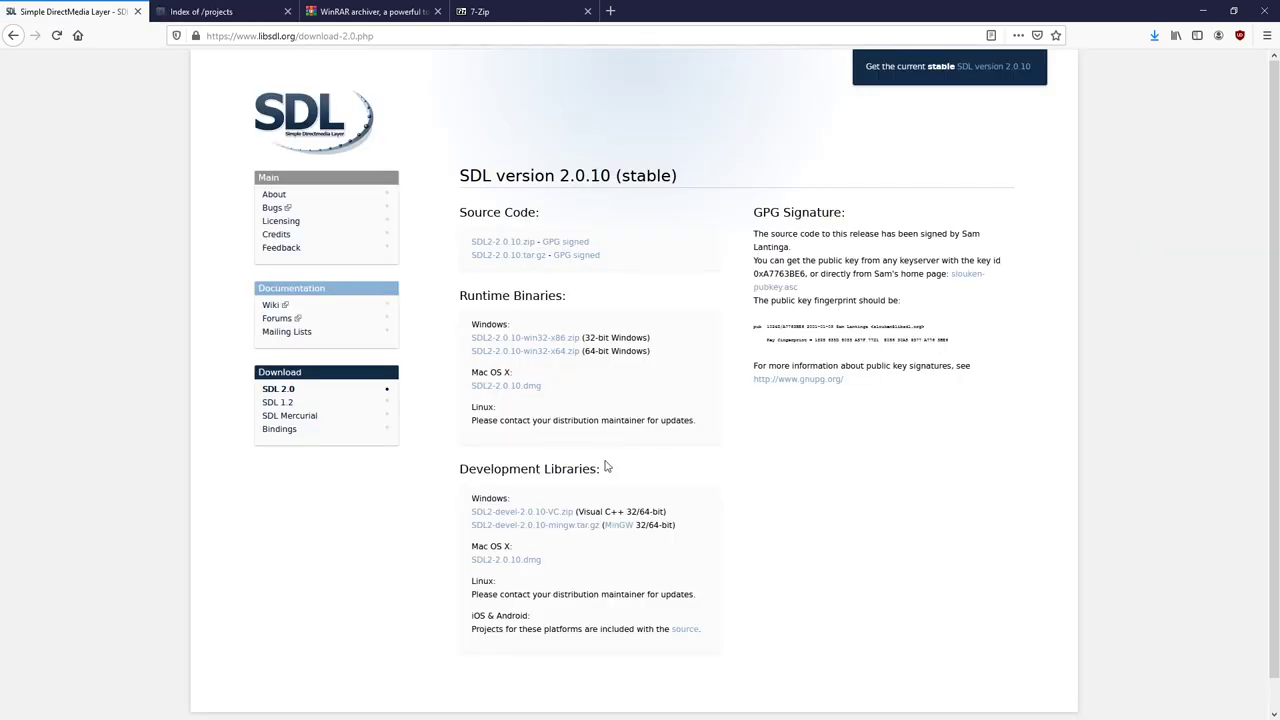
mouse_move(592, 536)
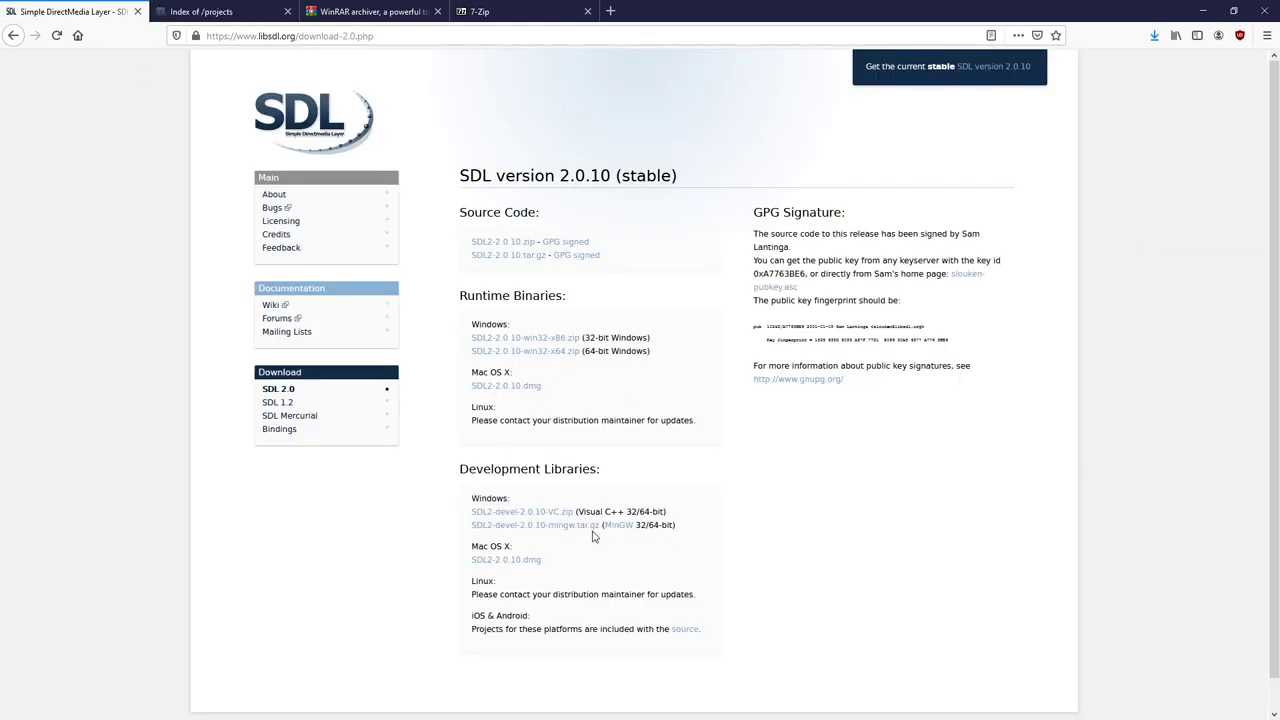
mouse_move(696, 528)
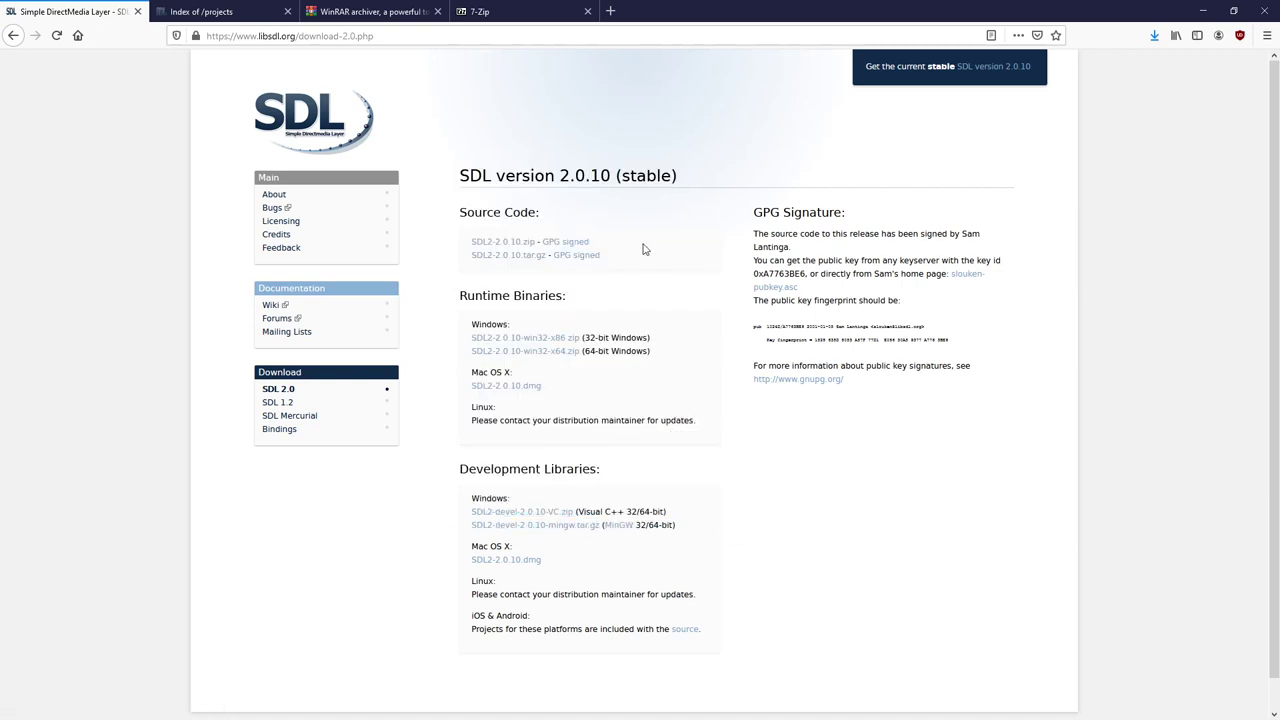
- Glance at the 7-Zip page, then return to the SDL download page
left_click(372, 12)
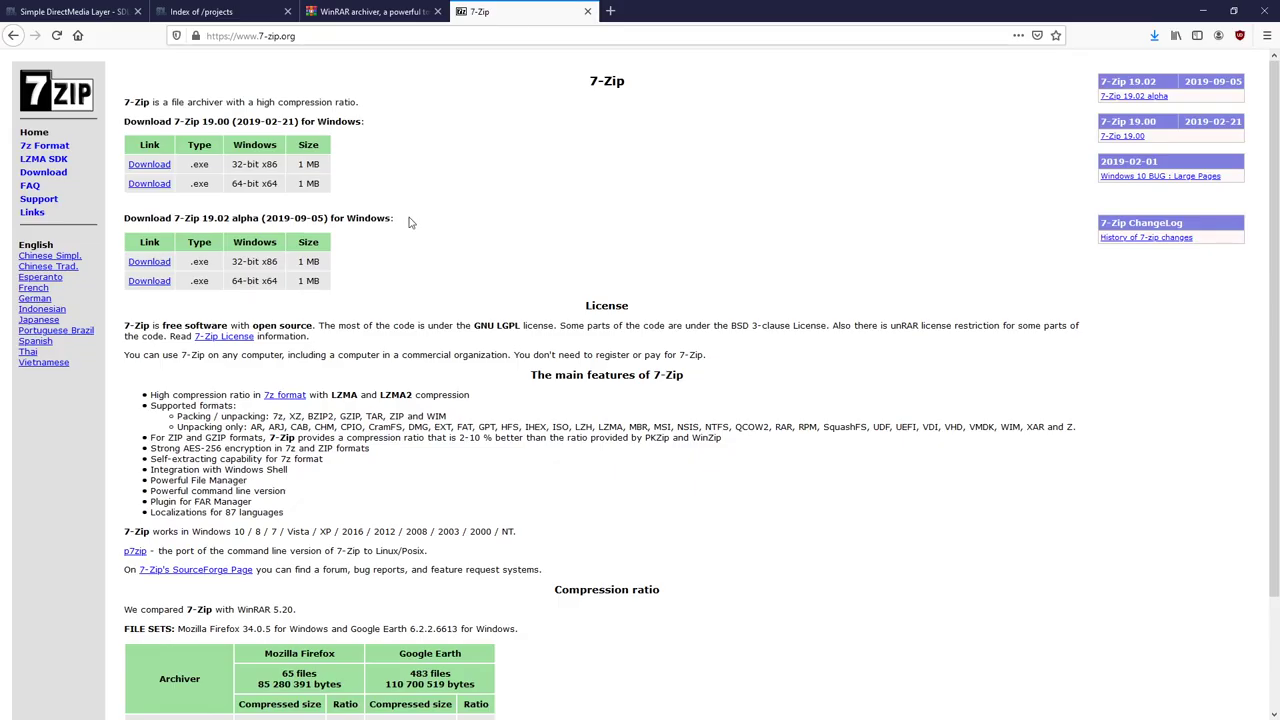
mouse_move(650, 450)
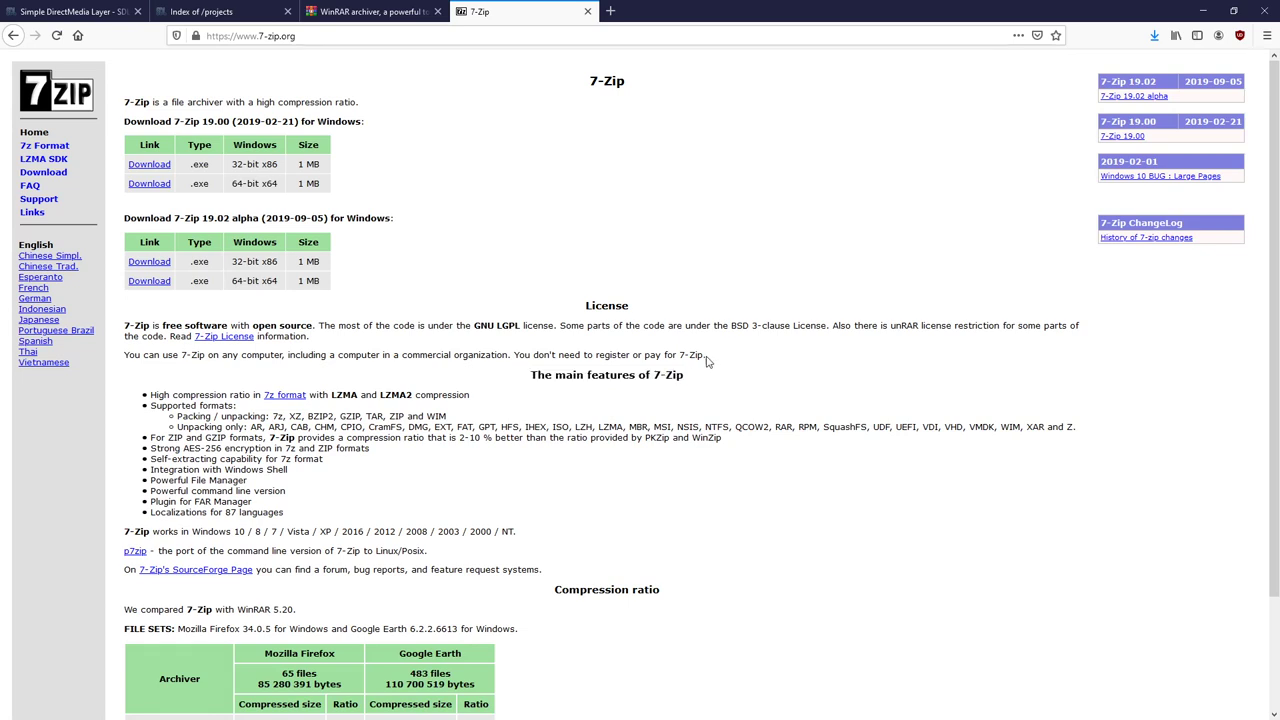
mouse_move(704, 344)
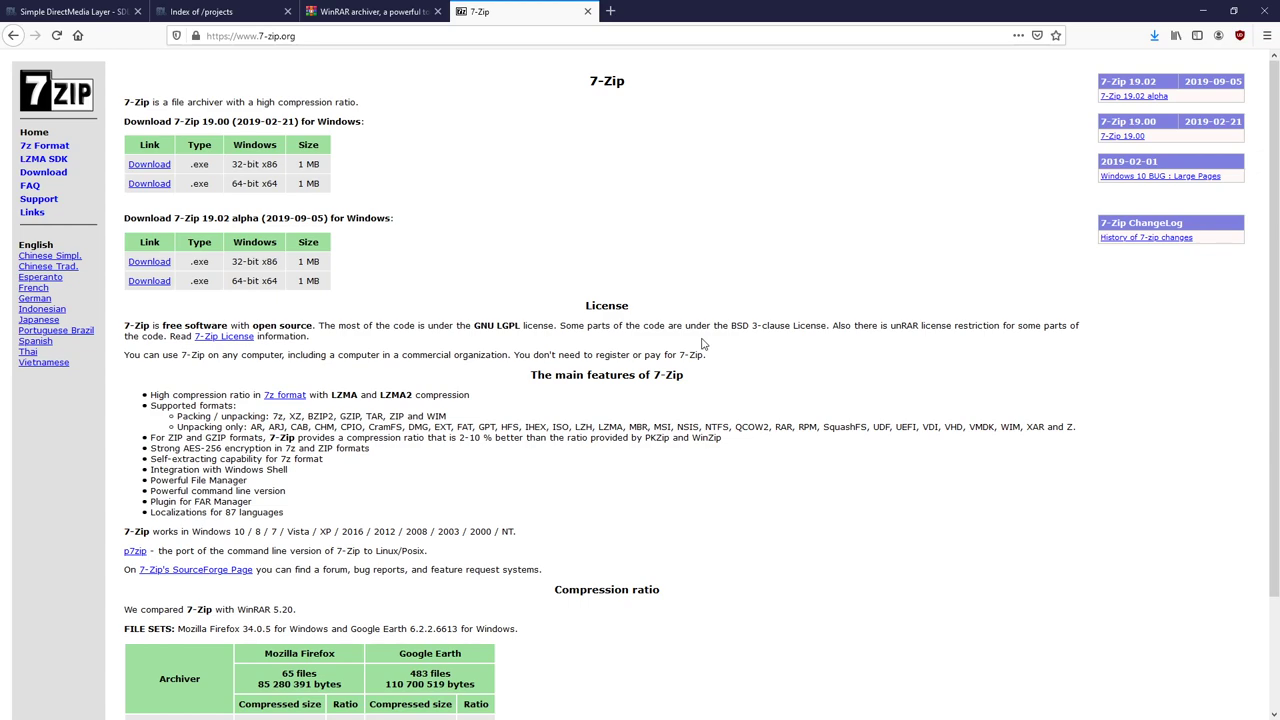
left_click(370, 12)
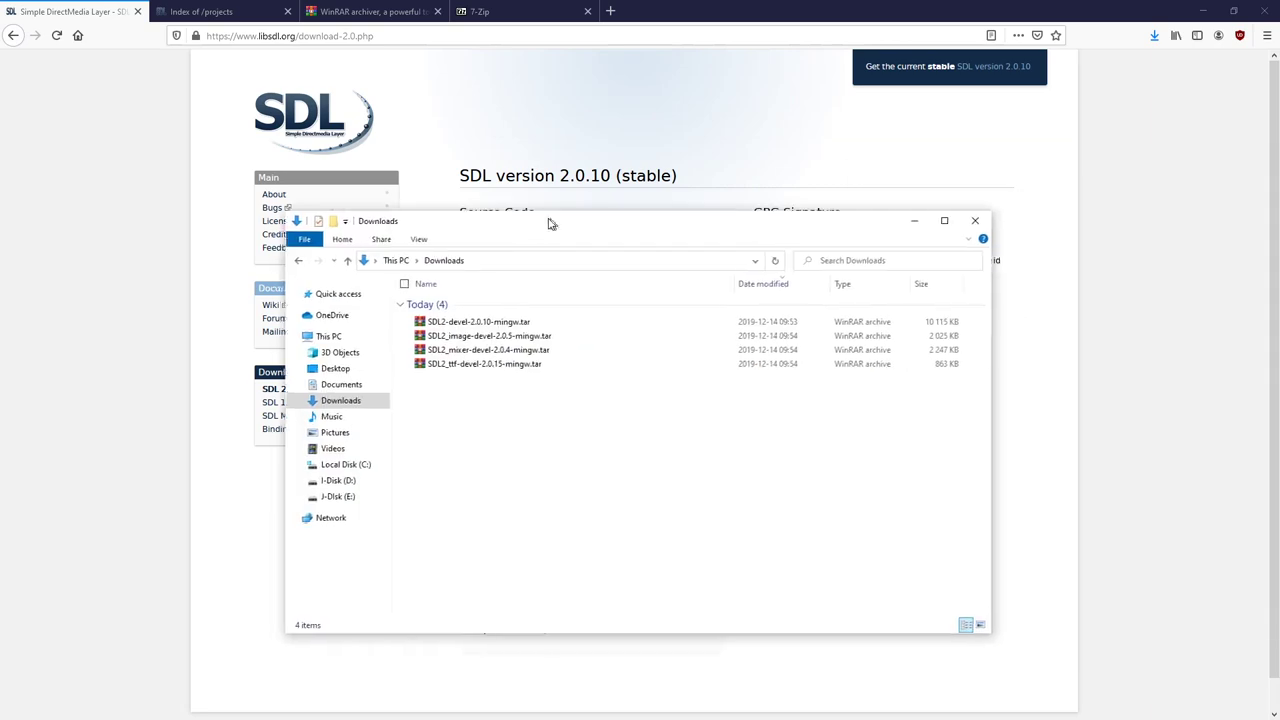
- Minimize Firefox, maximize Downloads and open SDL2-devel-2.0.10-mingw.tar.gz in WinRAR
left_click(944, 220)
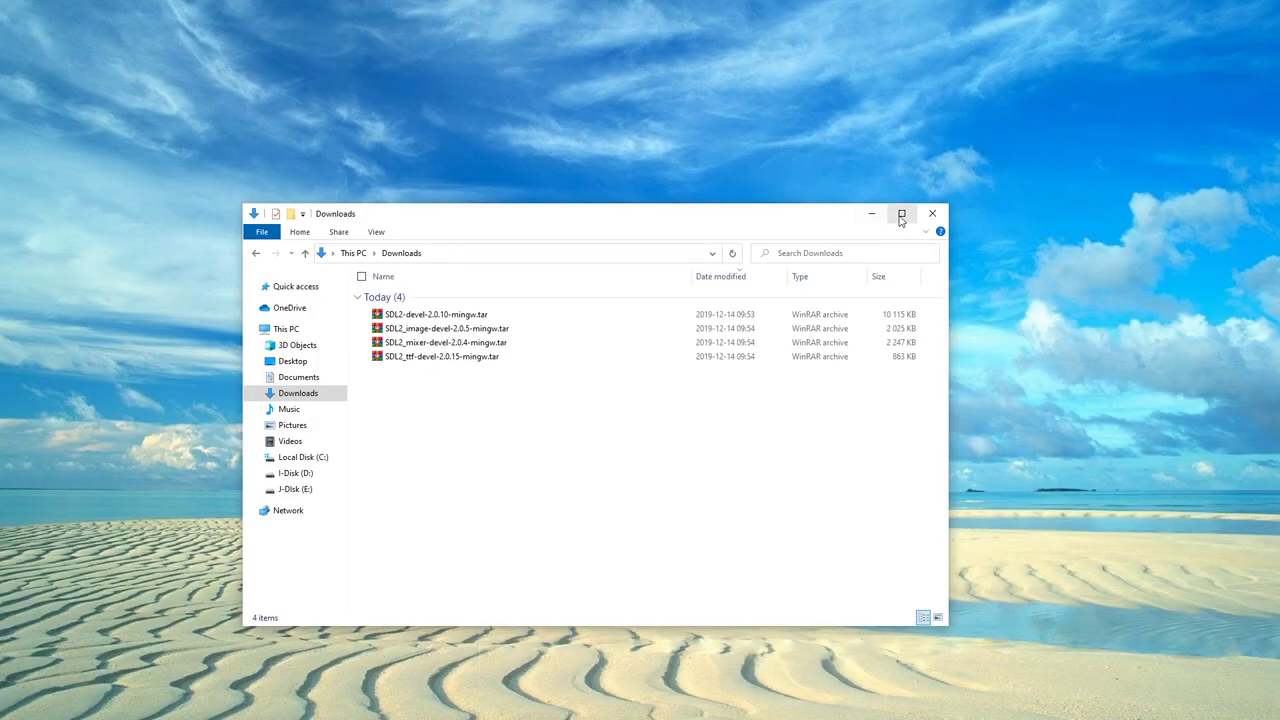
left_click(900, 214)
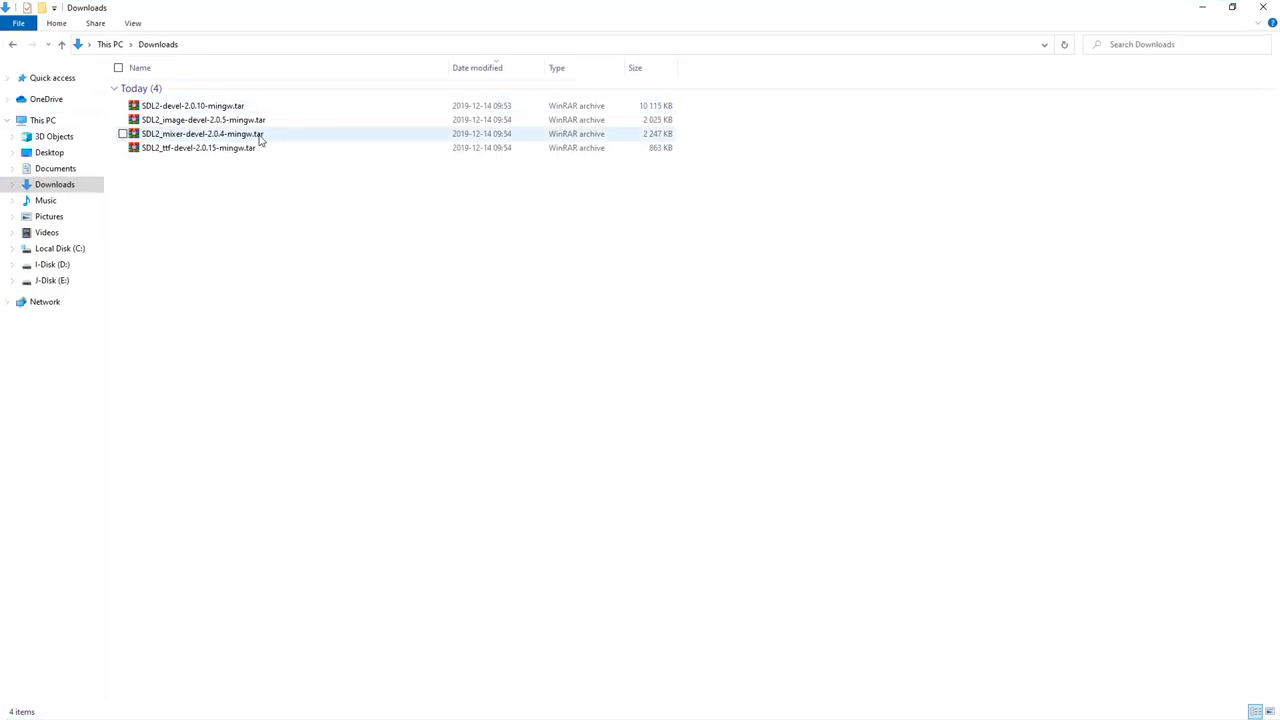
left_click(192, 104)
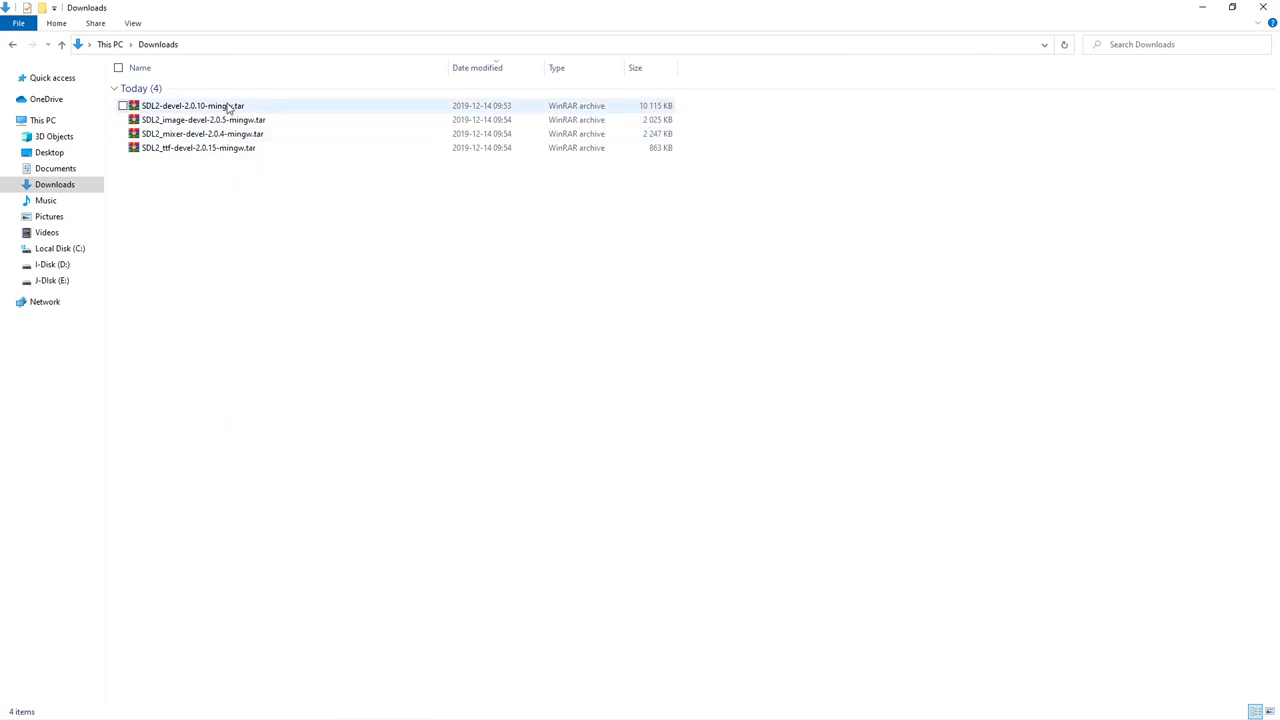
double_click(192, 104)
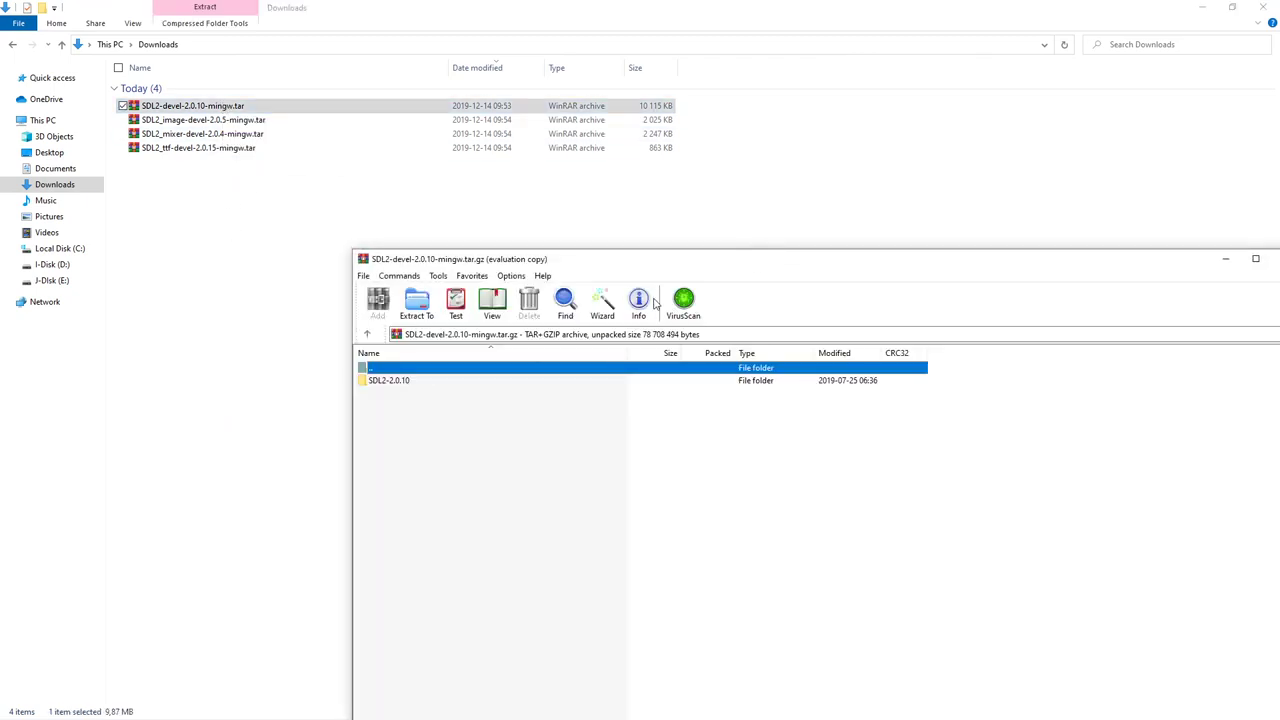
- Position the WinRAR window beside the file list and select the SDL2-2.0.10 folder
left_click_drag(460, 260, 930, 408)
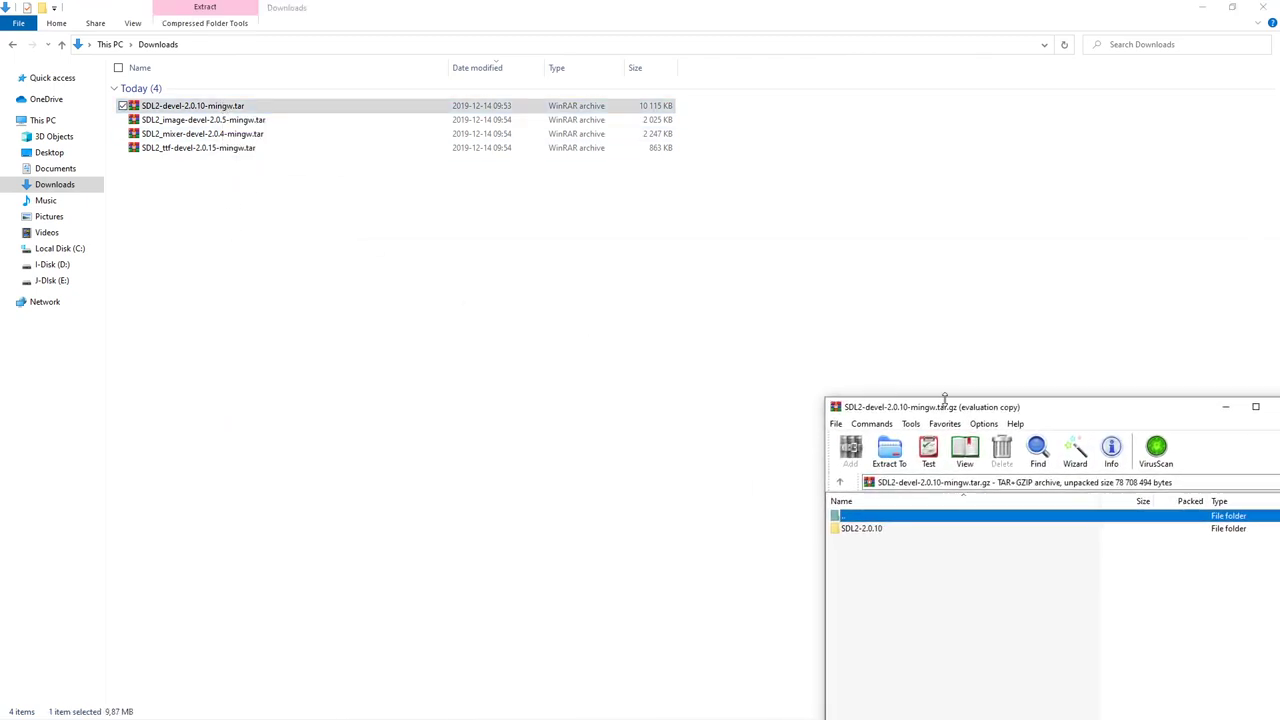
left_click_drag(932, 408, 746, 218)
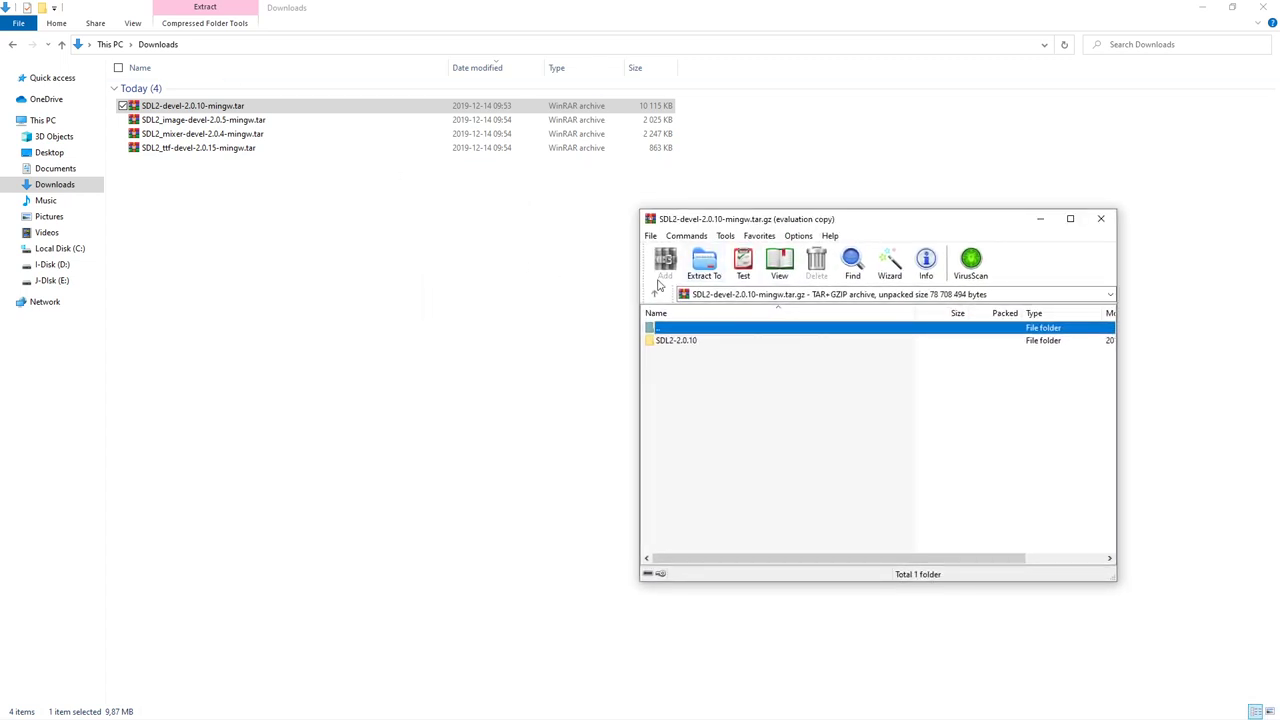
left_click(676, 340)
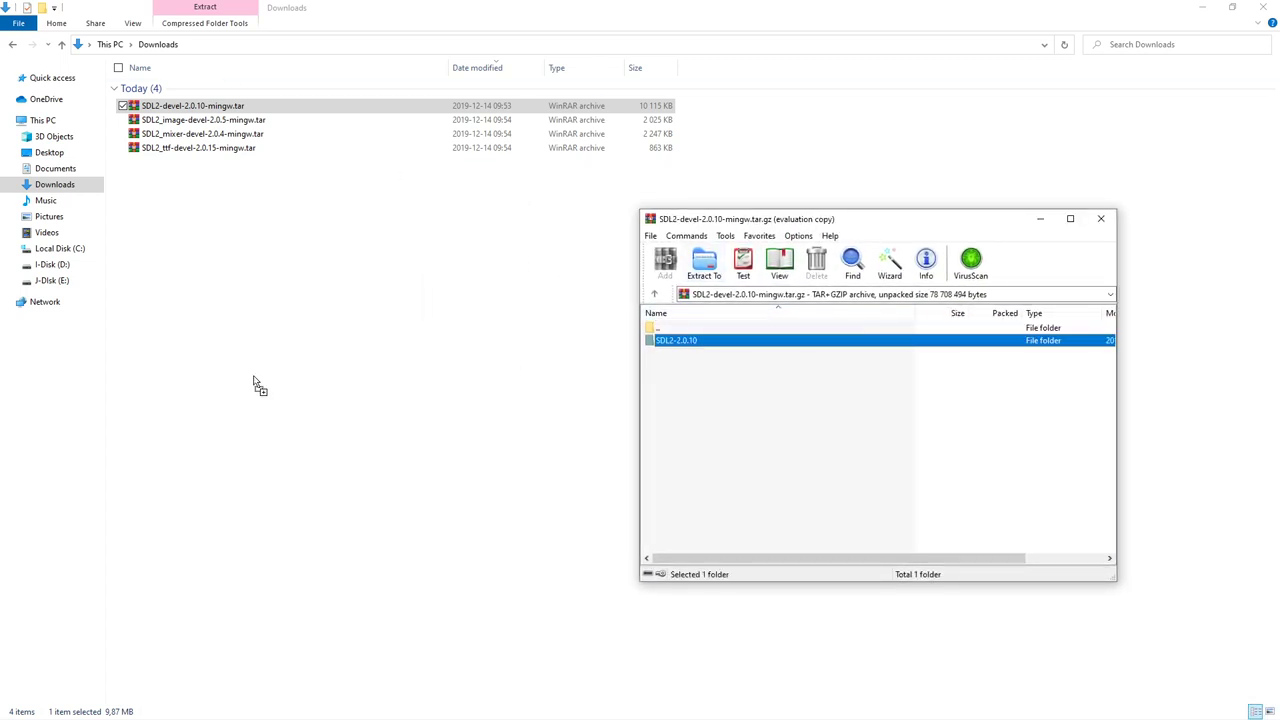
mouse_move(284, 348)
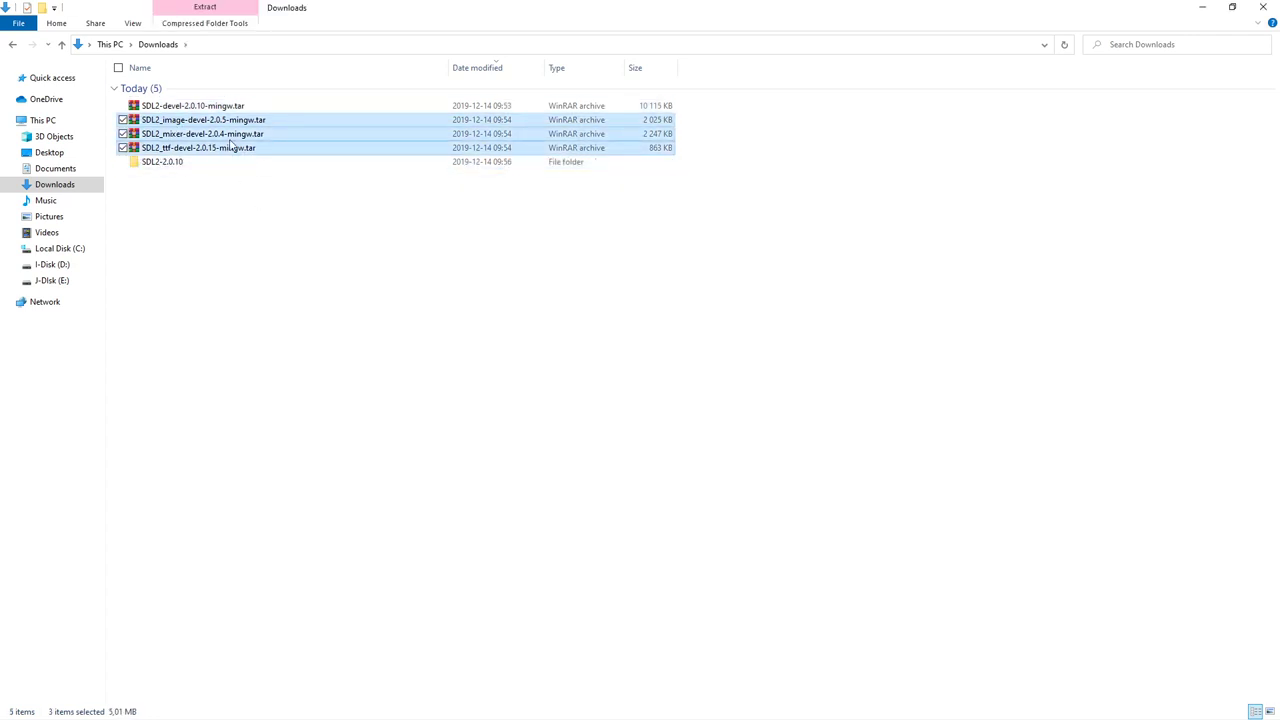
- Extract the image, mixer and ttf archives here, then restore the Downloads window to normal size
right_click(204, 132)
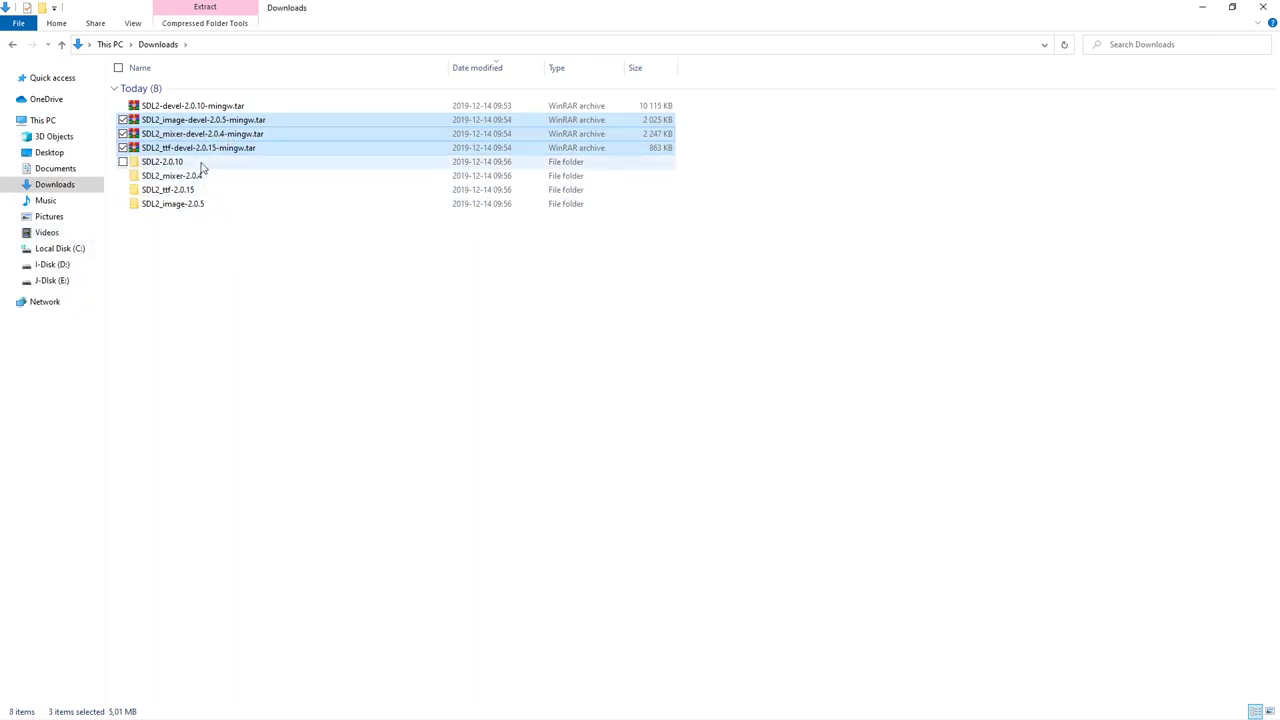
left_click(164, 160)
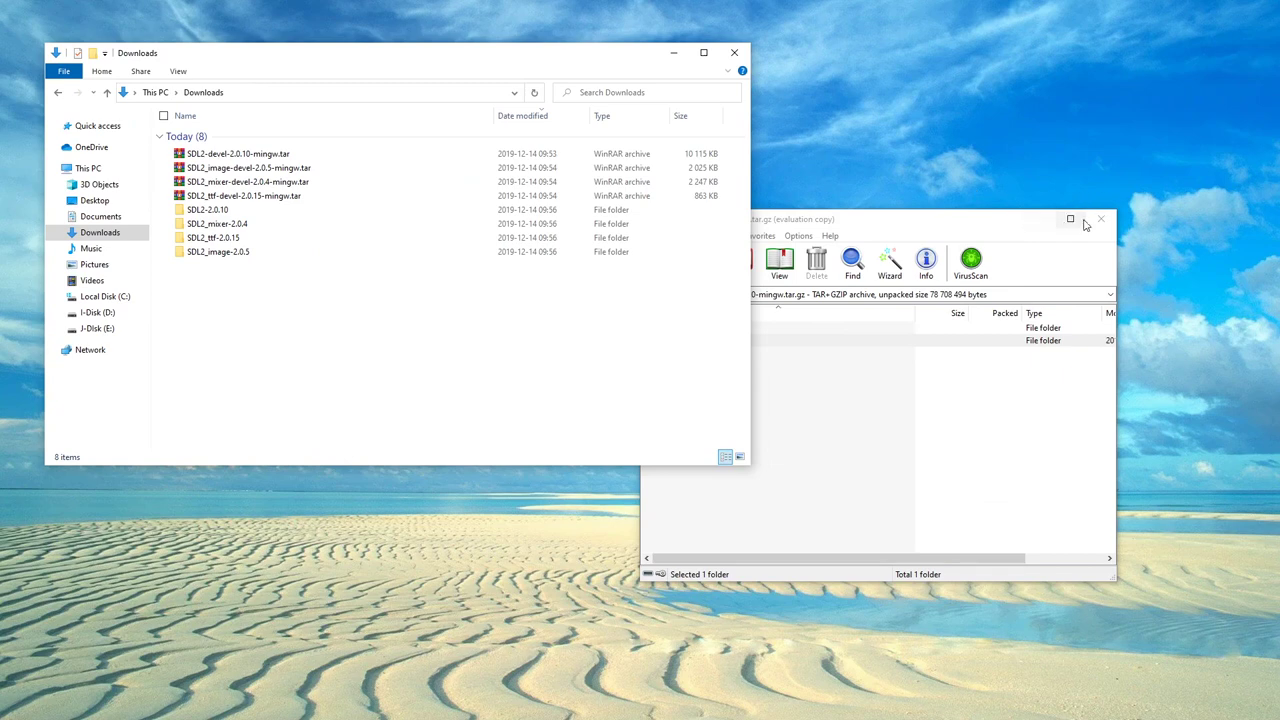
- Close WinRAR and create a new folder named '32-bit SDL libraries' in Downloads
left_click(1100, 218)
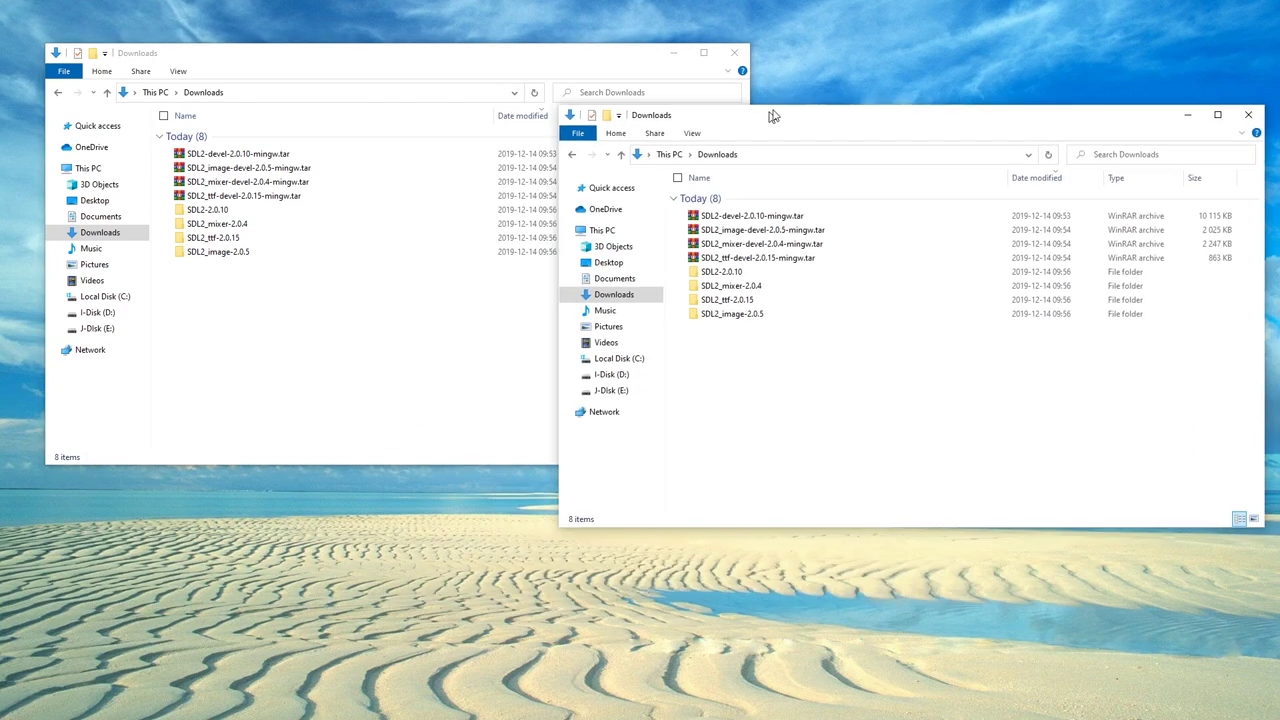
right_click(900, 400)
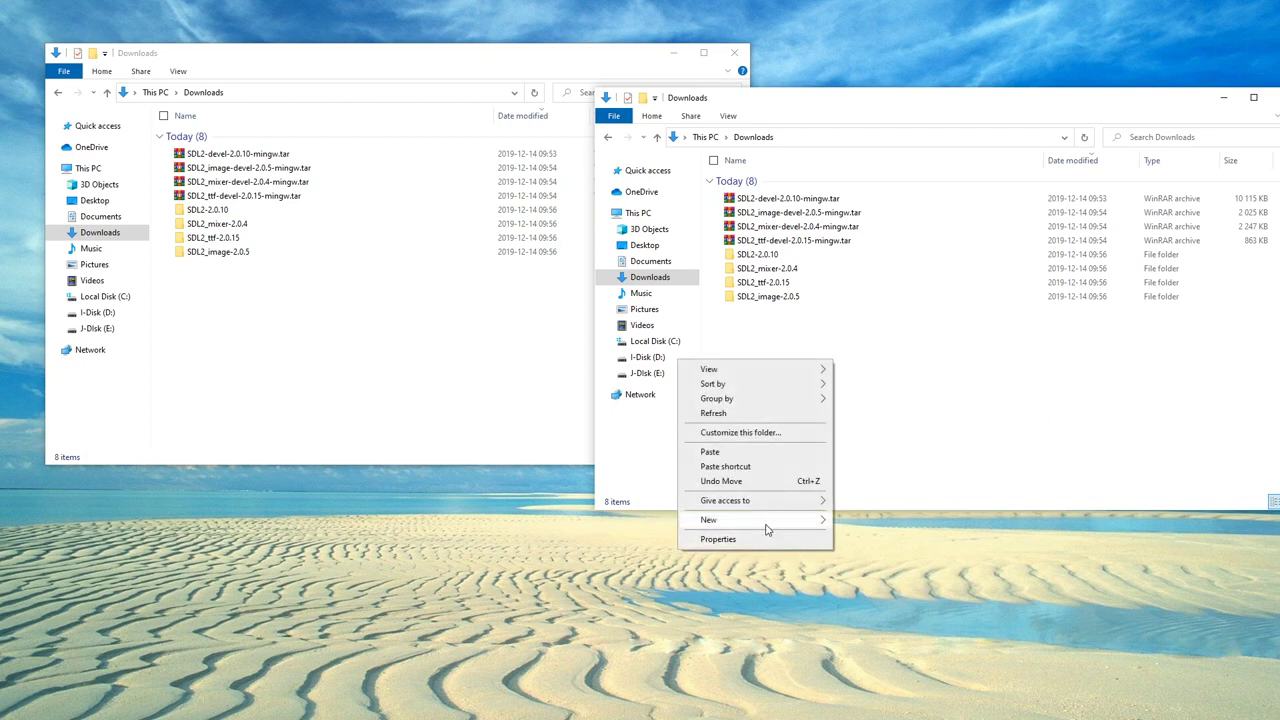
left_click(708, 520)
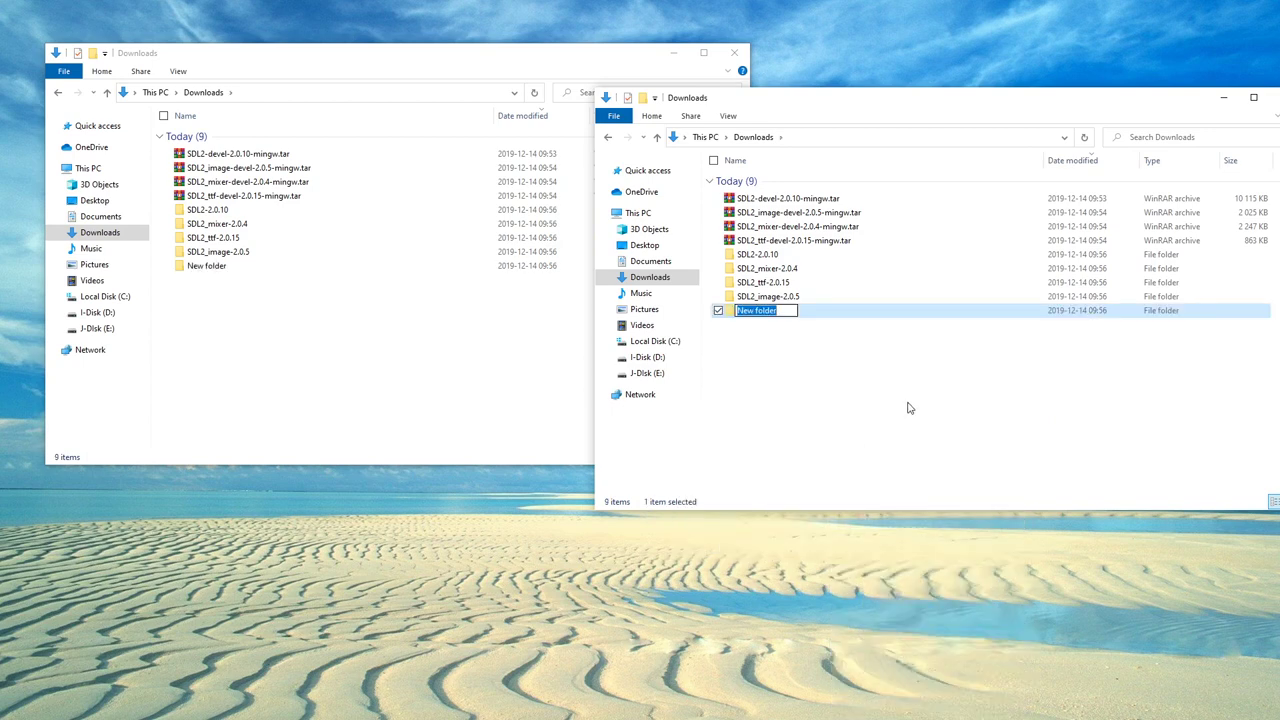
type("32-bit SDL libraries")
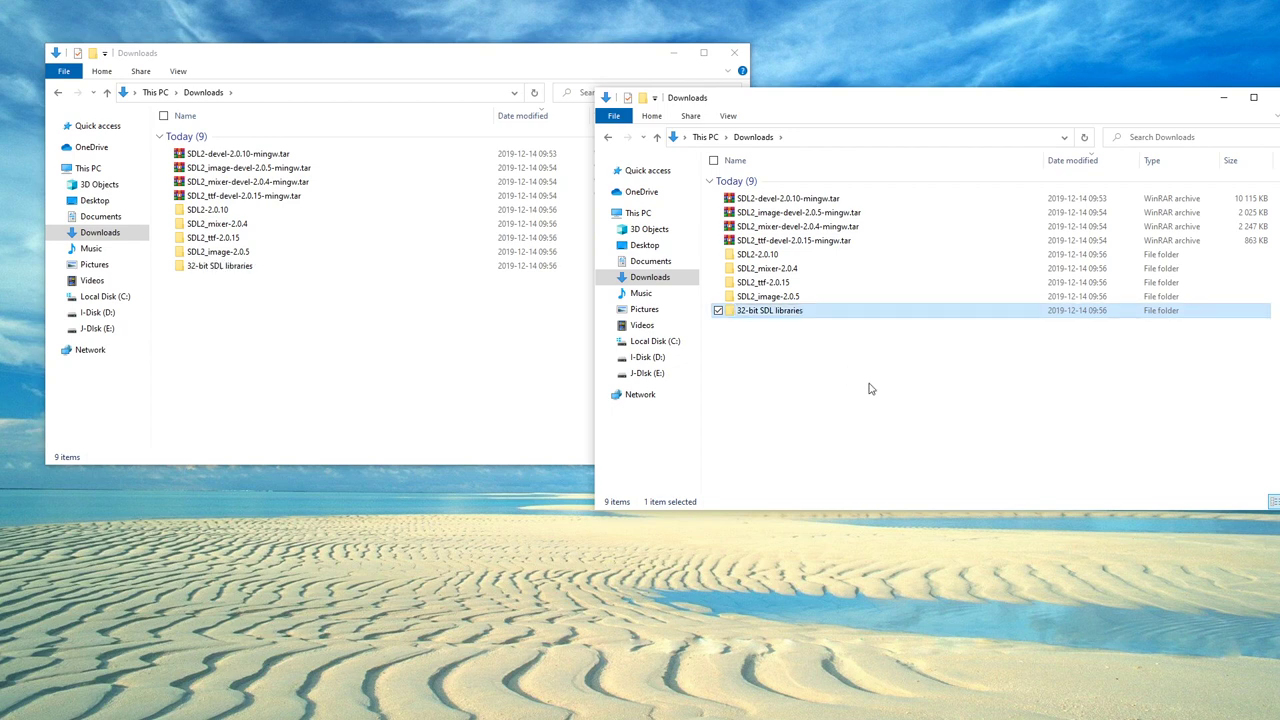
- Create a second new folder named '64-bit SDL libraries' in Downloads
right_click(870, 388)
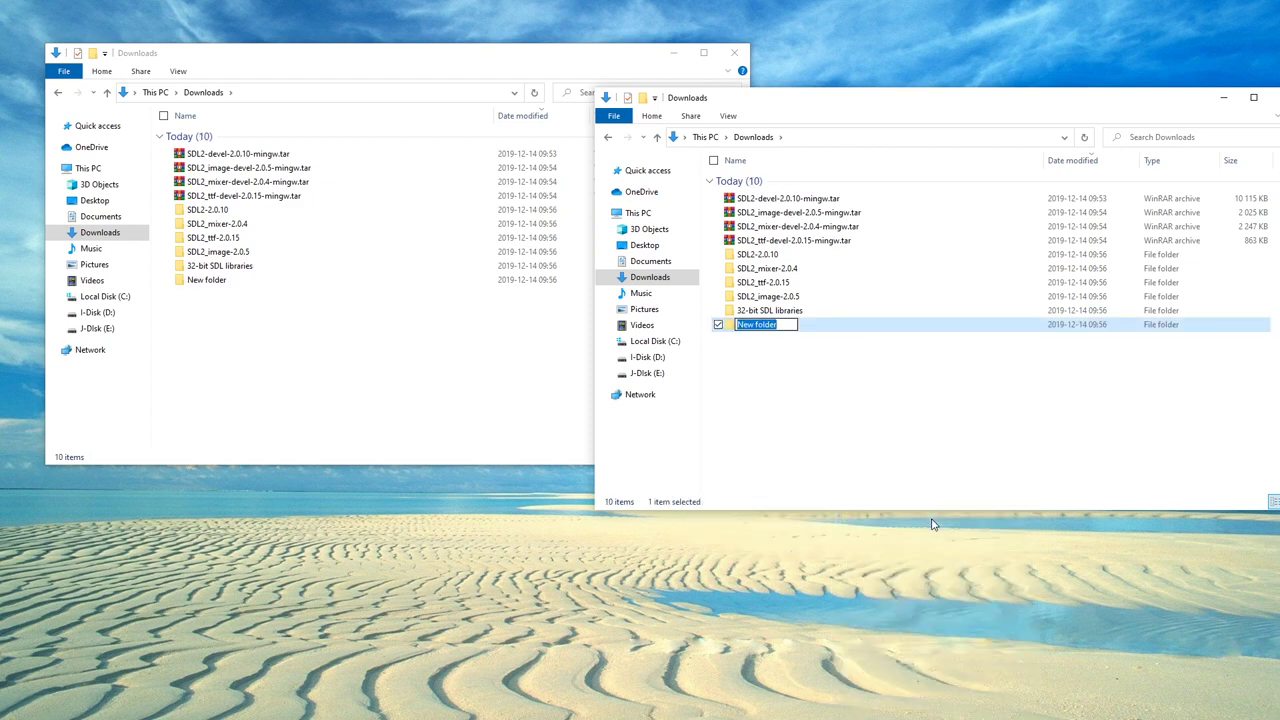
type("64-bit")
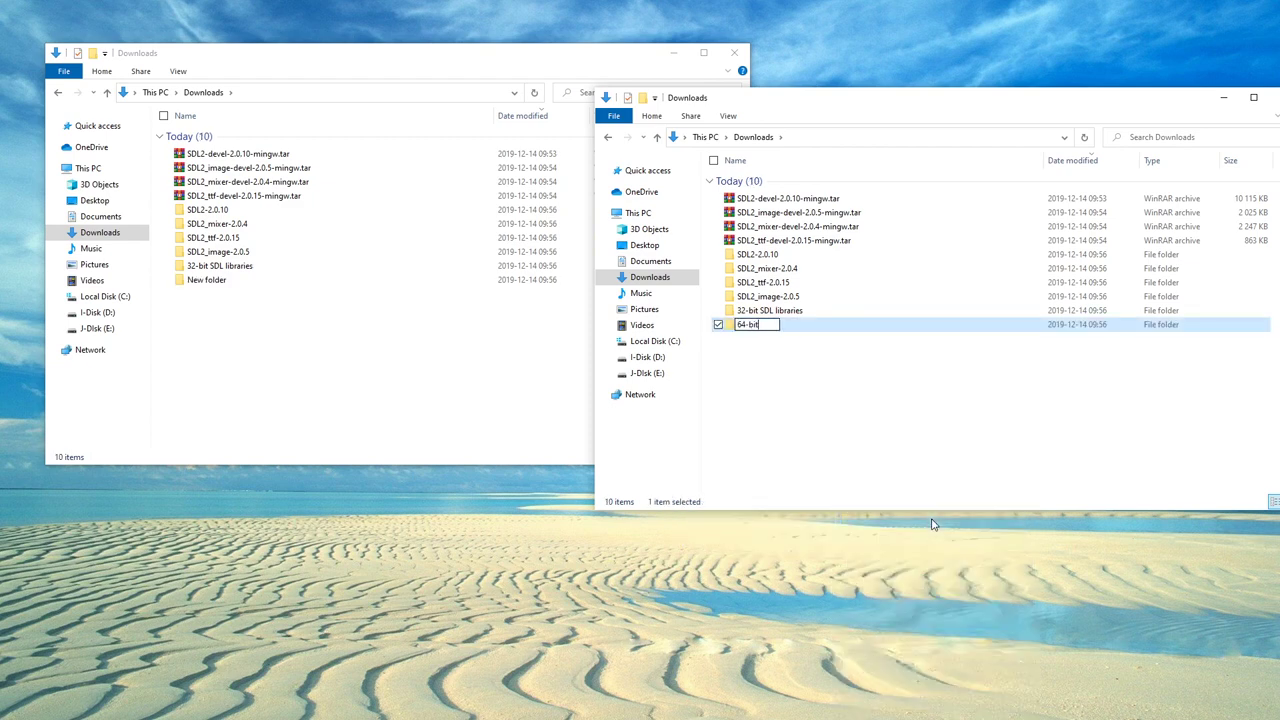
type("SDL")
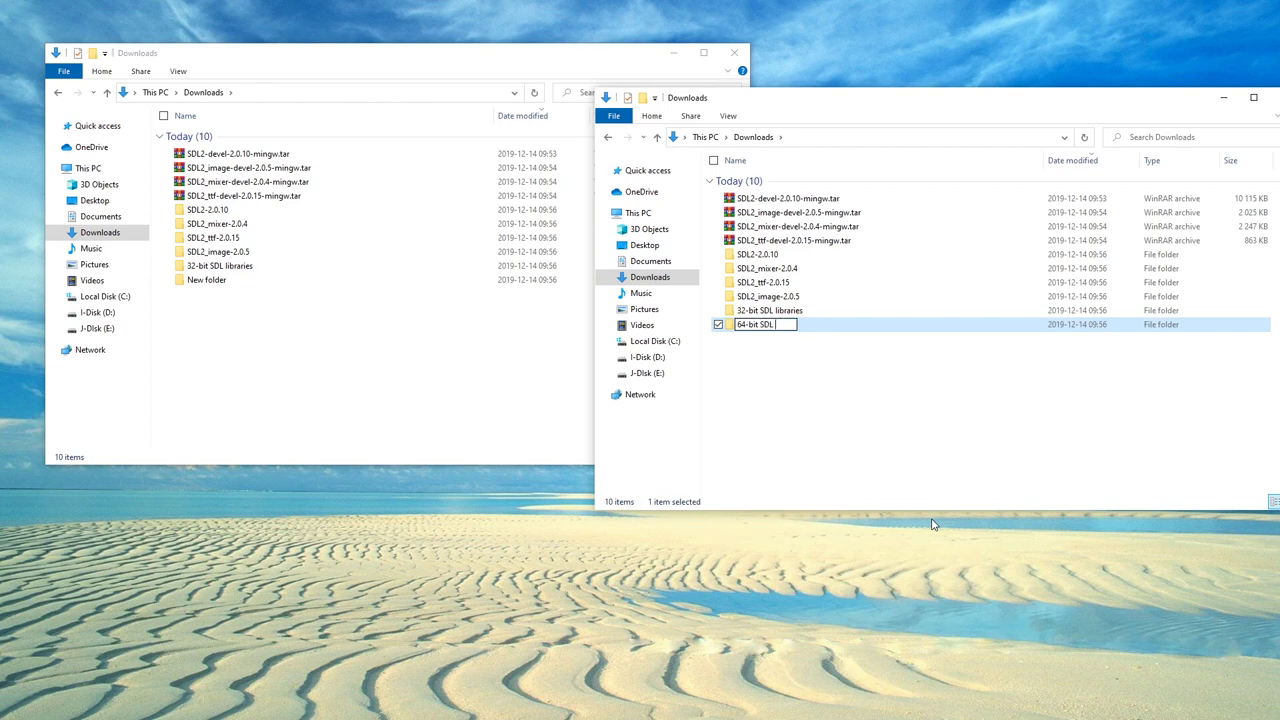
key("enter")
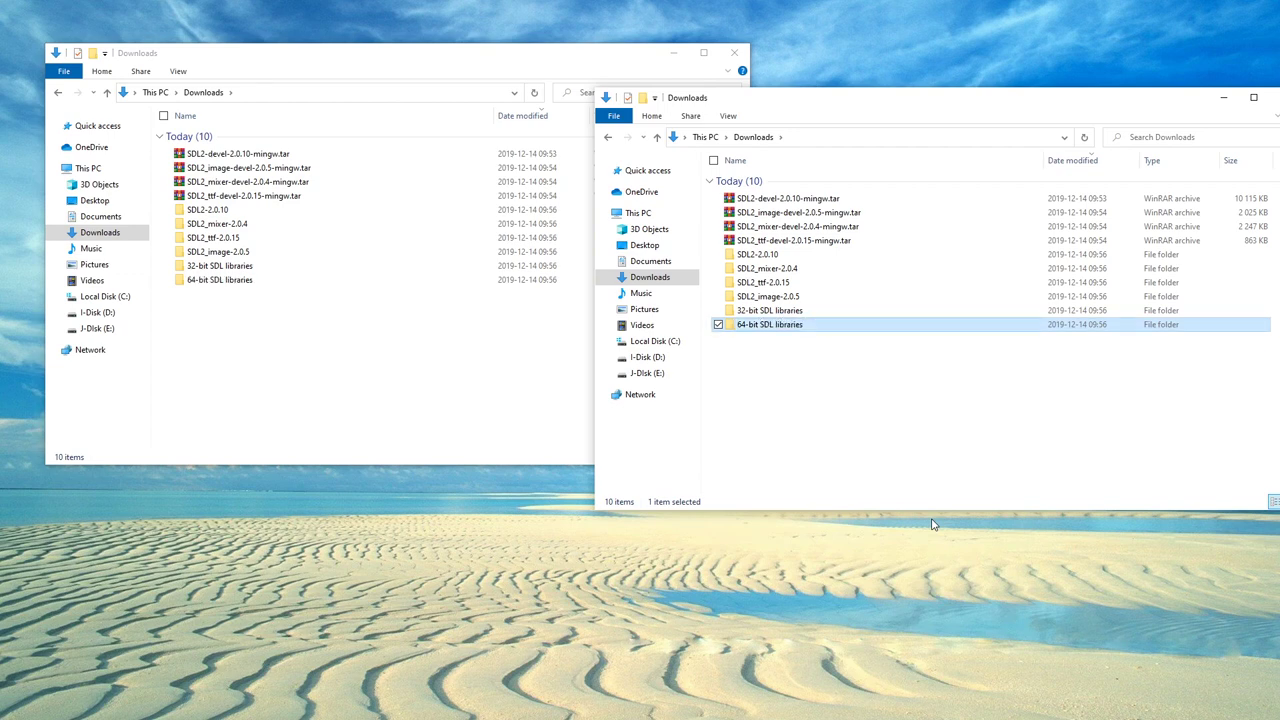
- Open 32-bit SDL libraries in one window and browse SDL2-2.0.10's contents in the other
double_click(768, 310)
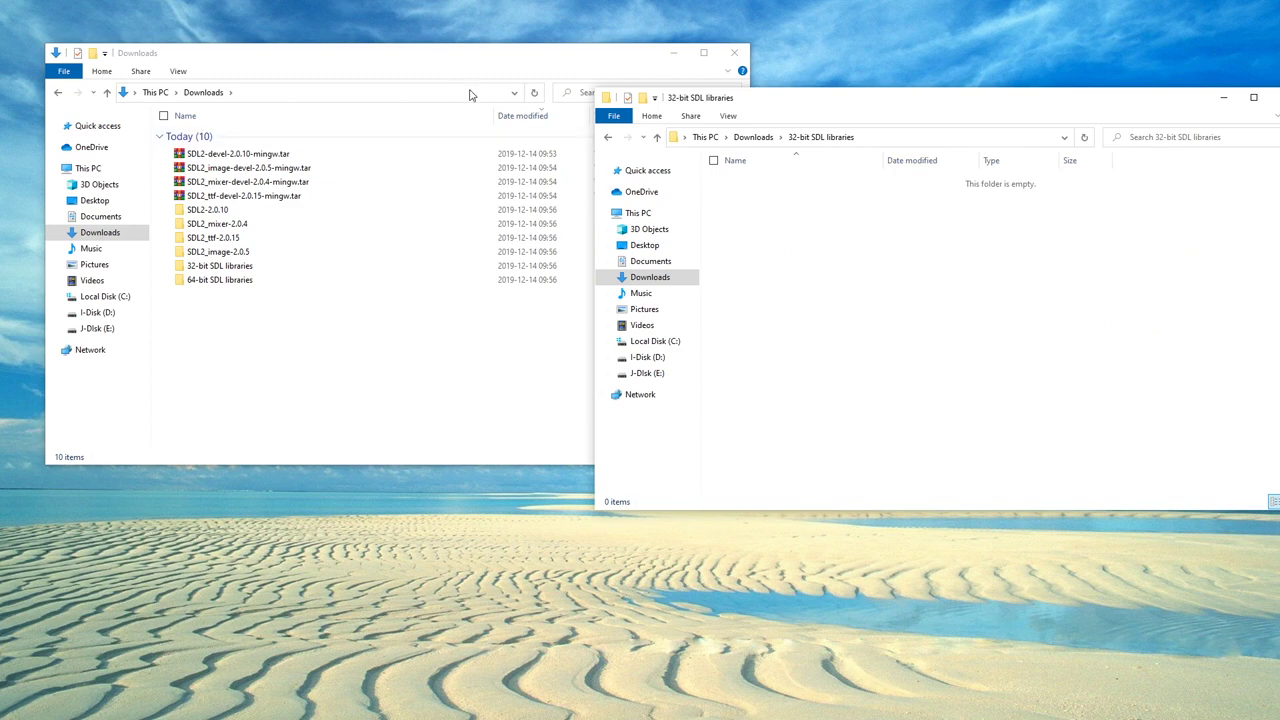
left_click(160, 252)
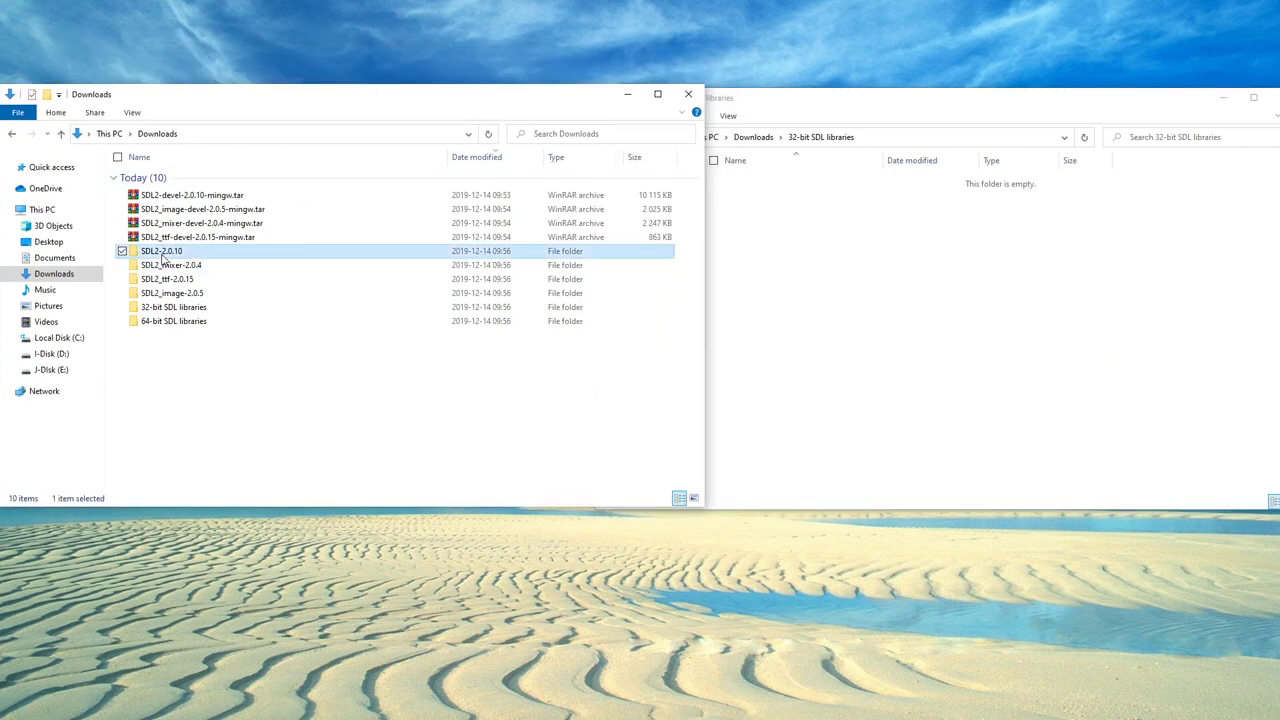
double_click(160, 252)
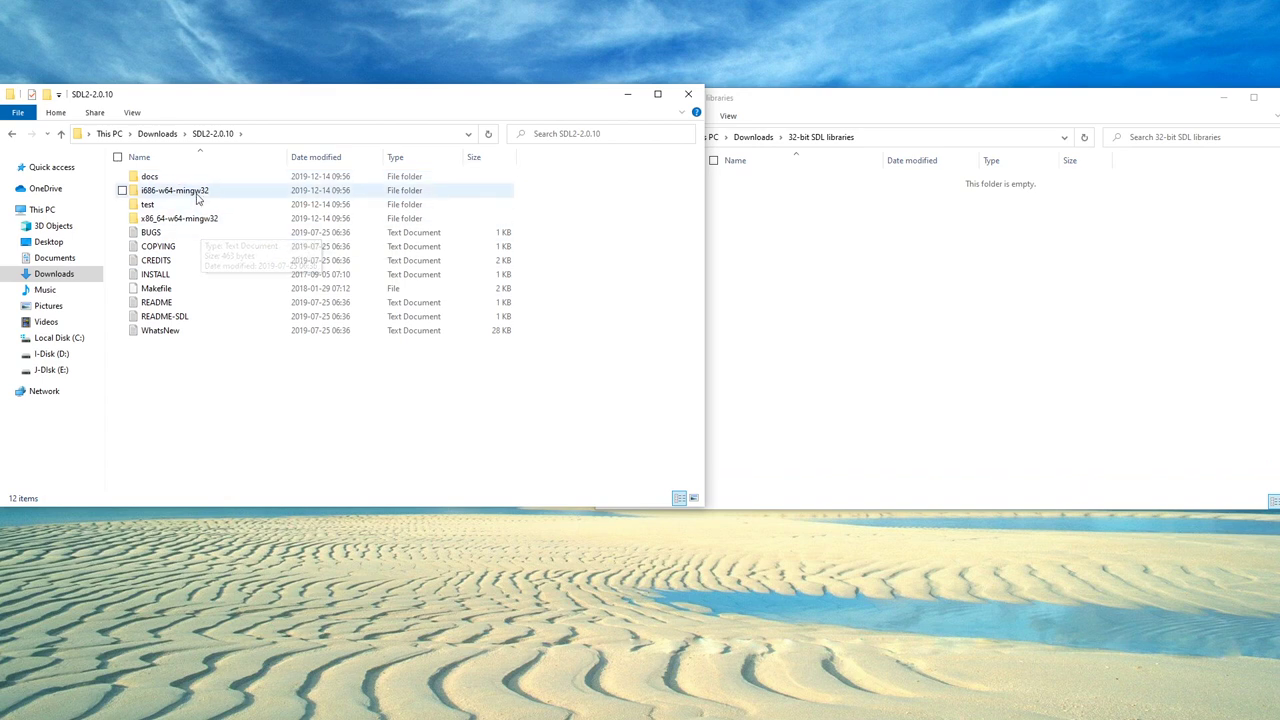
left_click(178, 218)
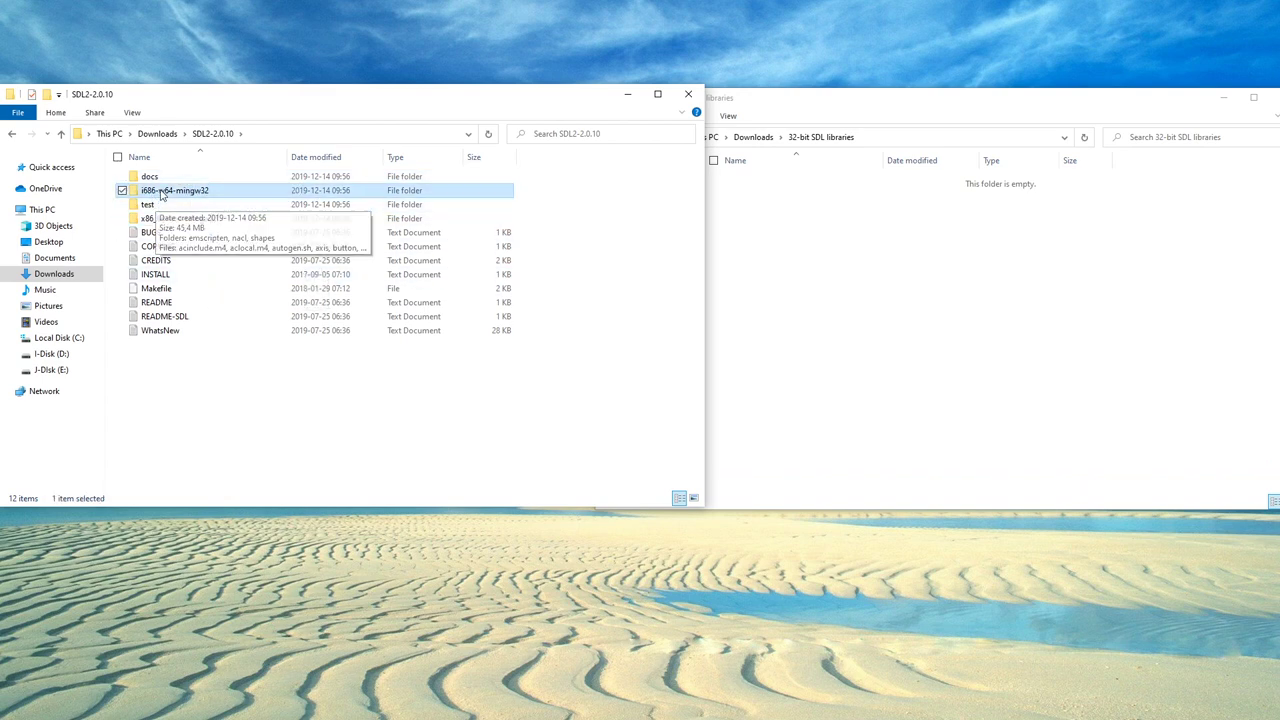
mouse_move(176, 200)
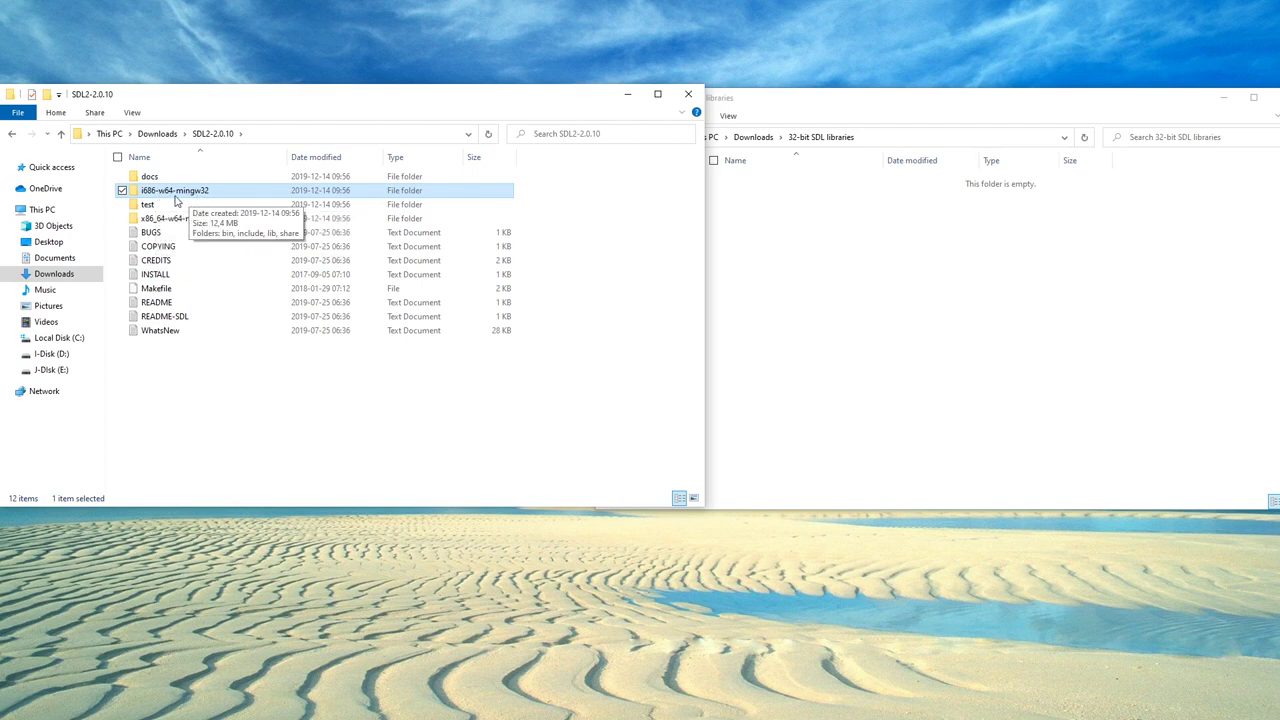
left_click(174, 190)
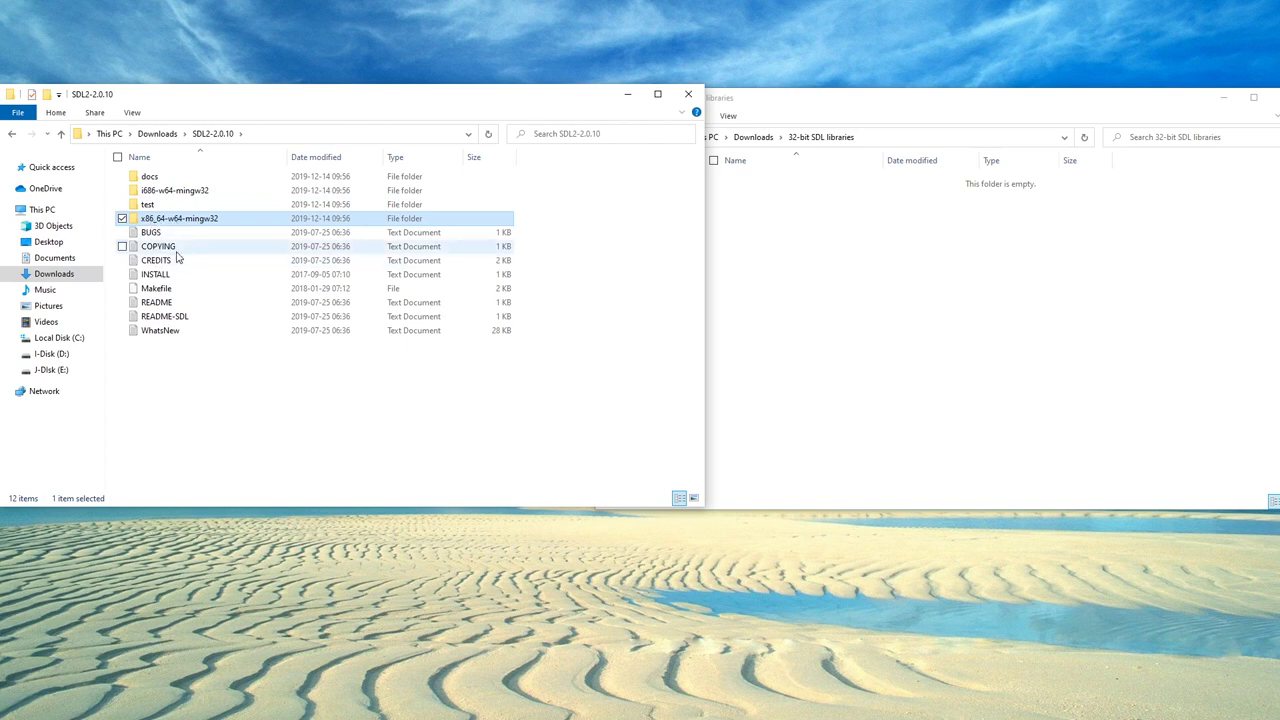
left_click(158, 246)
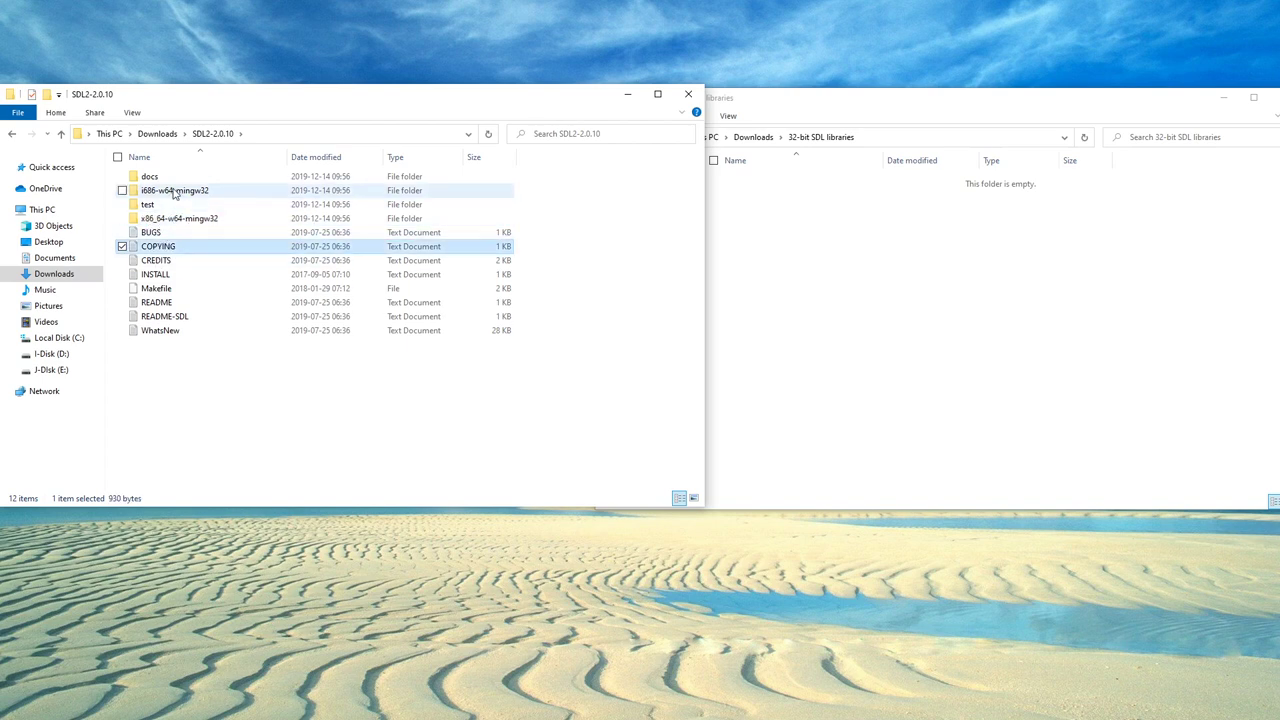
- Copy bin, include, lib and share from i686-w64-mingw32 into 32-bit SDL libraries
double_click(174, 190)
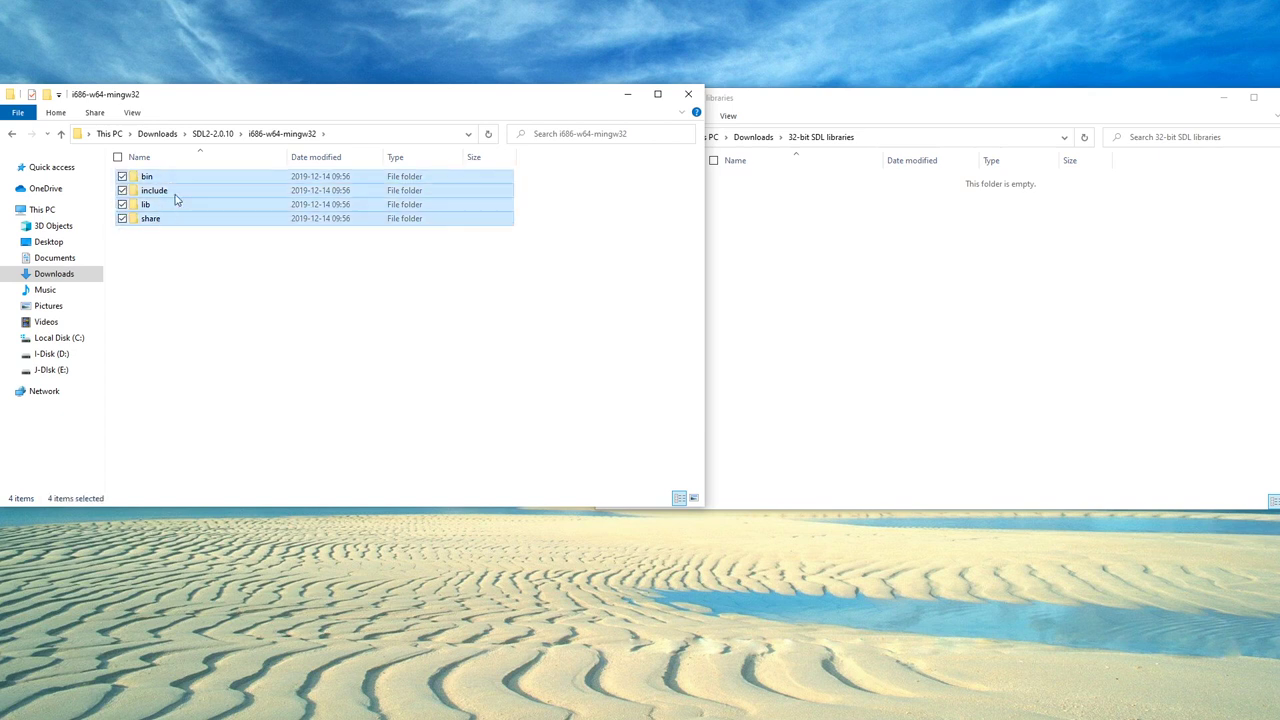
left_click_drag(156, 200, 836, 276)
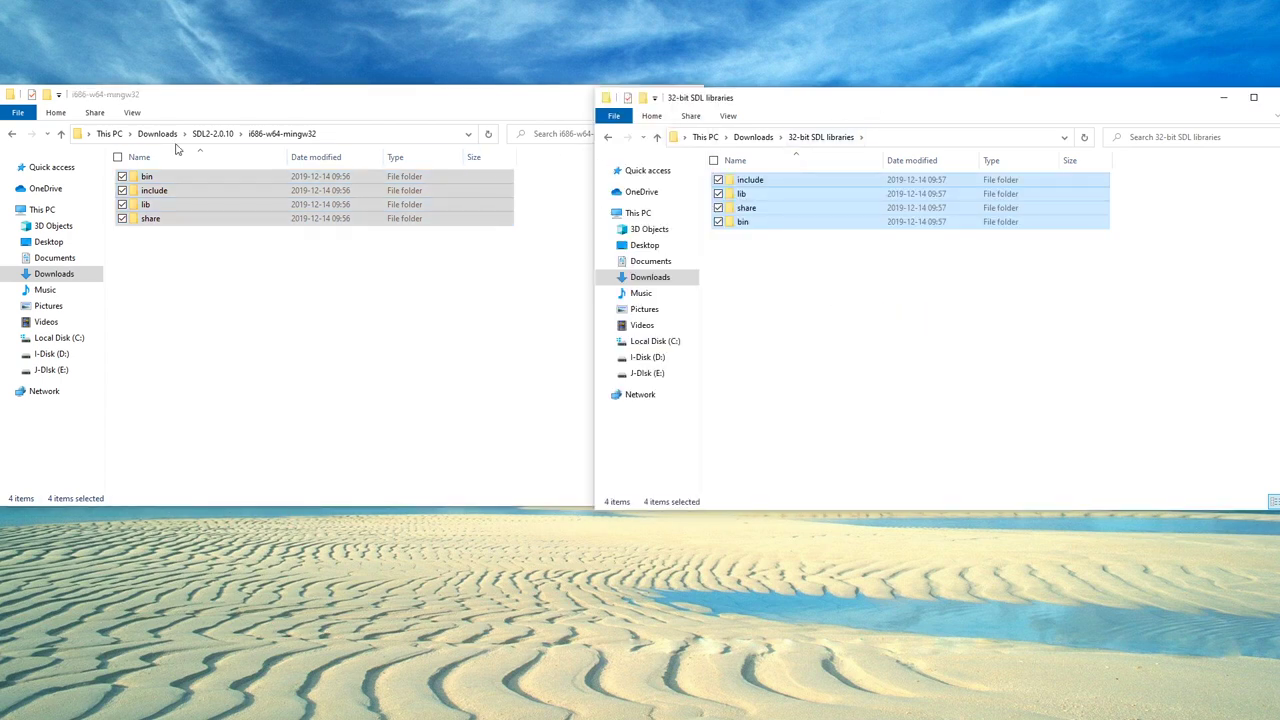
left_click(60, 132)
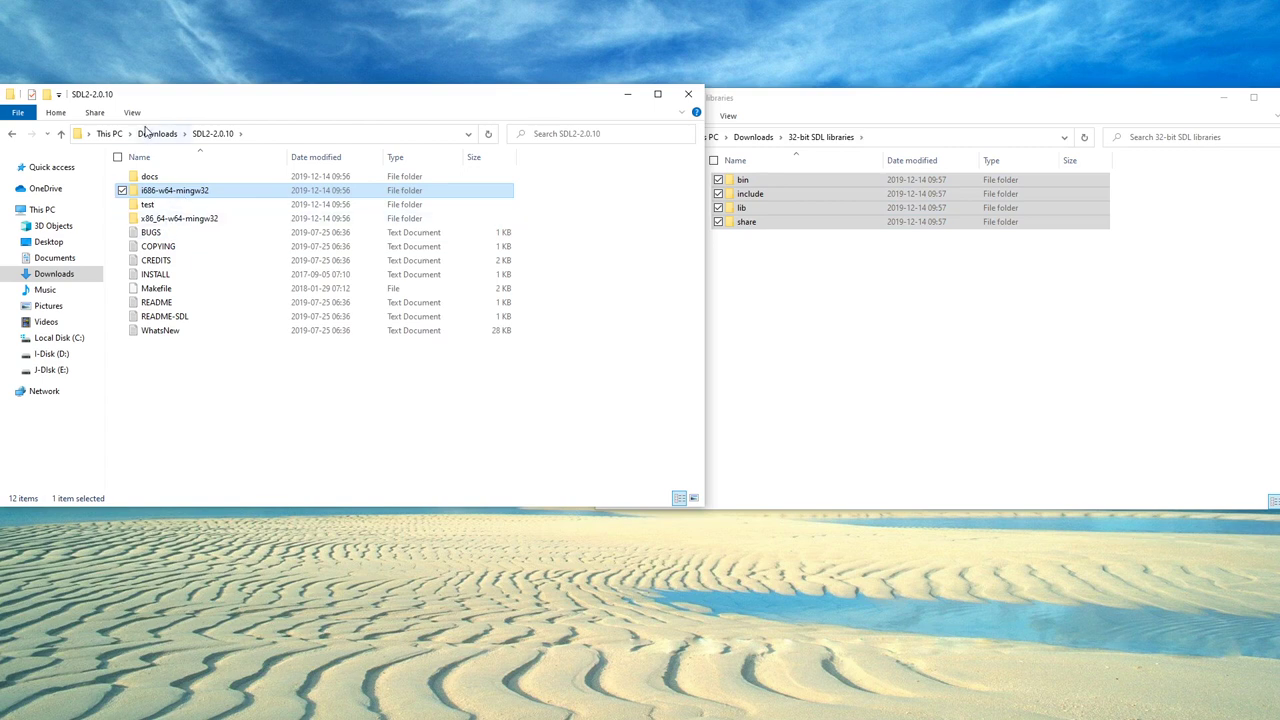
- Copy SDL2_ttf-2.0.15's i686-w64-mingw32 bin, include and lib into 32-bit SDL libraries
left_click(30, 132)
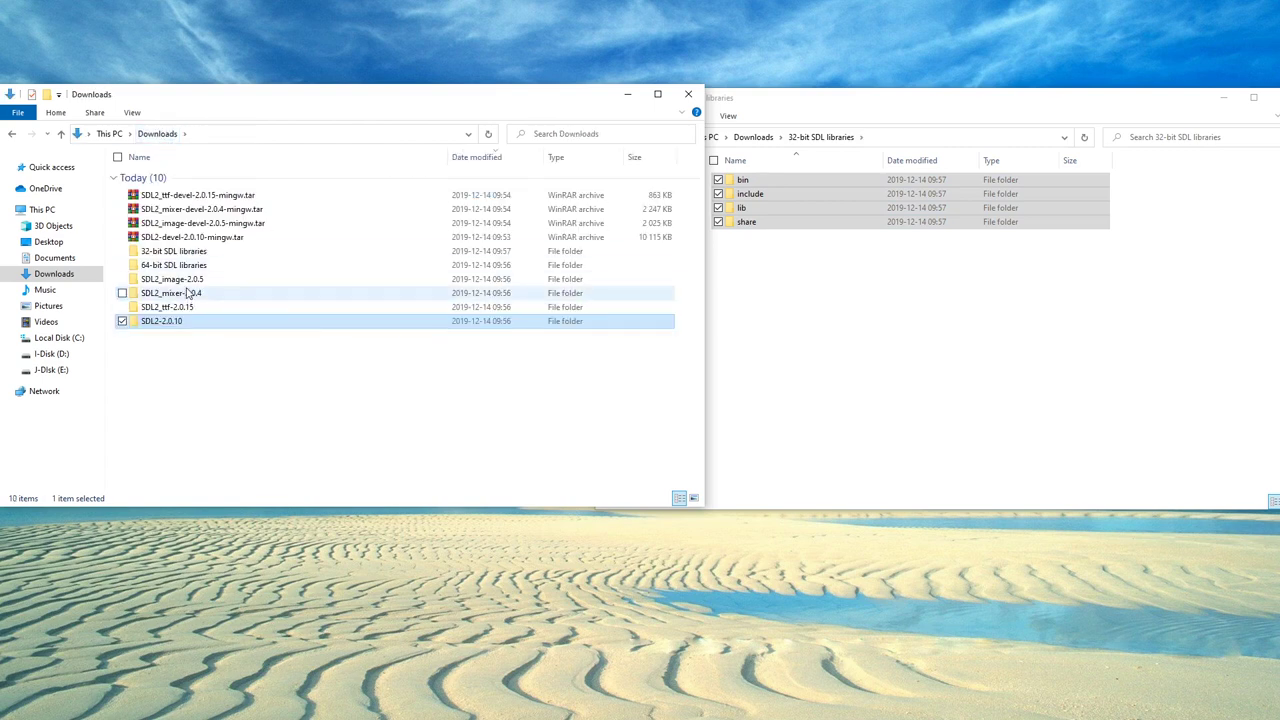
double_click(168, 306)
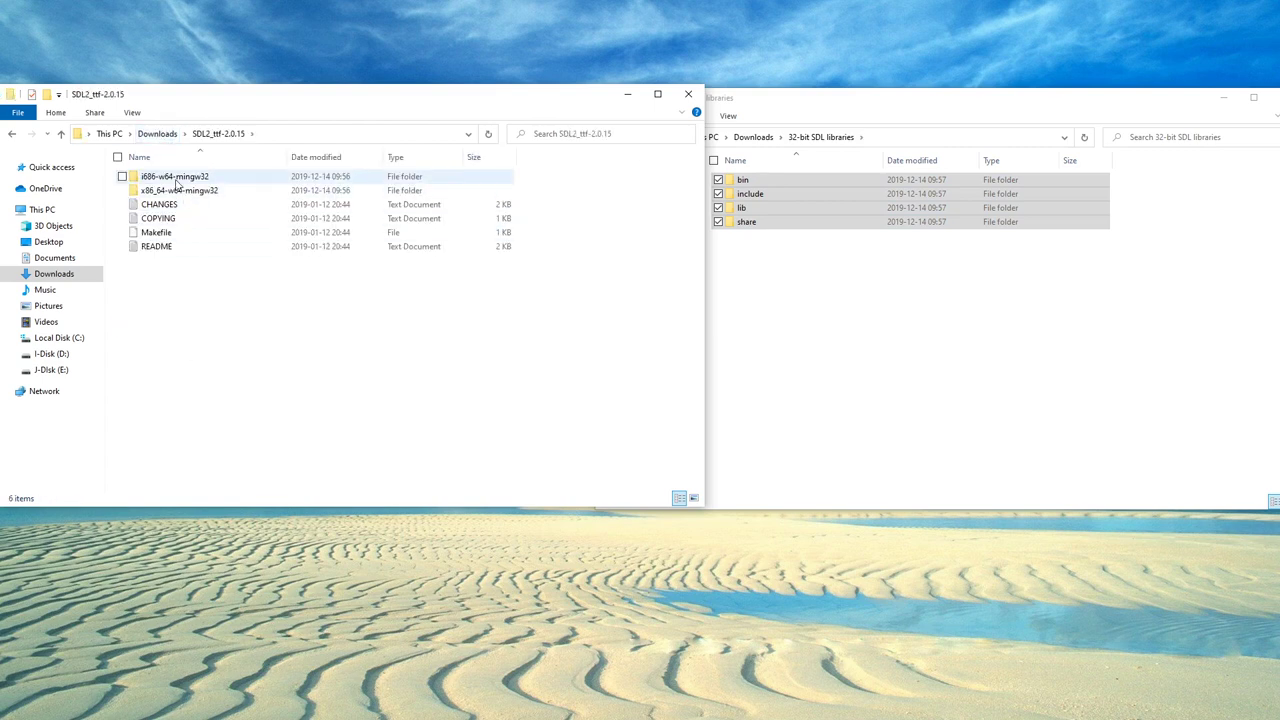
double_click(172, 176)
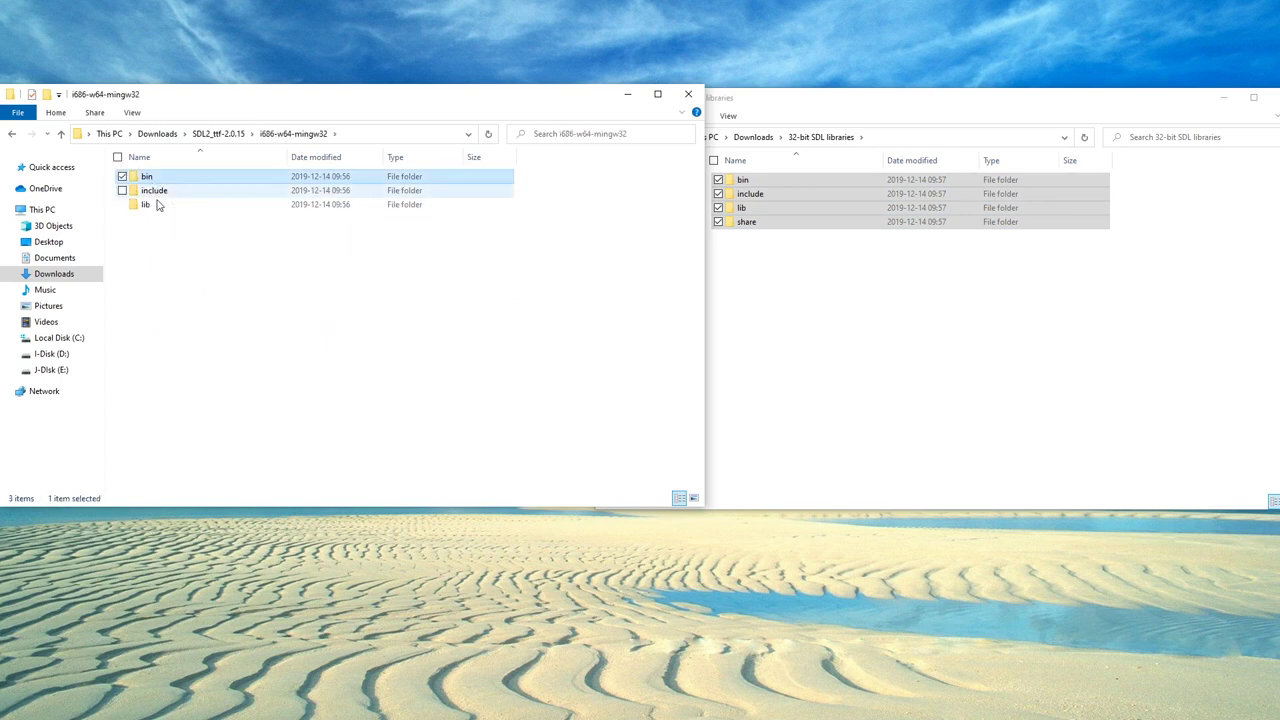
left_click_drag(148, 190, 884, 296)
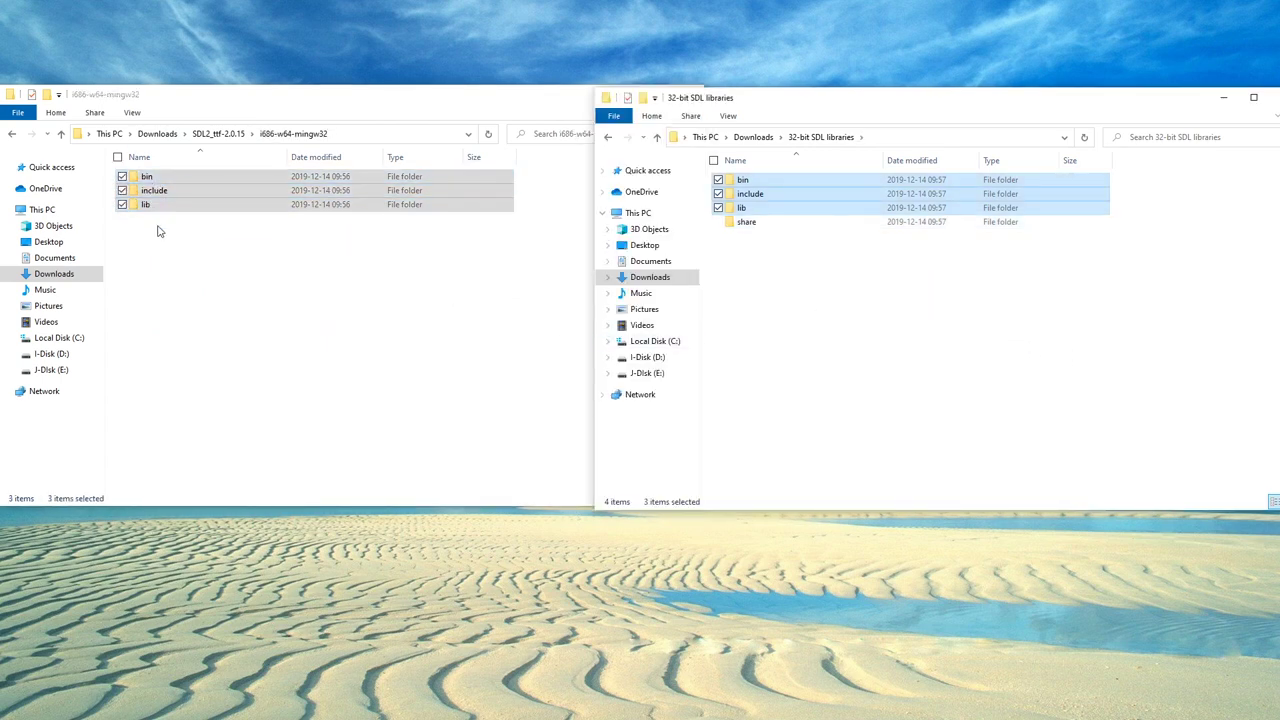
mouse_move(856, 264)
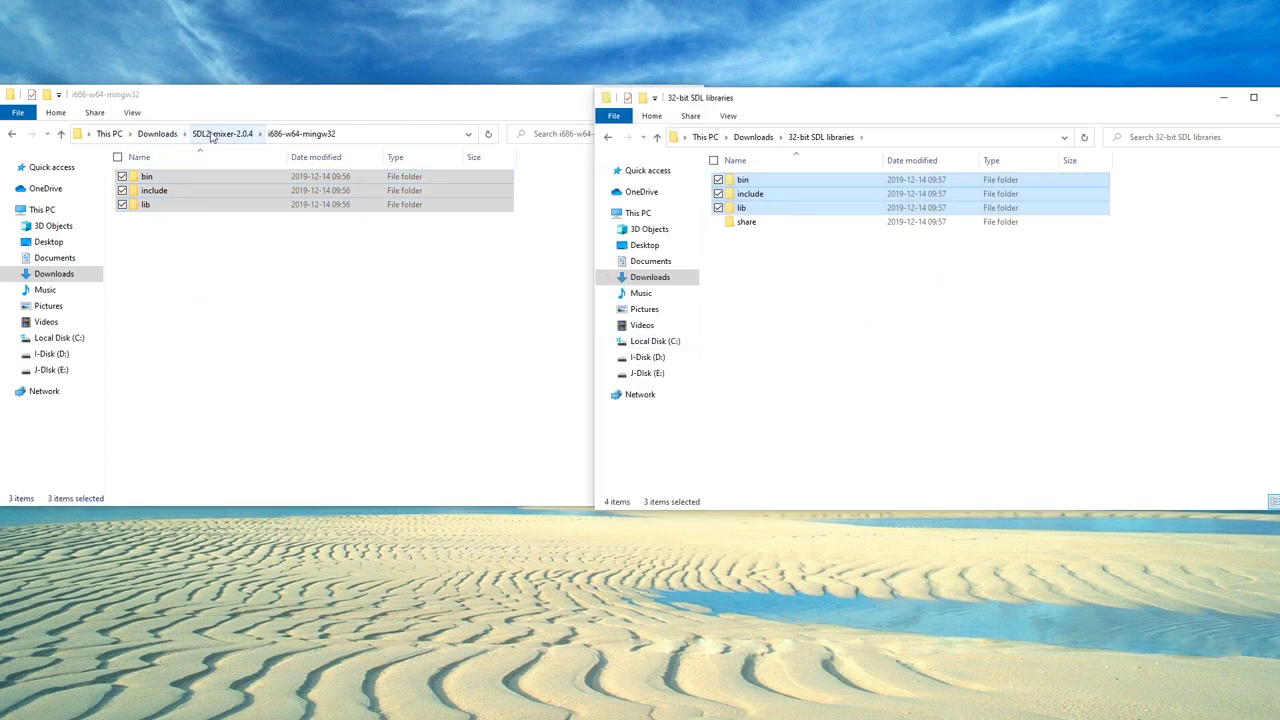
- Merge SDL2_image-2.0.5's i686 folders into 32-bit SDL libraries, replacing same-named files
left_click(158, 132)
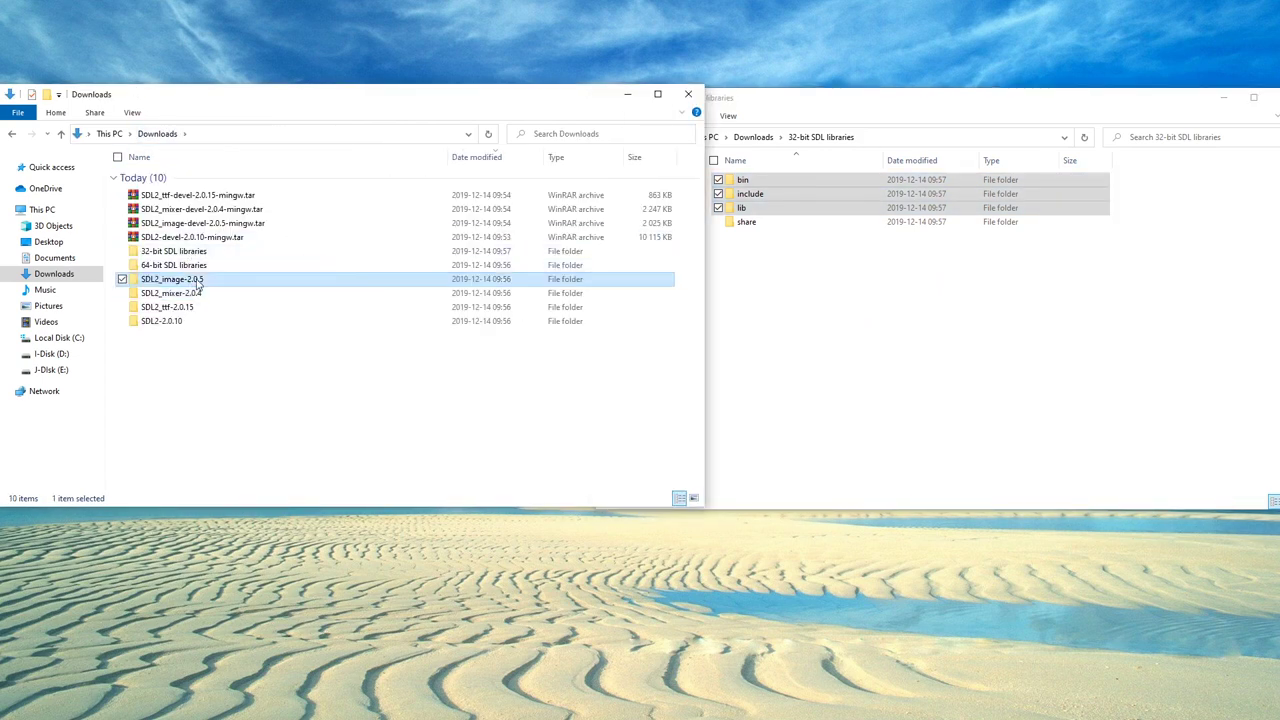
double_click(172, 280)
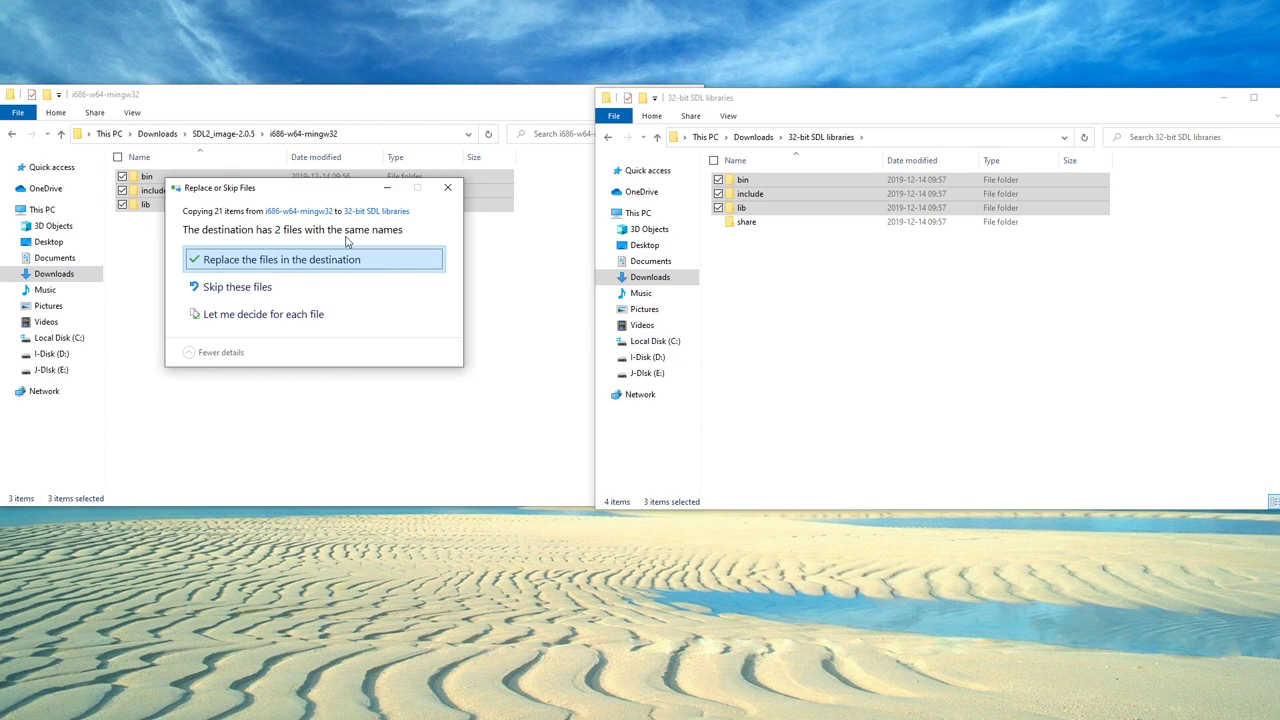
mouse_move(262, 260)
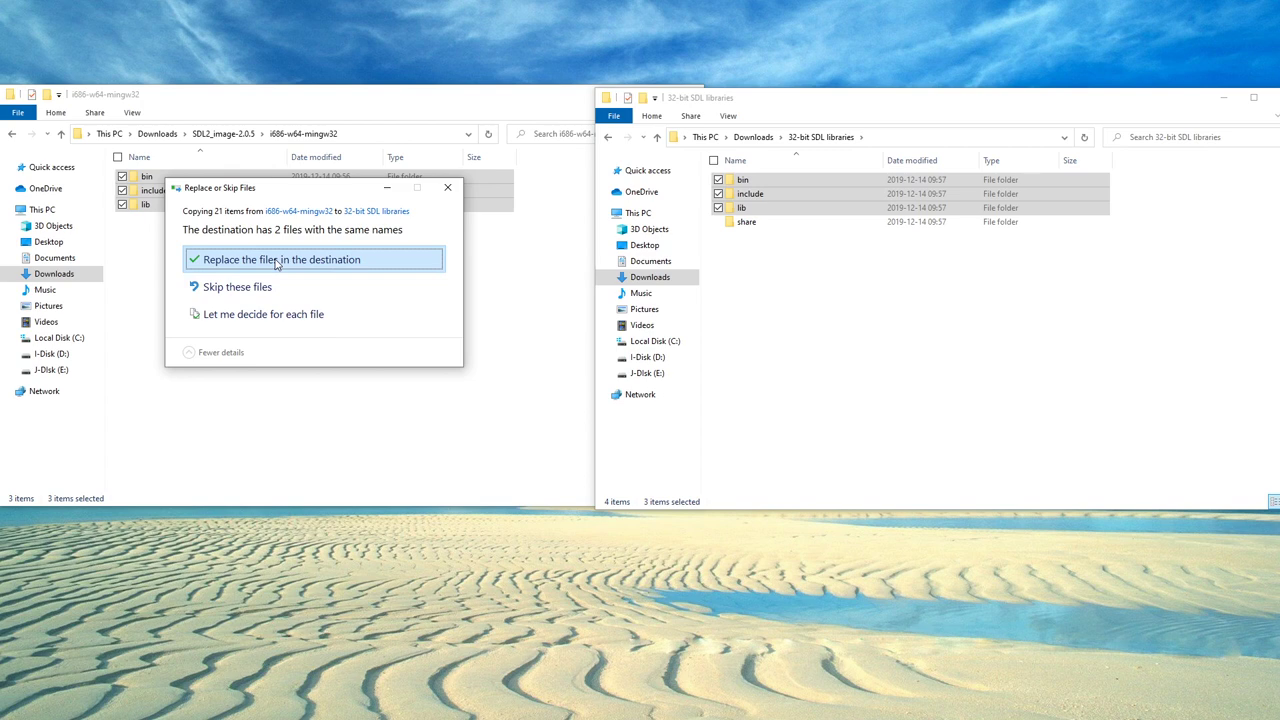
left_click(284, 260)
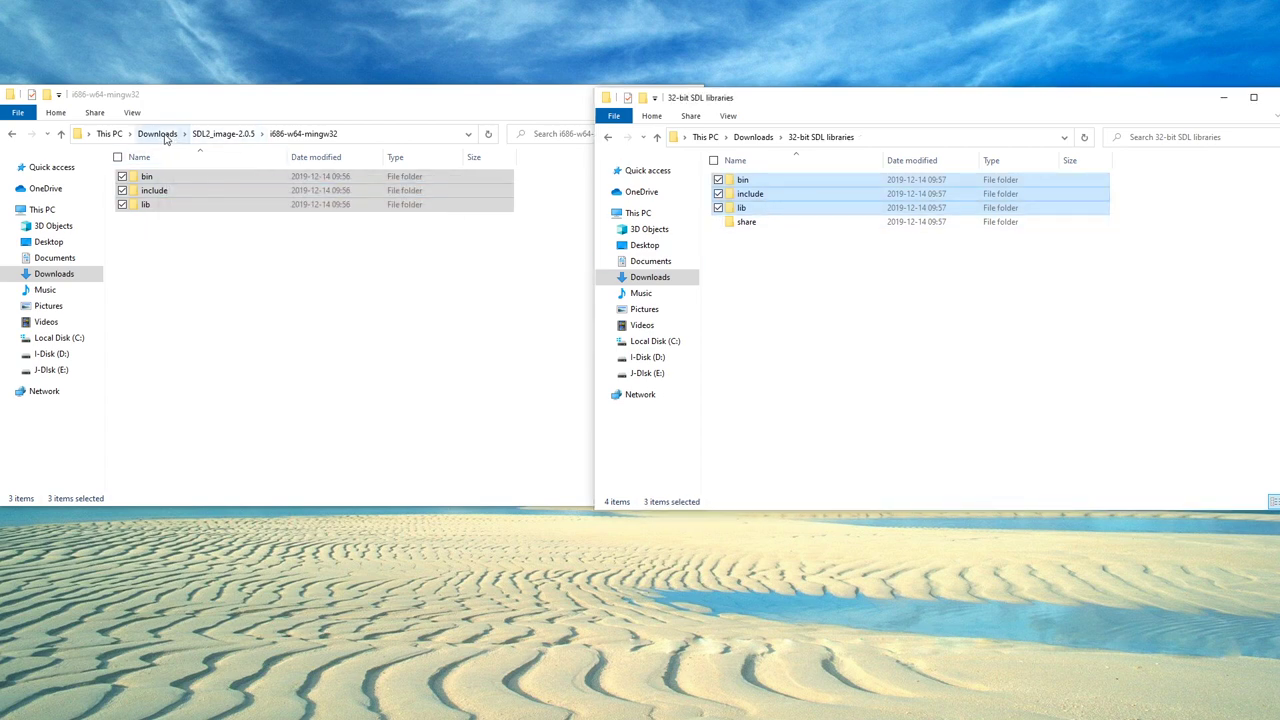
left_click(156, 132)
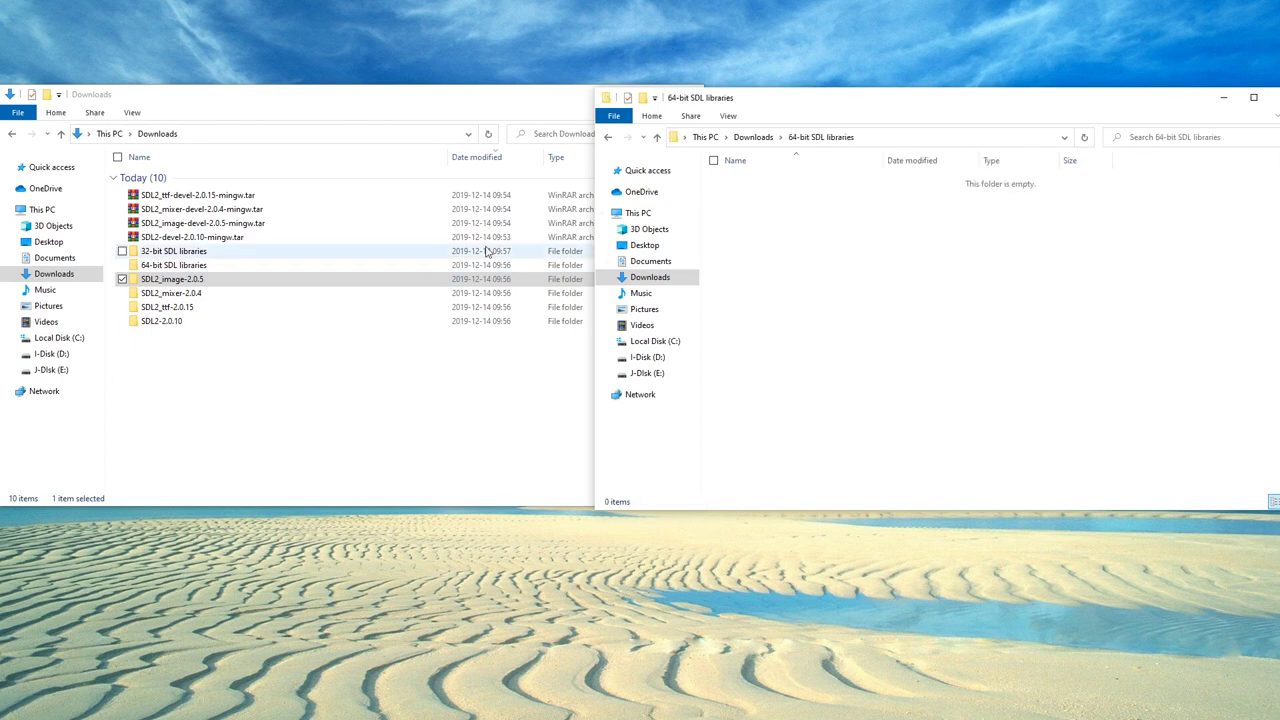
- Copy the x86_64-w64-mingw32 bin, include and lib folders into 64-bit SDL libraries
double_click(172, 278)
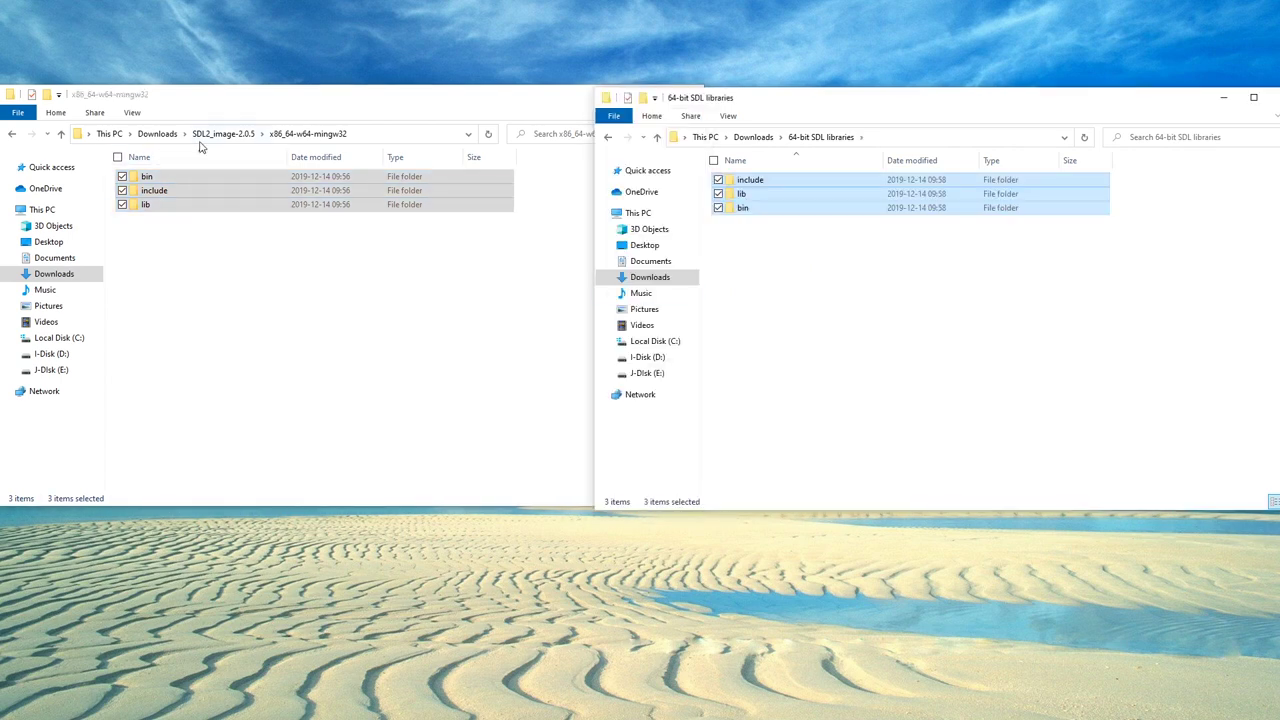
left_click(156, 132)
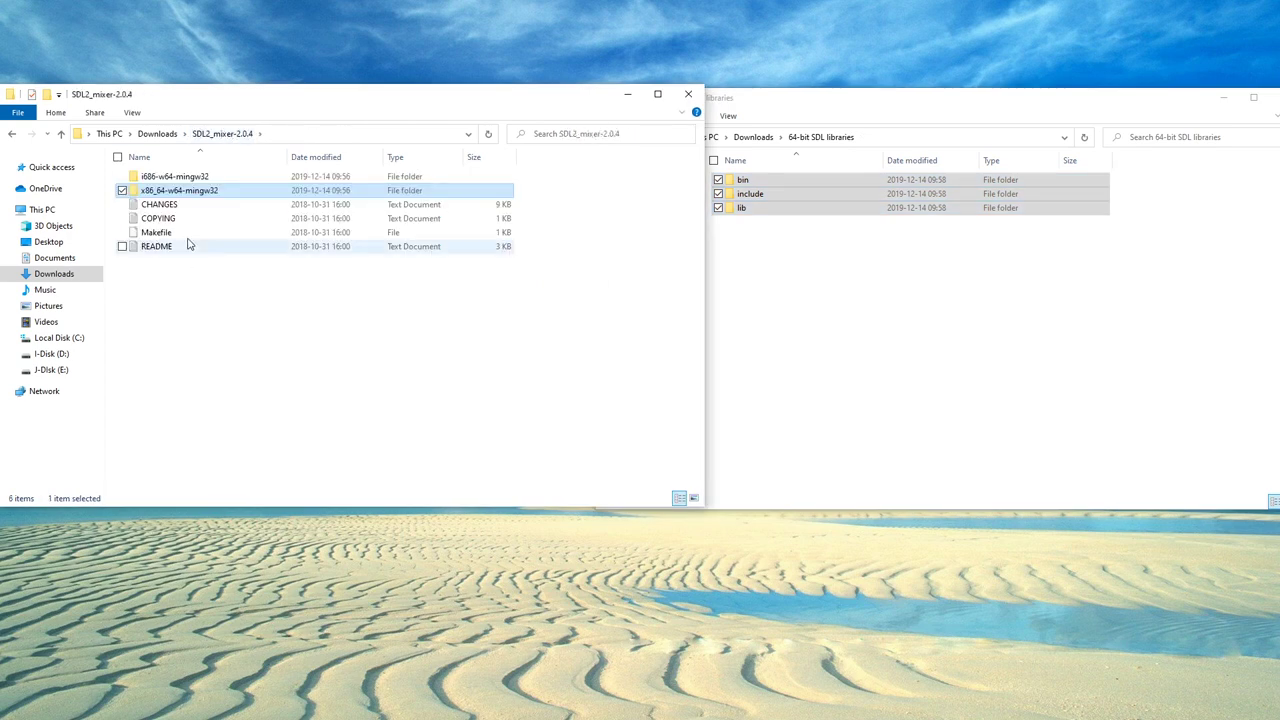
left_click(12, 132)
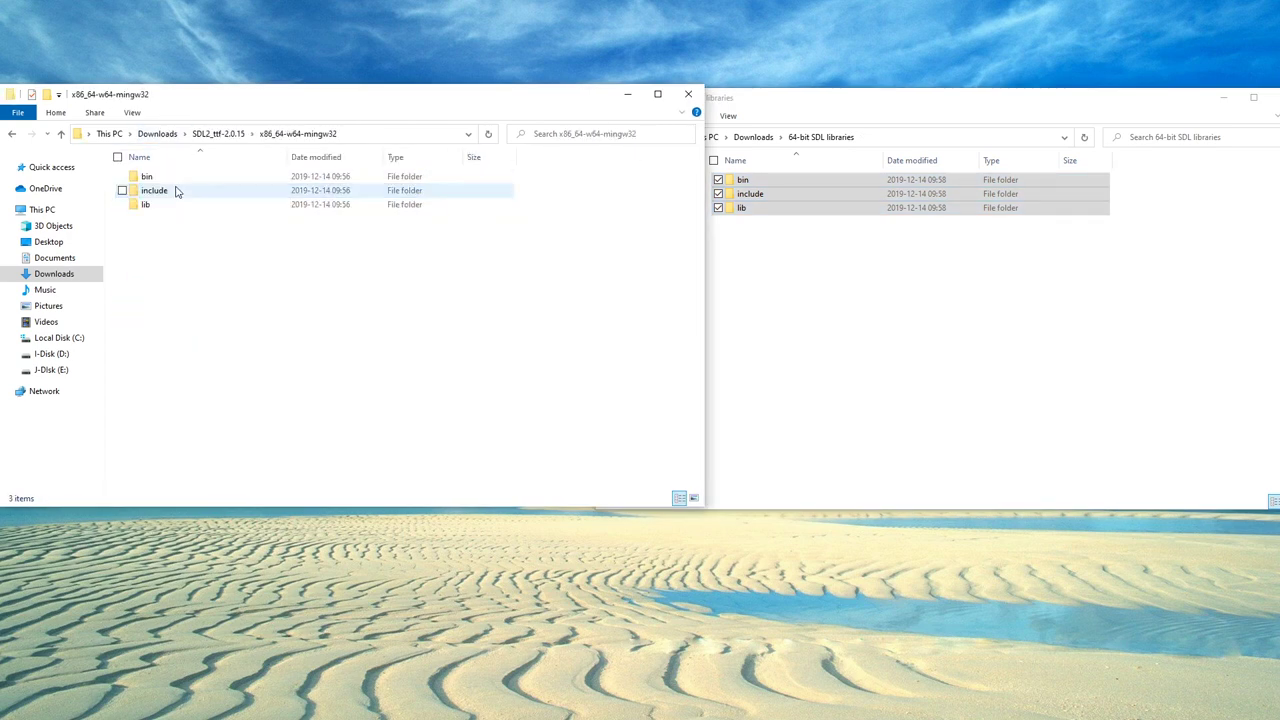
left_click_drag(154, 190, 896, 324)
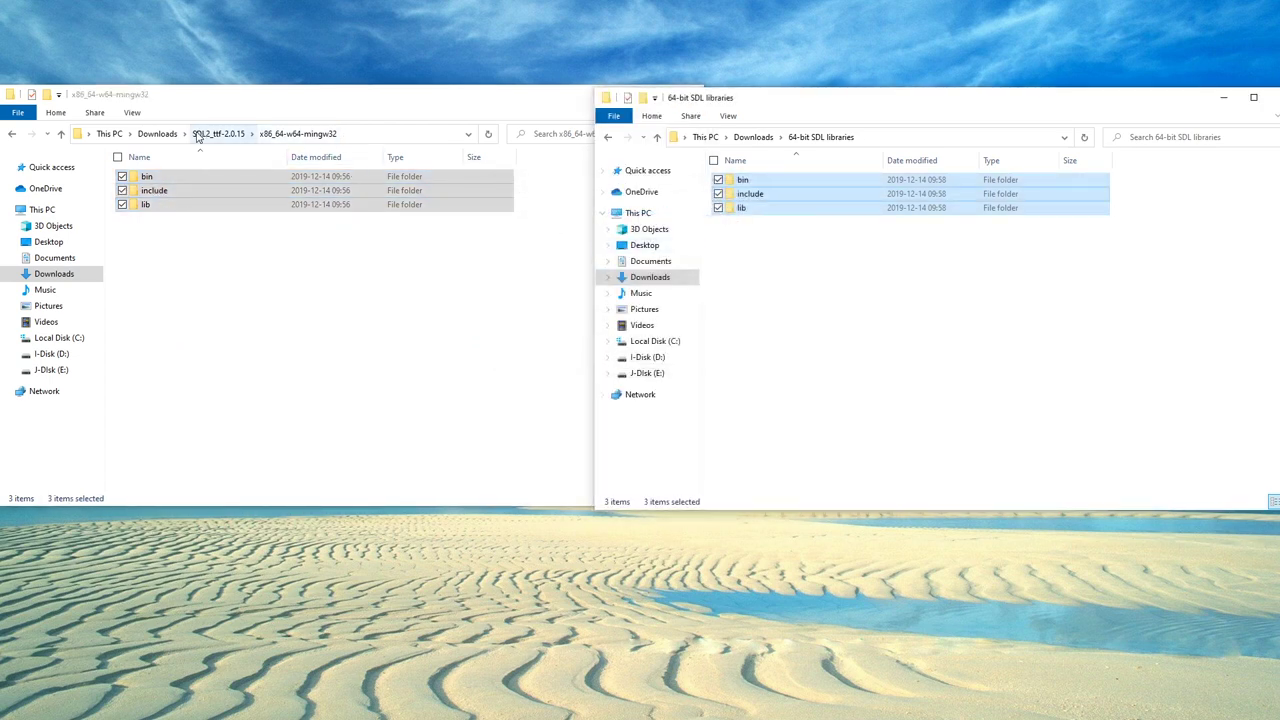
- Return to Downloads, enter SDL2-2.0.10, and take the second window back to Downloads
left_click(156, 132)
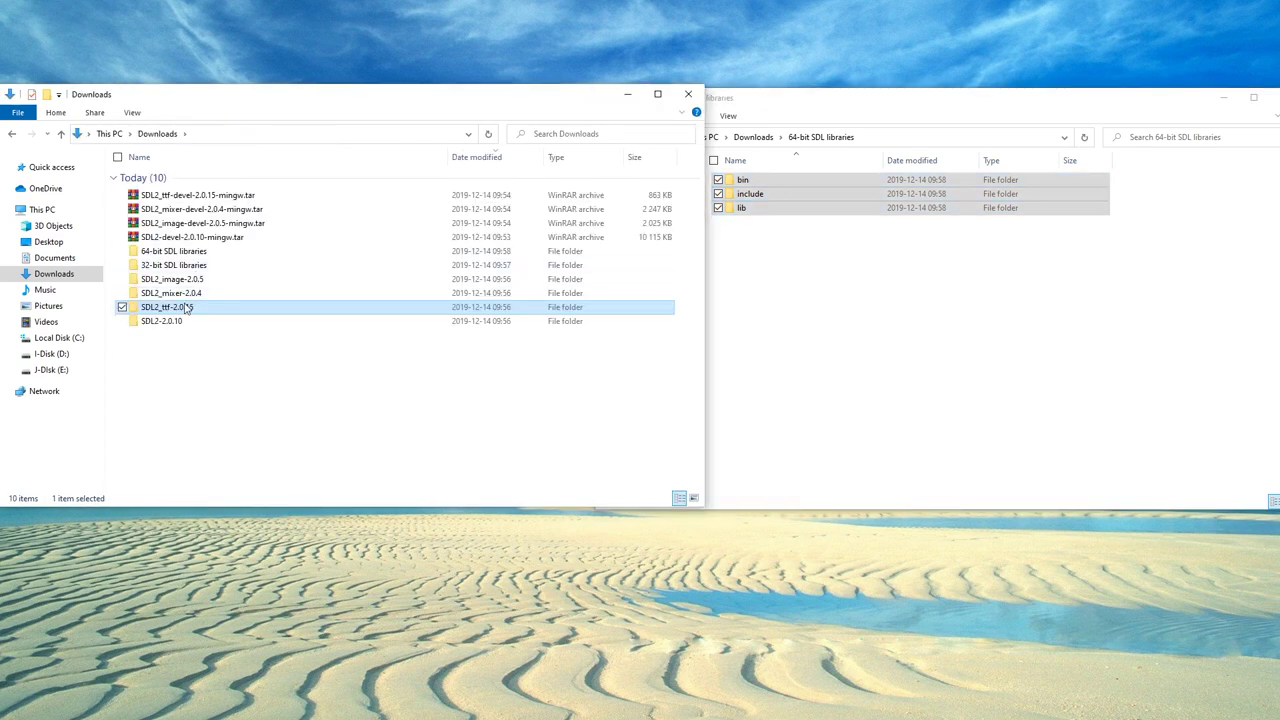
double_click(168, 320)
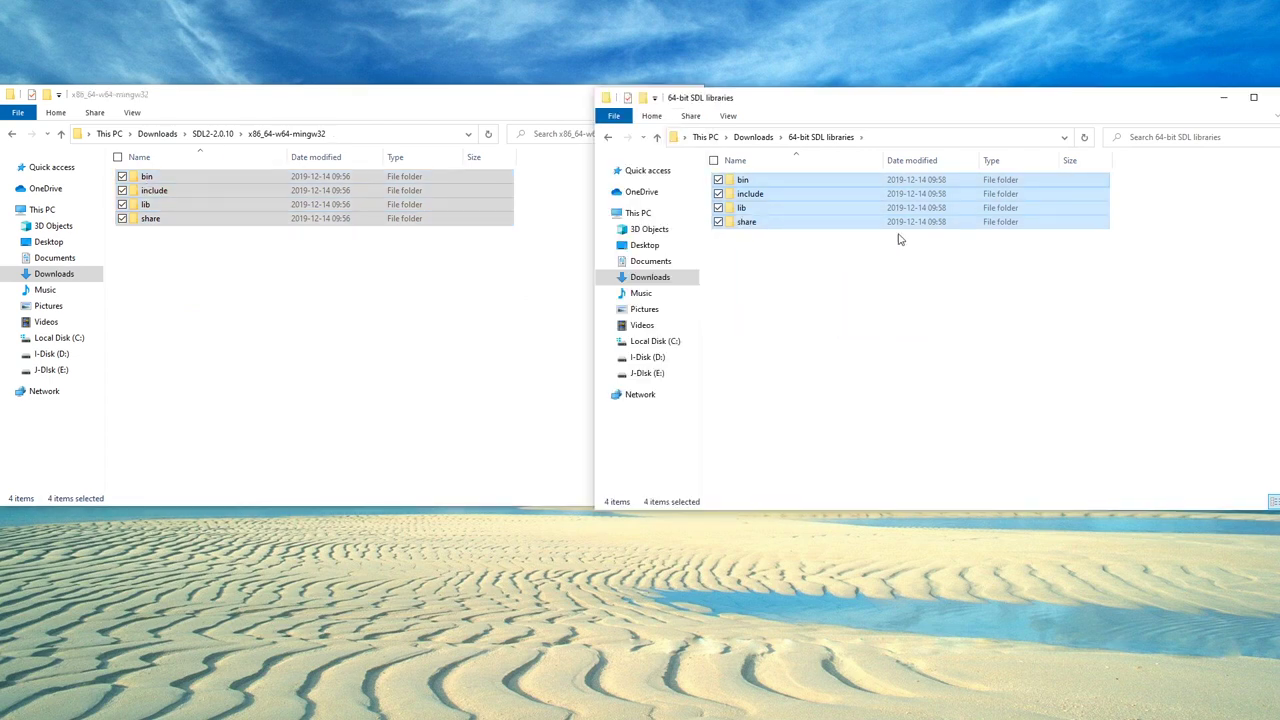
left_click(752, 136)
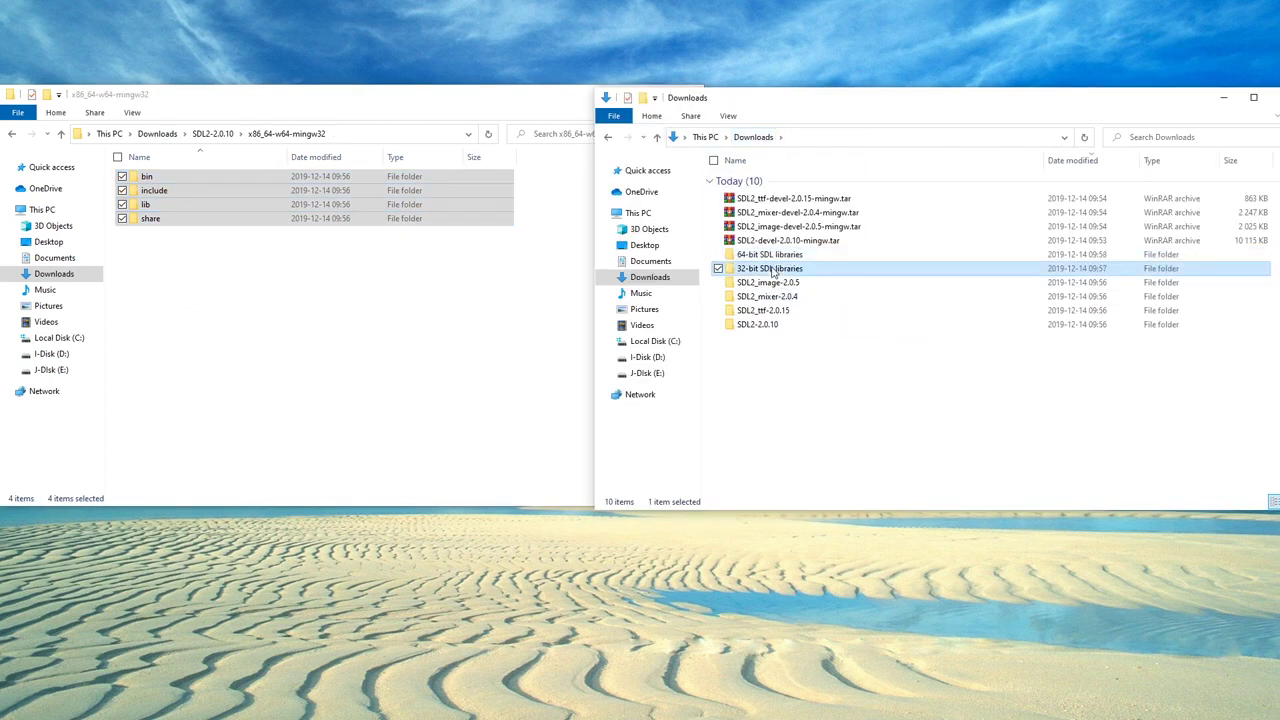
- Browse to C:\Program Files (x86)\CodeBlocks\MinGW and select its include folder
double_click(768, 254)
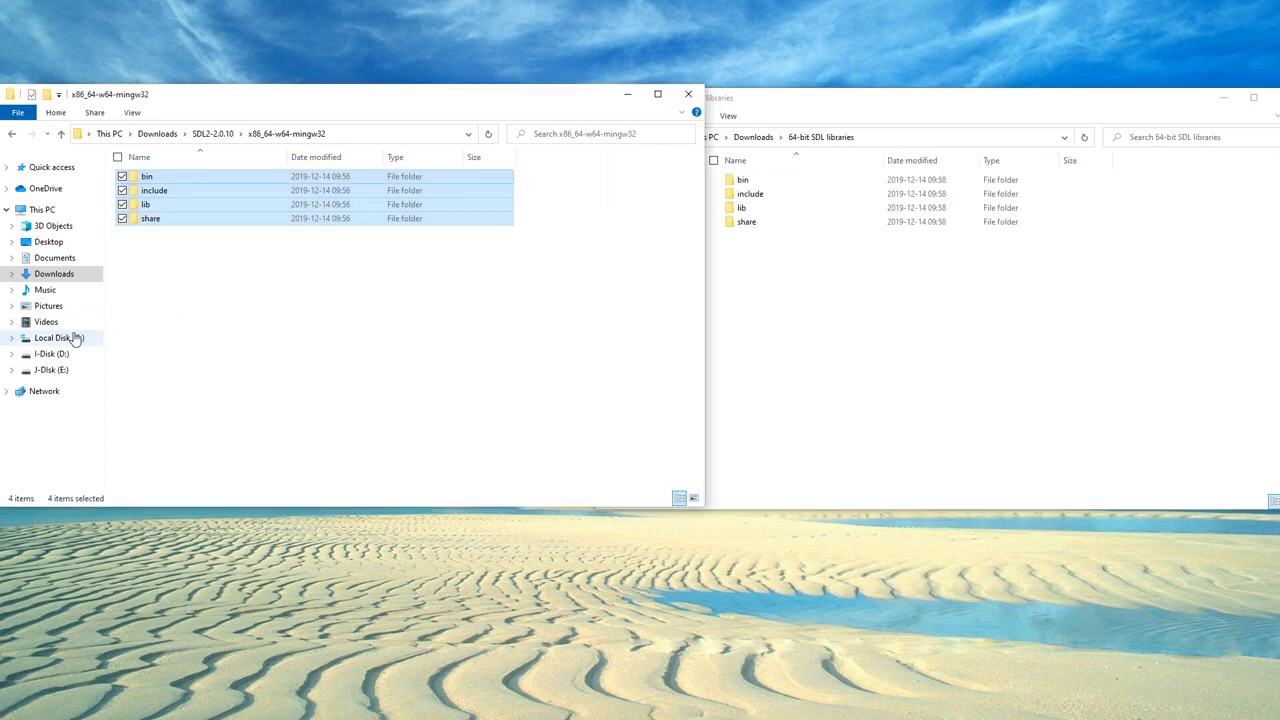
left_click(58, 336)
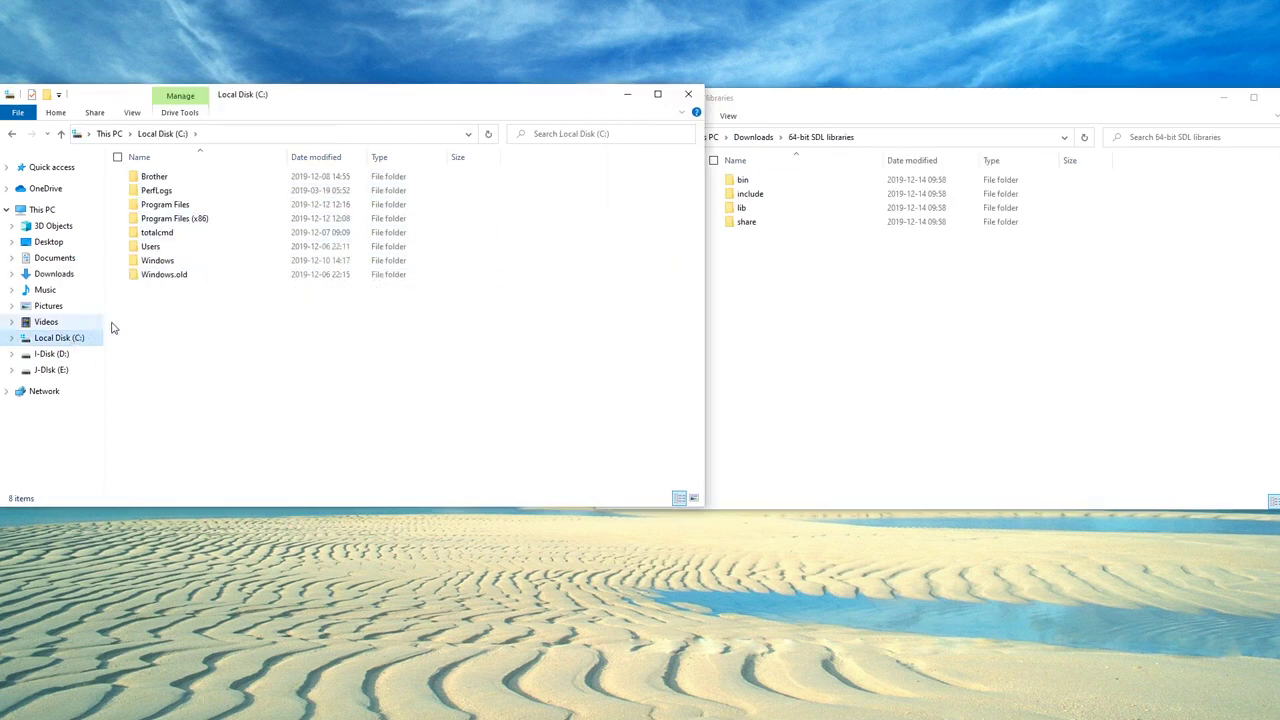
double_click(174, 218)
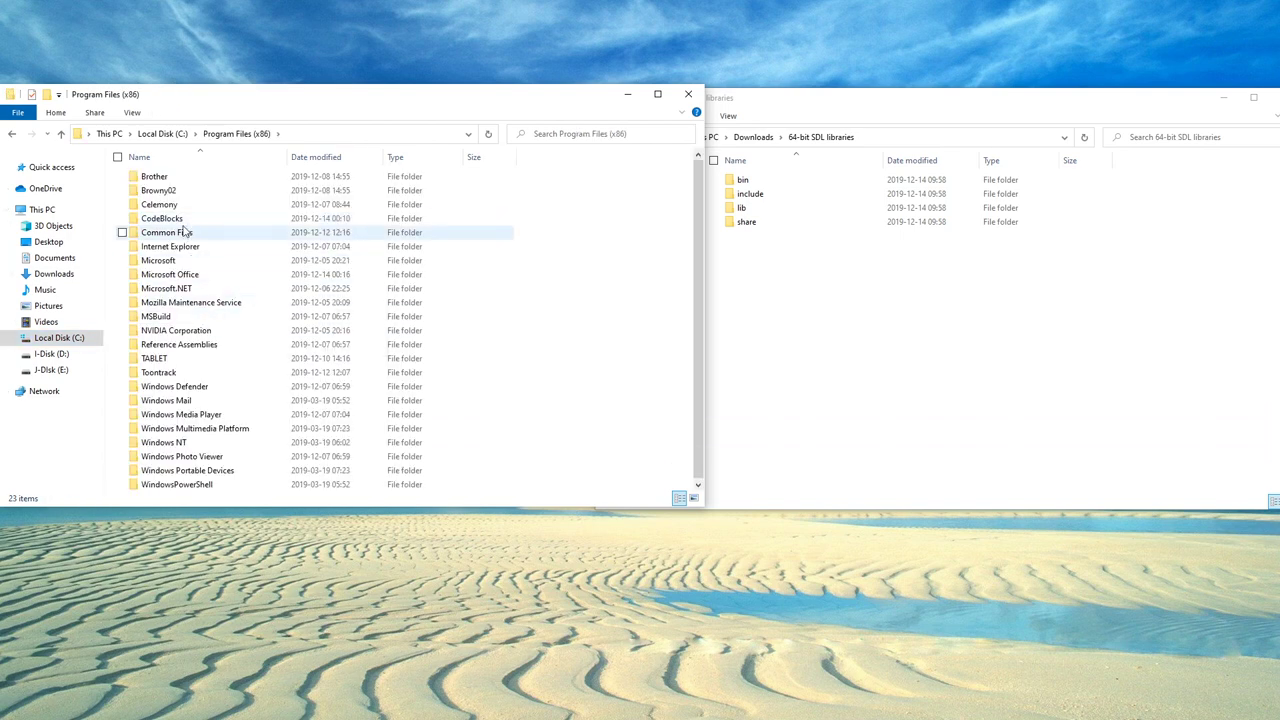
mouse_move(200, 246)
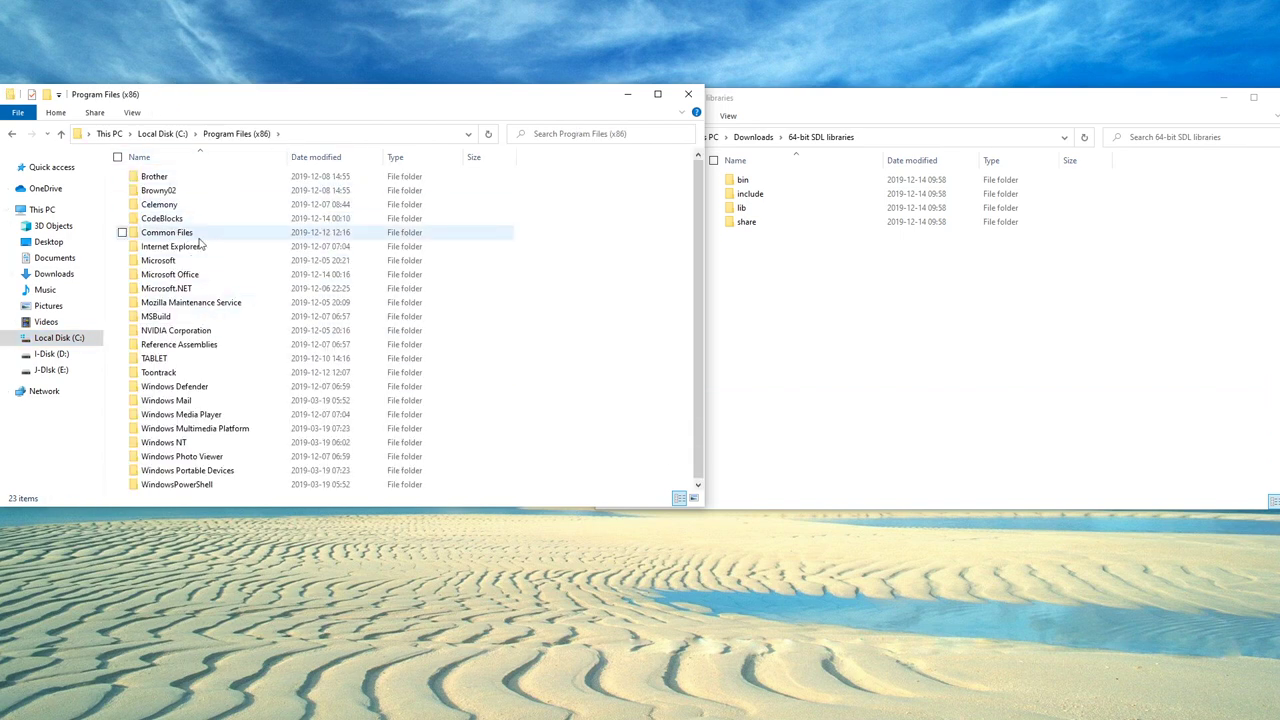
double_click(160, 218)
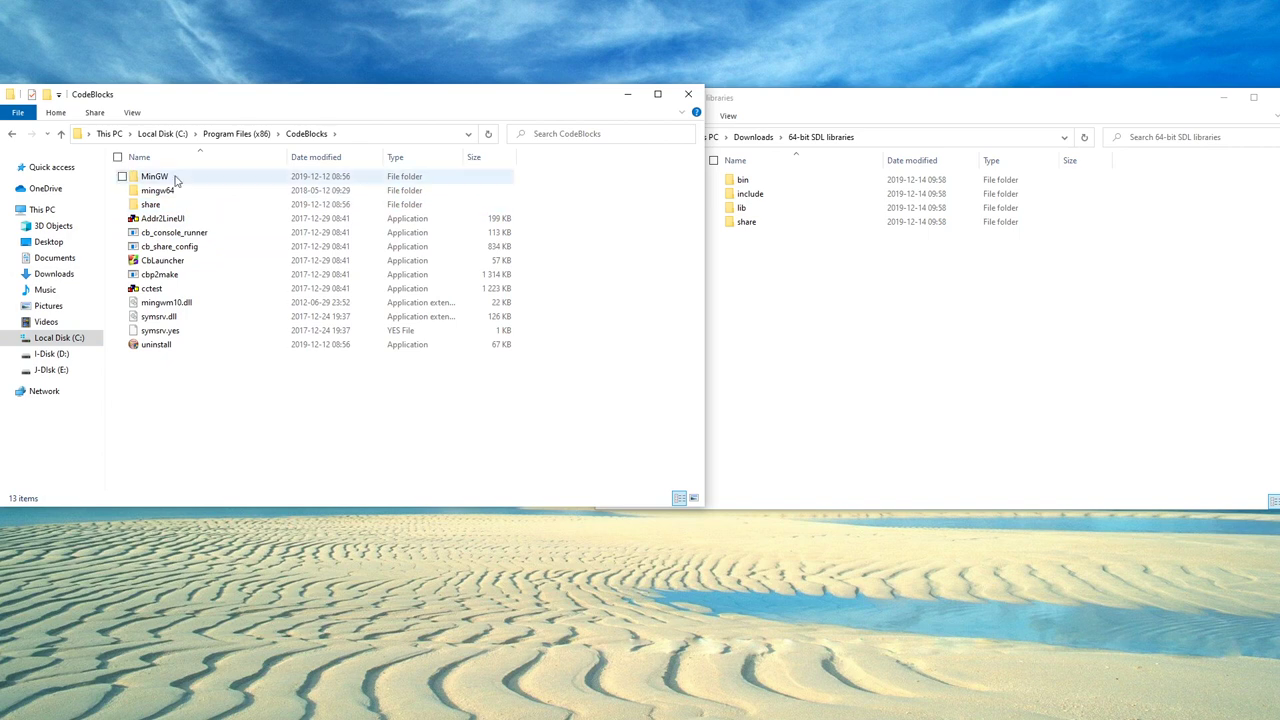
double_click(156, 176)
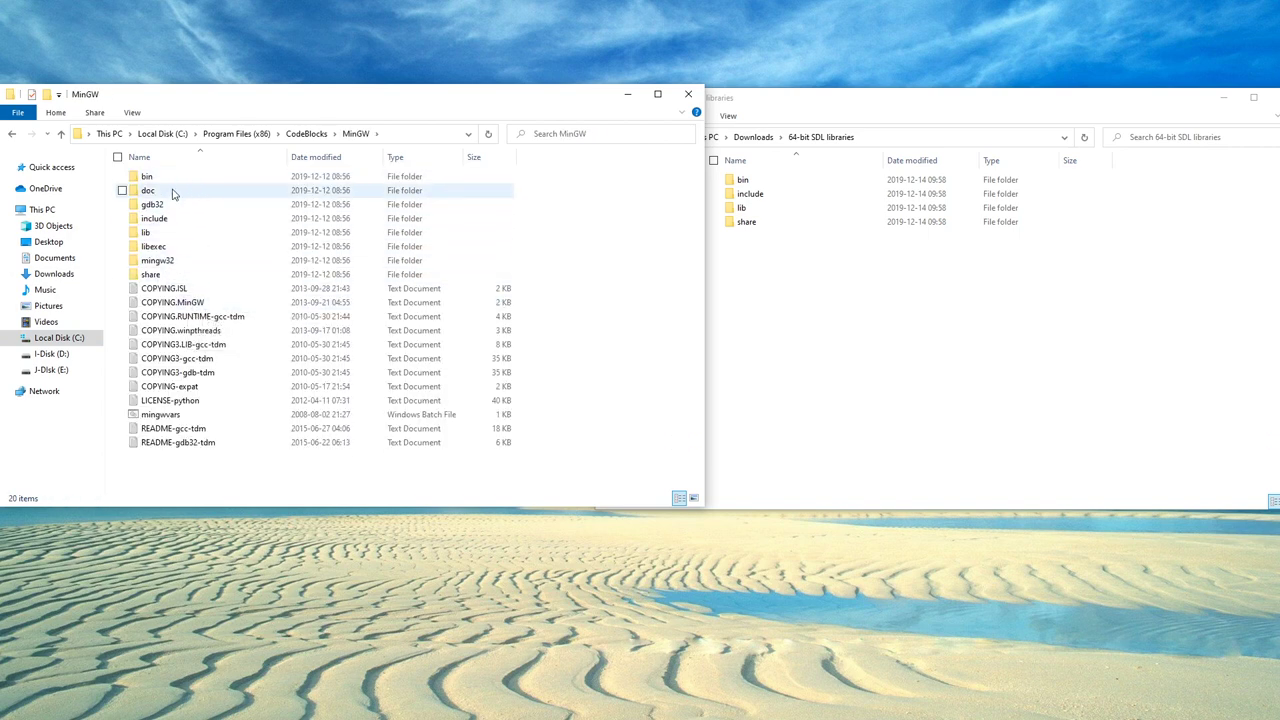
left_click(156, 218)
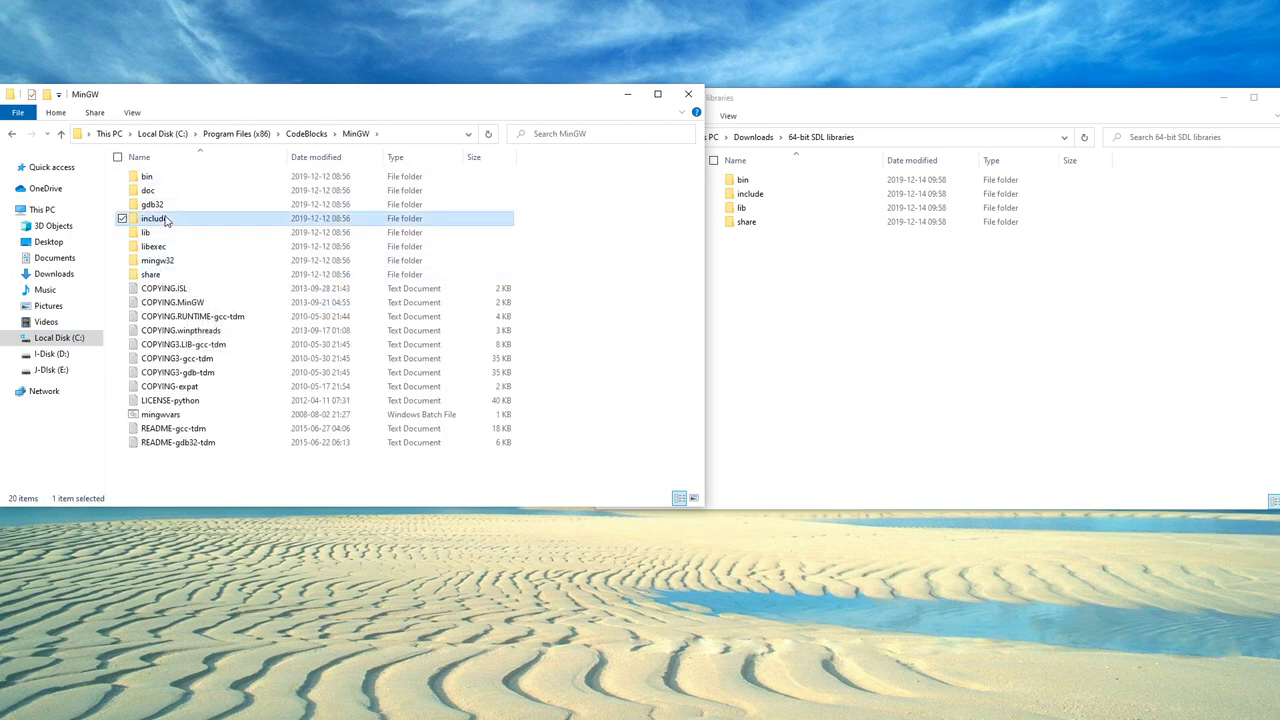
- Copy the 32-bit SDL libraries folders into MinGW, continuing past the access-denied prompts
double_click(156, 218)
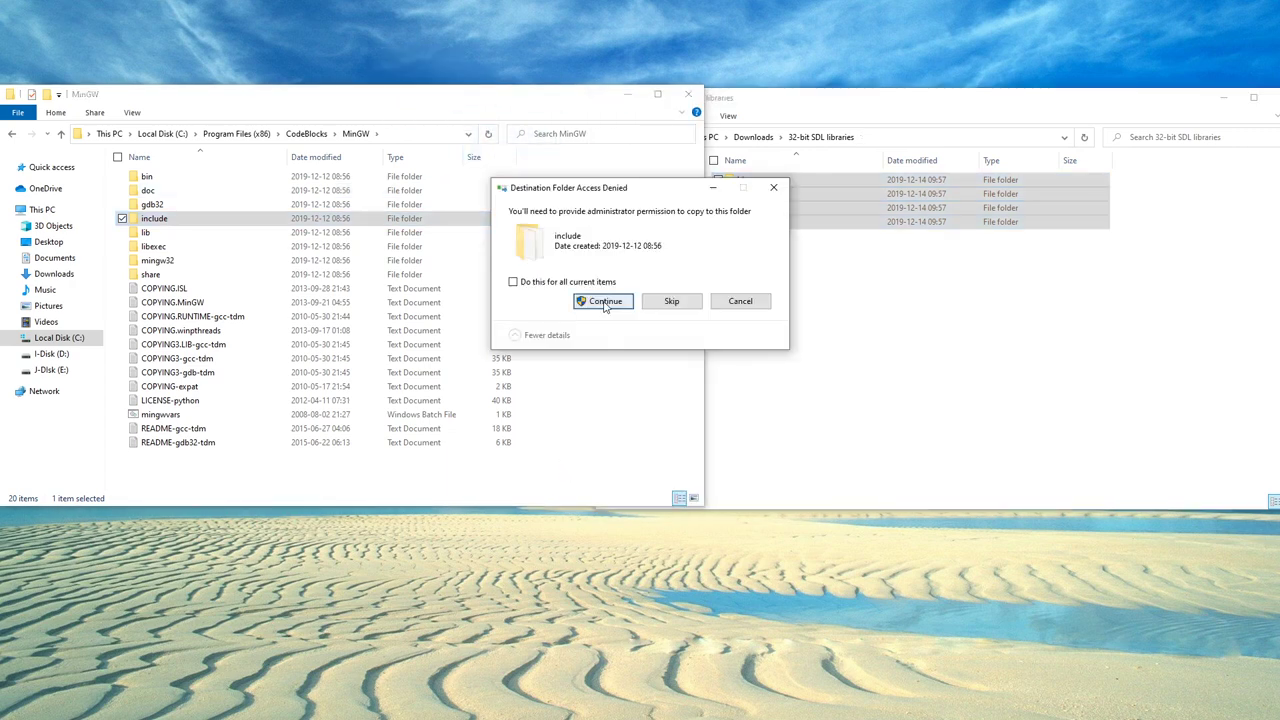
left_click(602, 300)
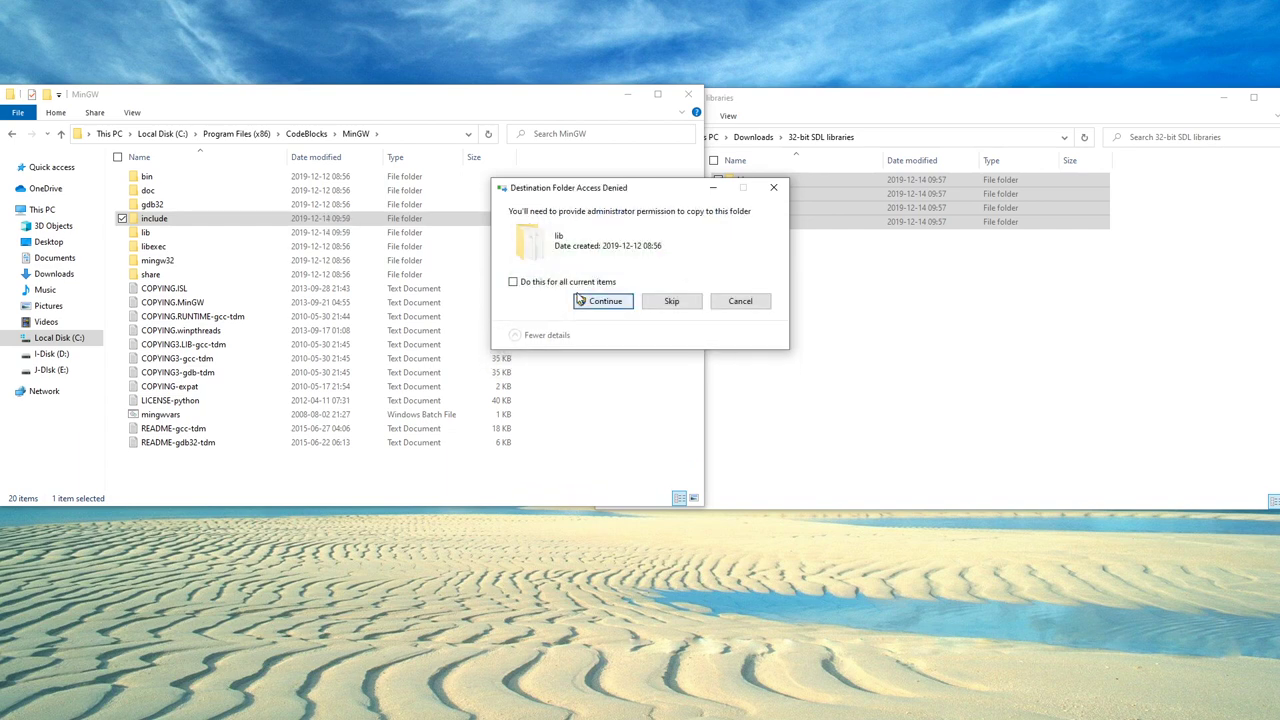
left_click(604, 300)
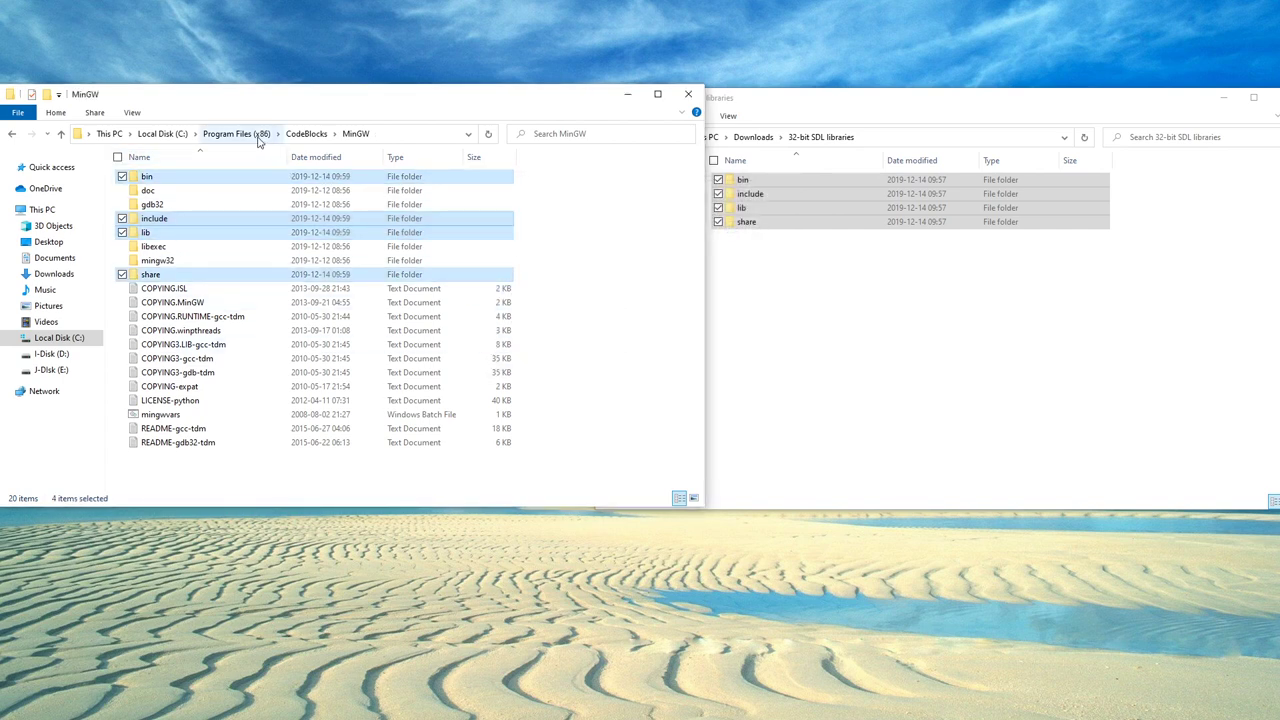
- Browse to CodeBlocks\mingw64\x86_64-w64-mingw32, peeking into the include folders on the way
left_click(232, 132)
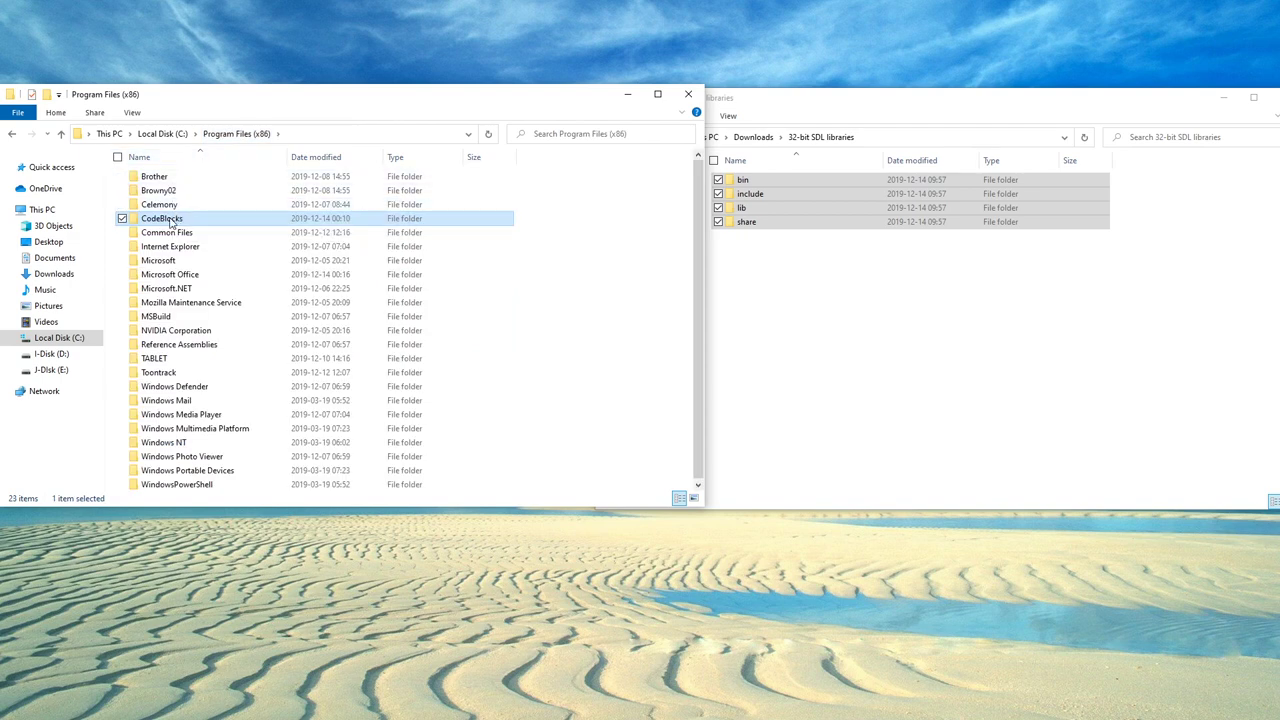
double_click(162, 218)
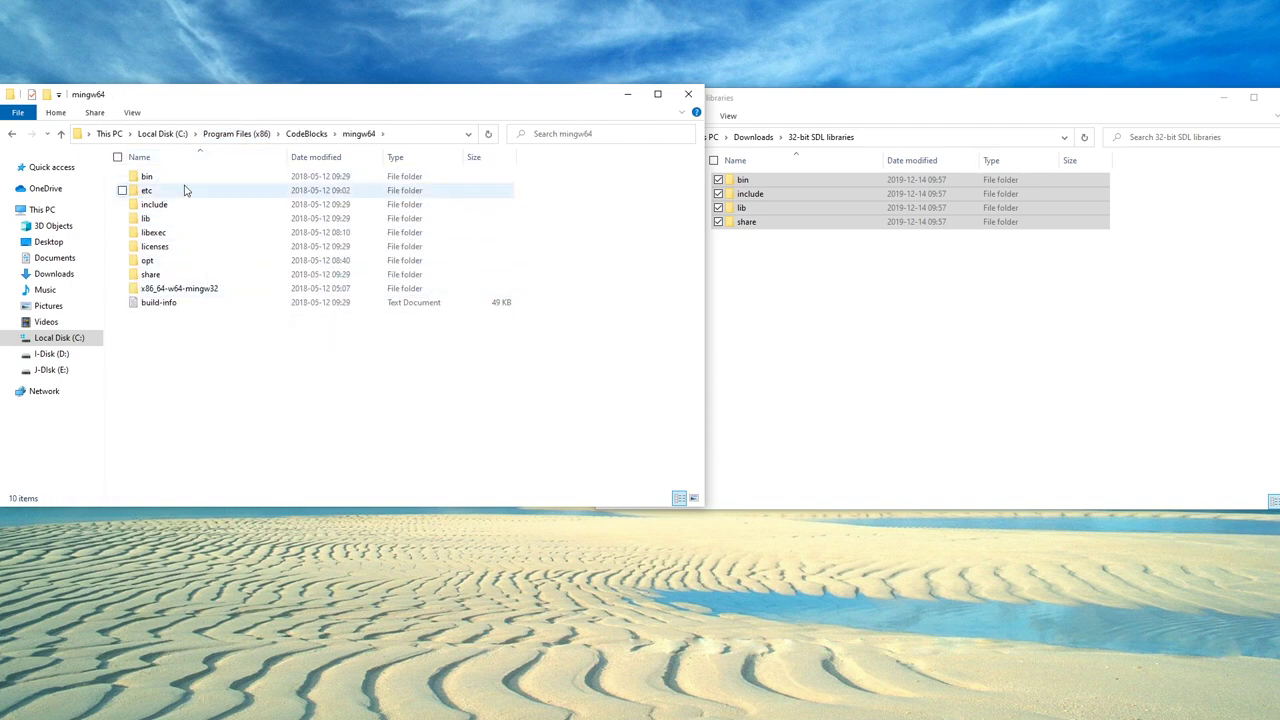
left_click(148, 176)
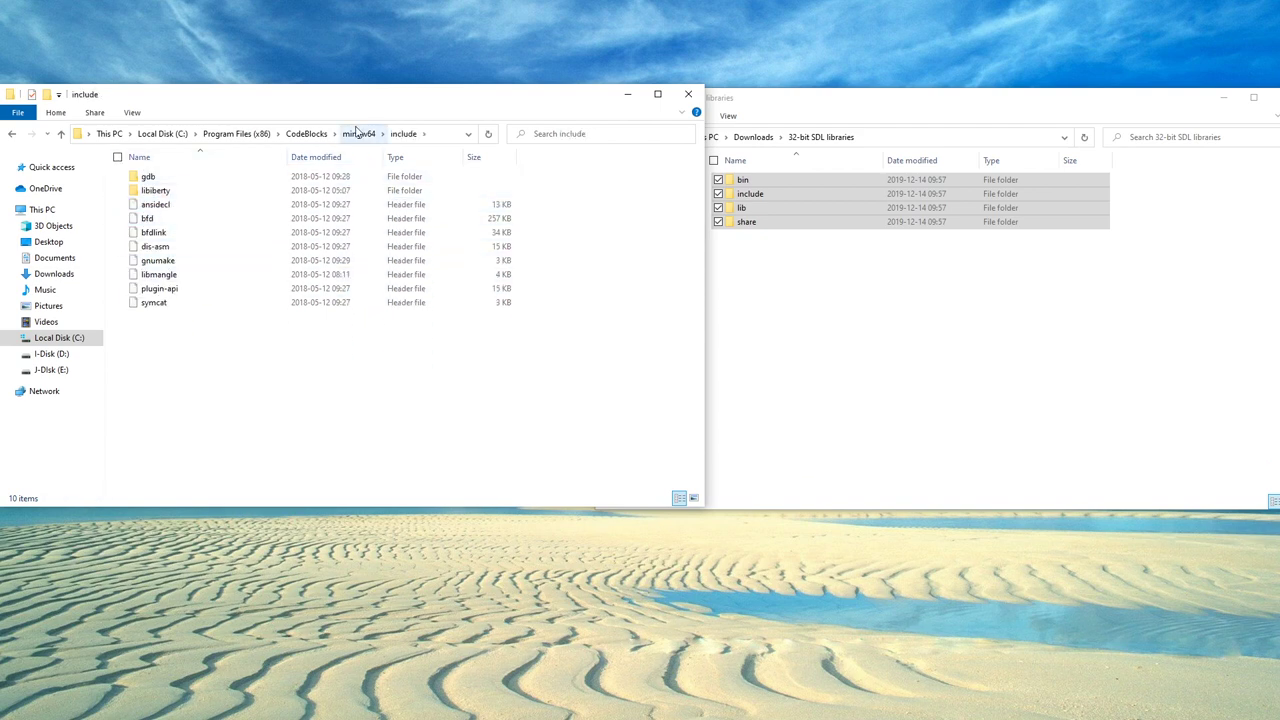
left_click(360, 132)
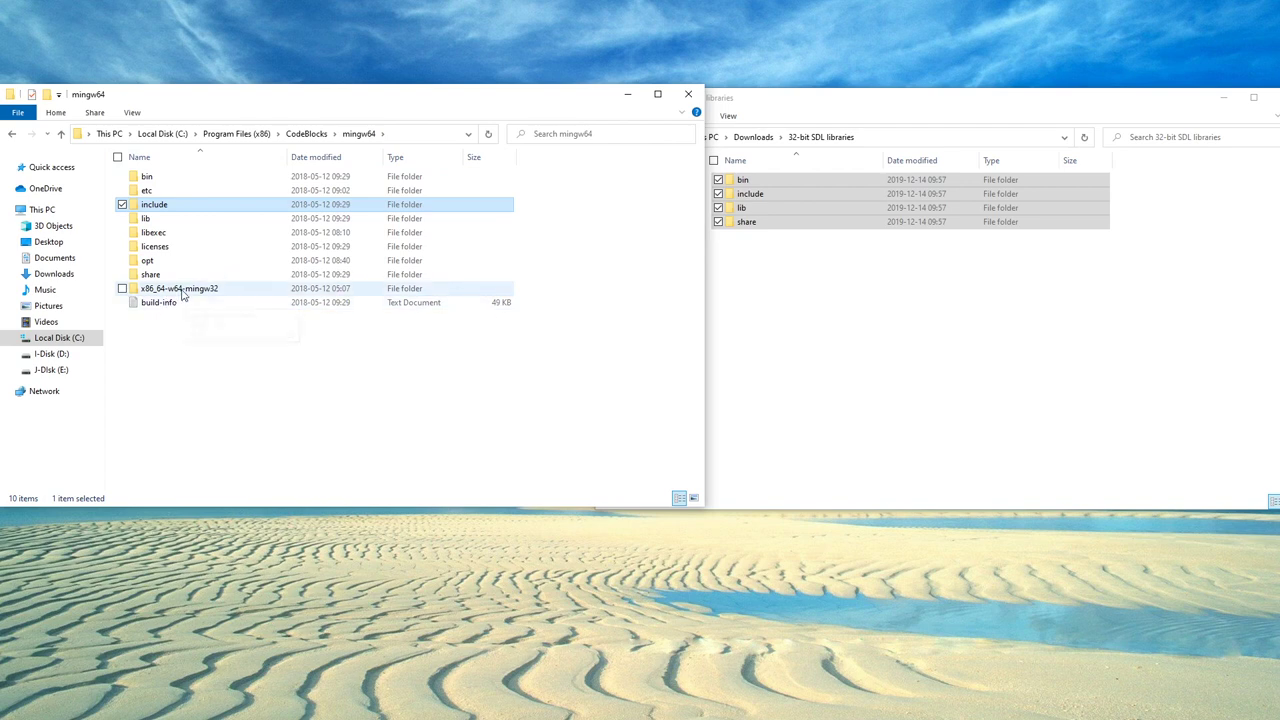
double_click(178, 288)
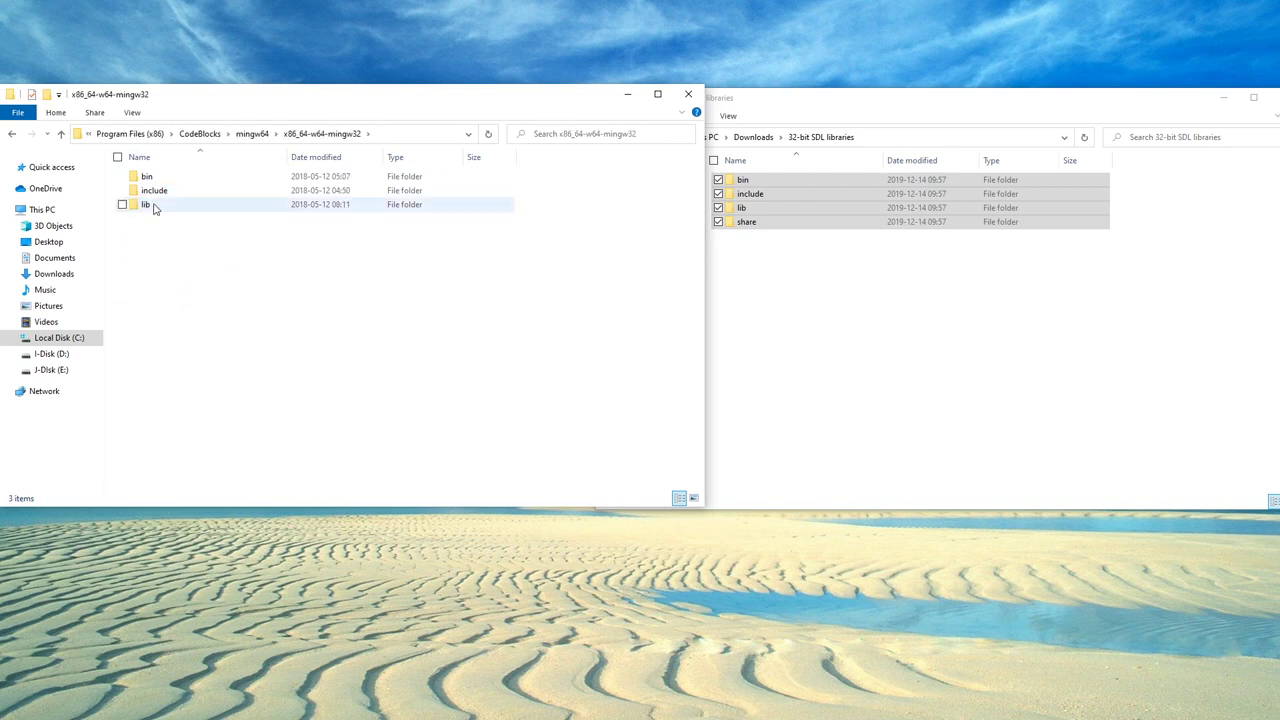
double_click(154, 190)
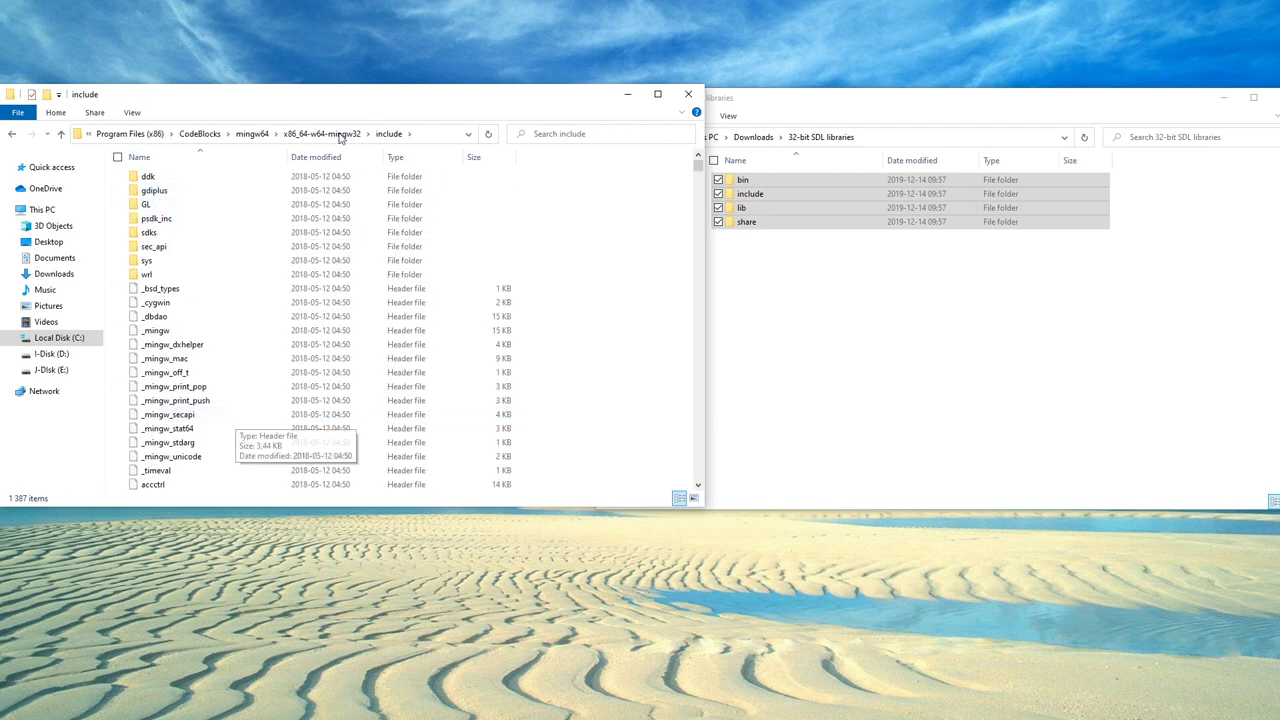
left_click(320, 132)
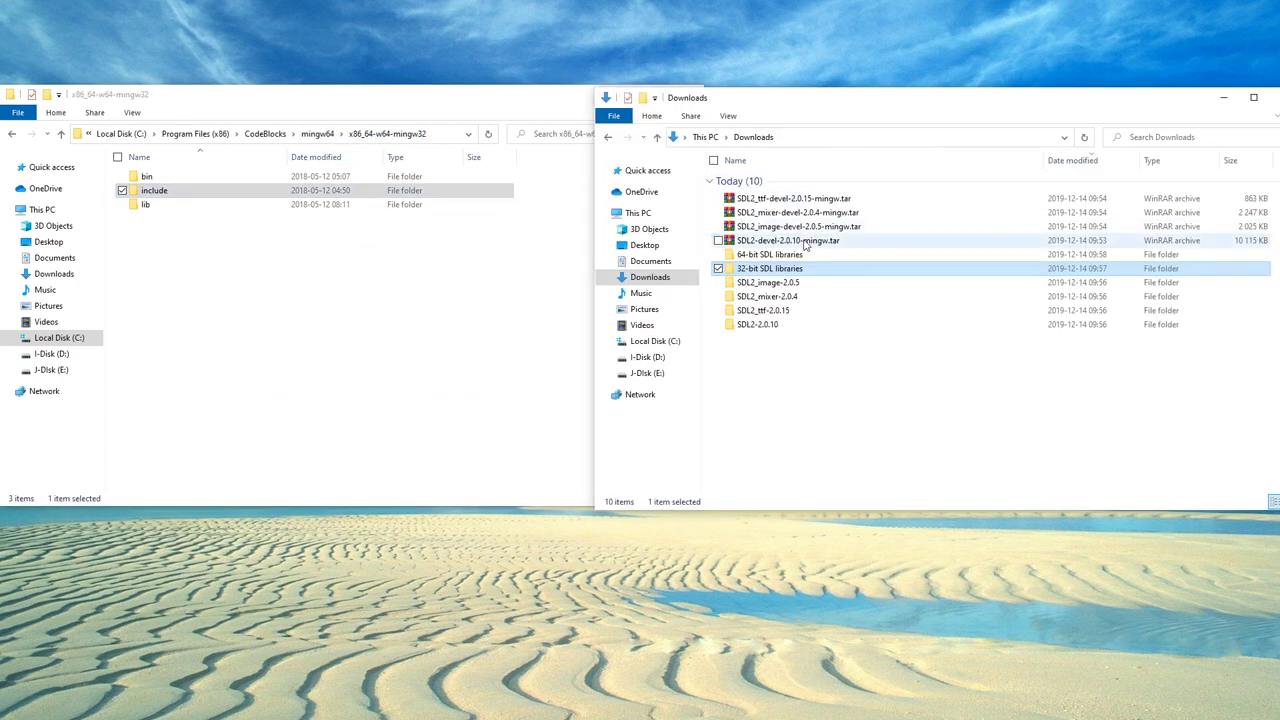
- Move the 64-bit SDL libraries' bin, include, lib and share into x86_64-w64-mingw32
double_click(768, 254)
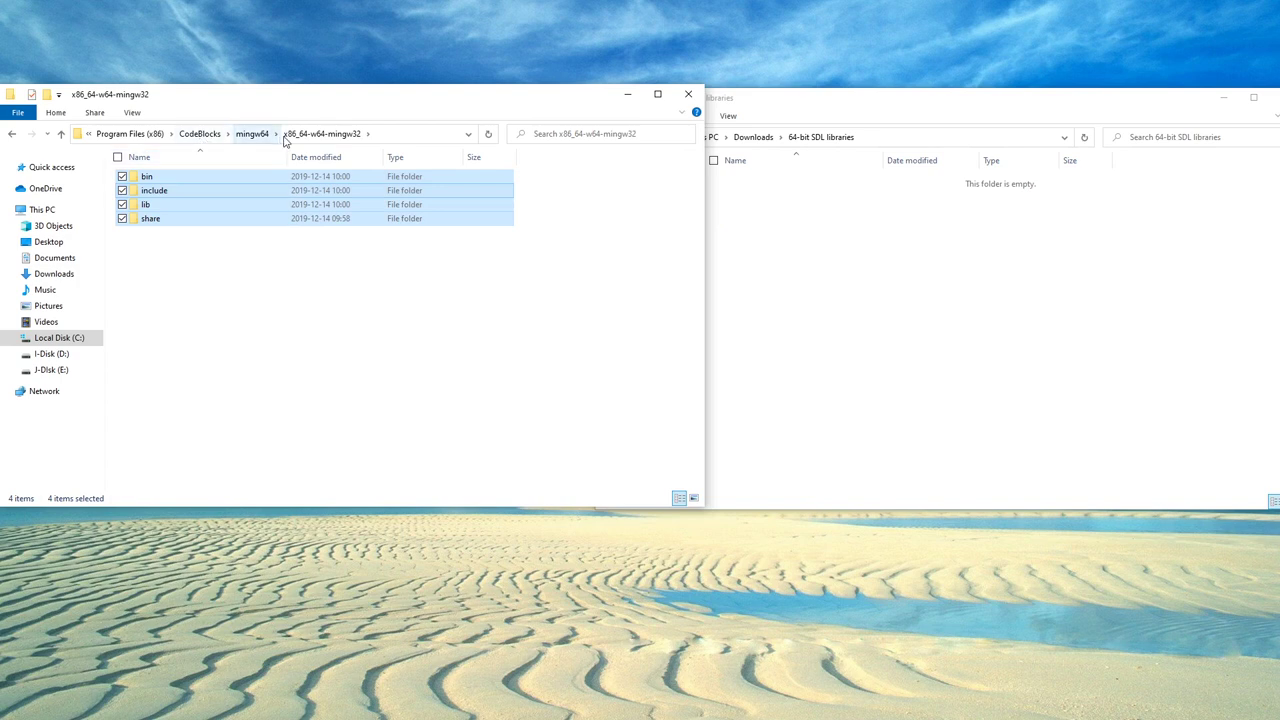
mouse_move(304, 136)
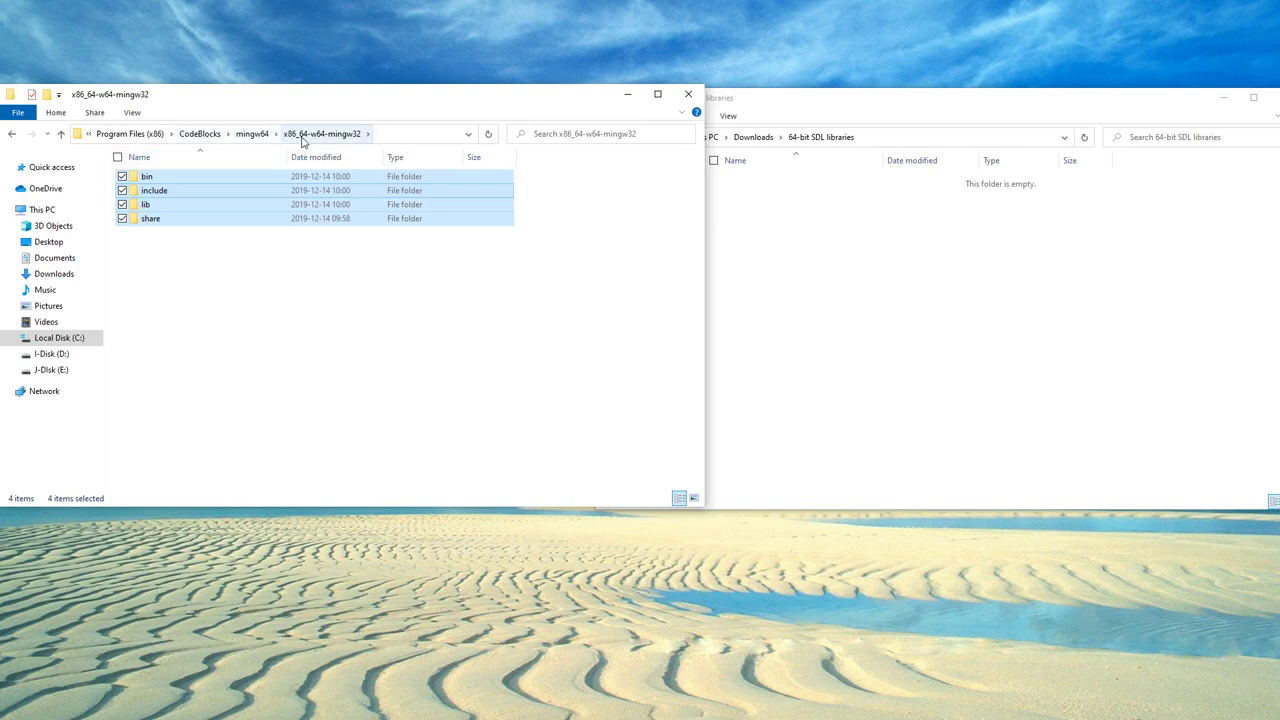
mouse_move(332, 136)
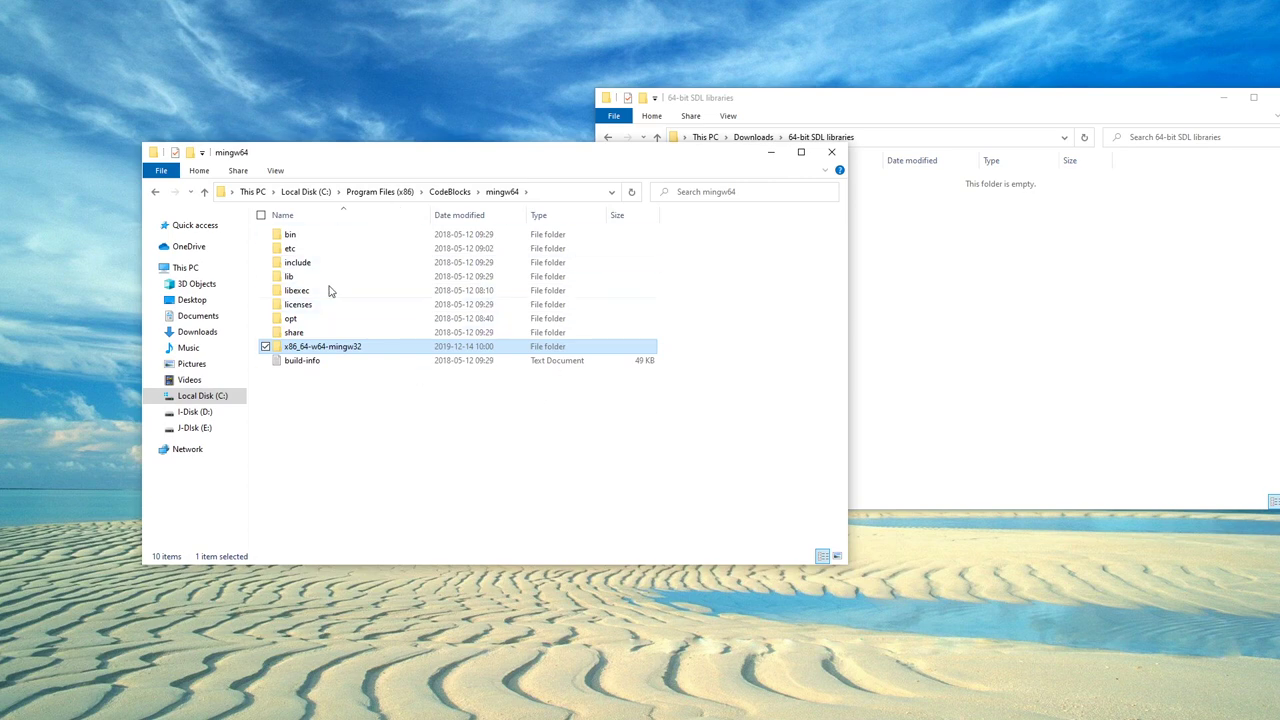
- Close the mingw64 Explorer window, leaving the empty 64-bit SDL libraries folder open
left_click(448, 192)
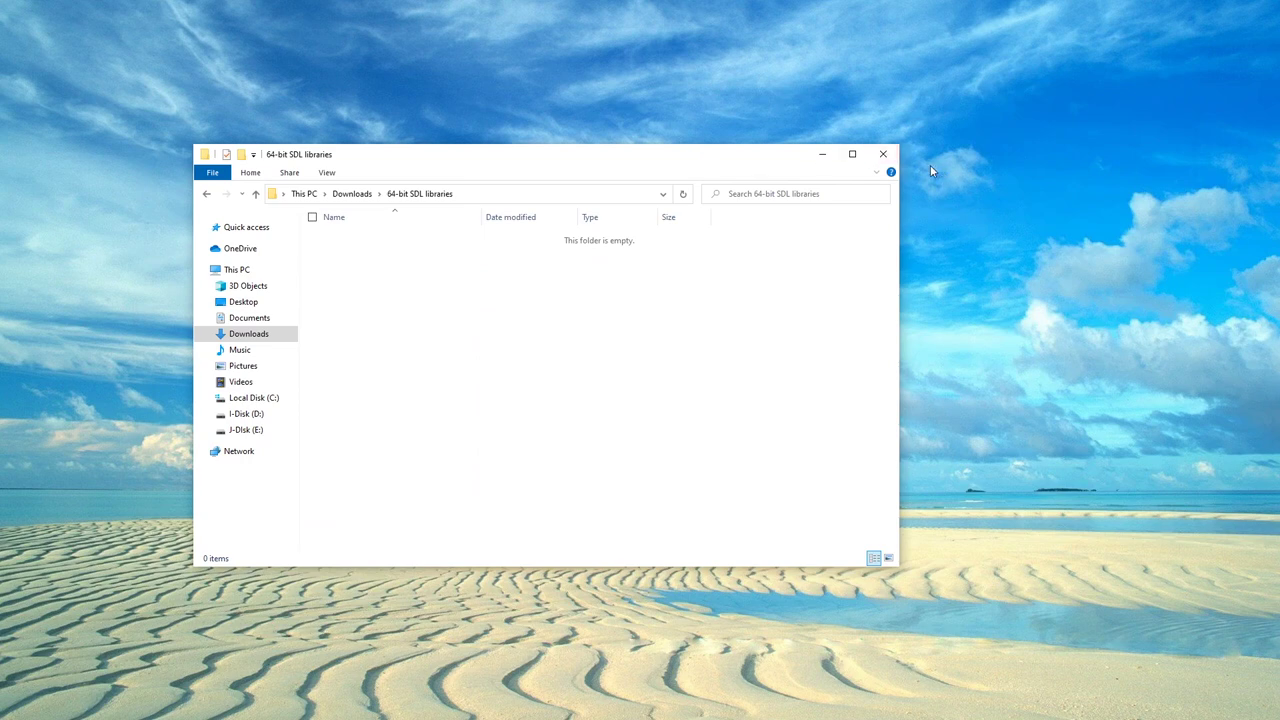
mouse_move(912, 170)
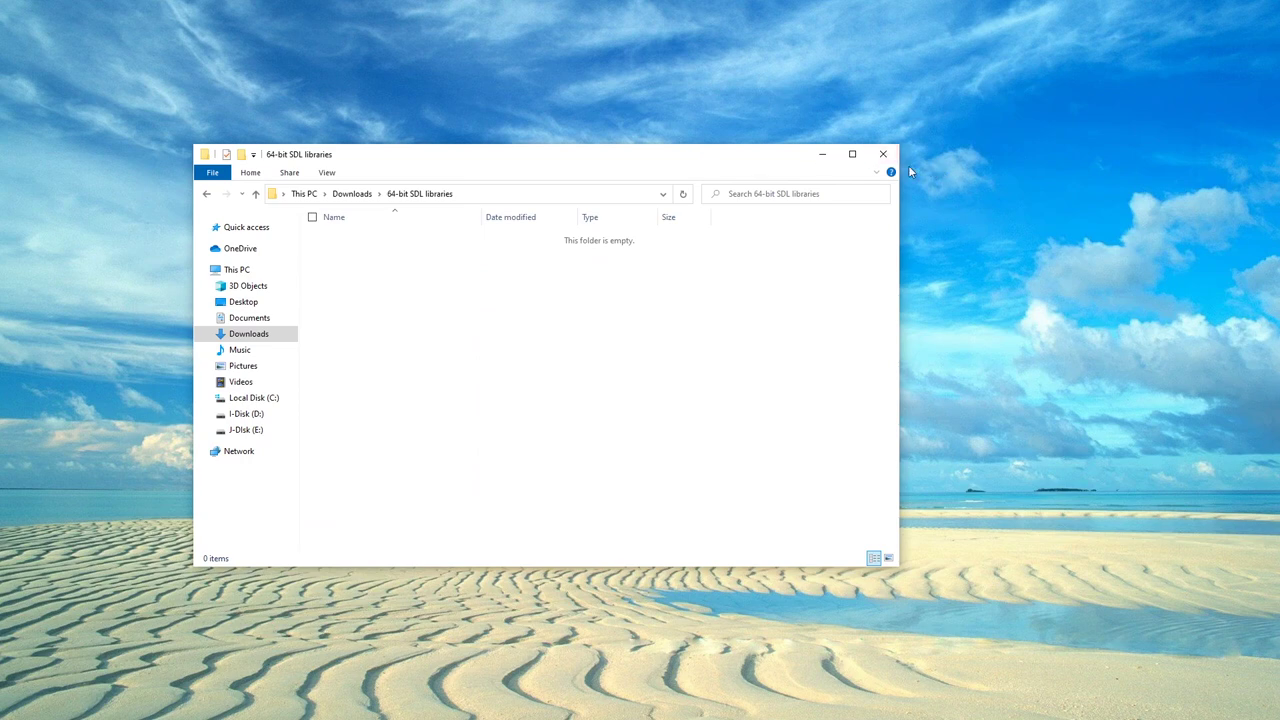